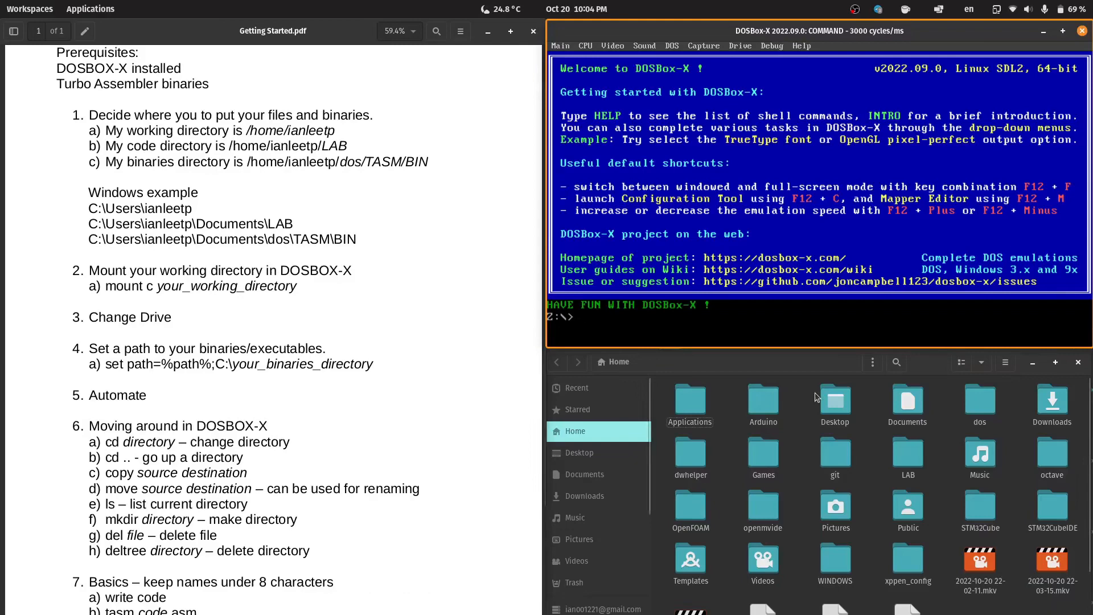
{"action": "mouse_move", "coordinate": [792, 407]}
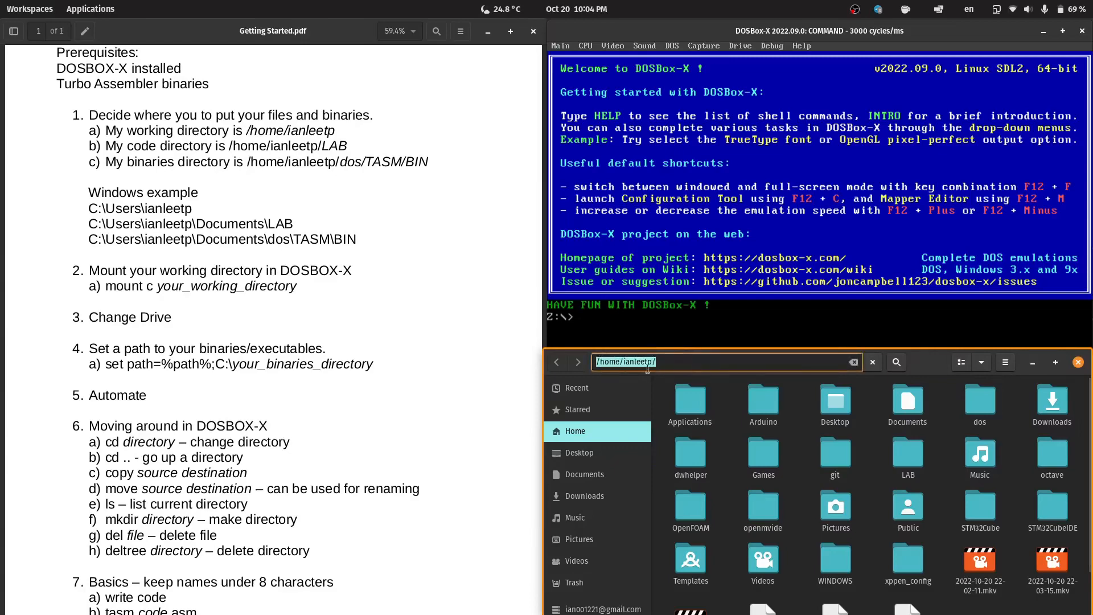
{"action": "mouse_move", "coordinate": [723, 441]}
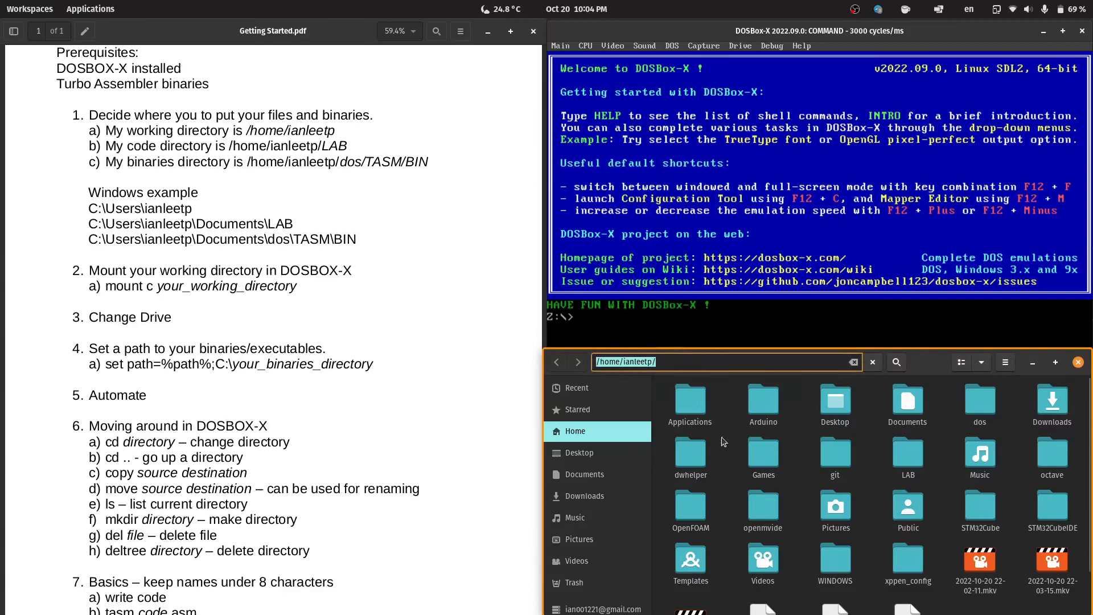
- Mount /home/ianleetp as drive C and switch the prompt to C:
{"action": "left_click", "coordinate": [907, 450]}
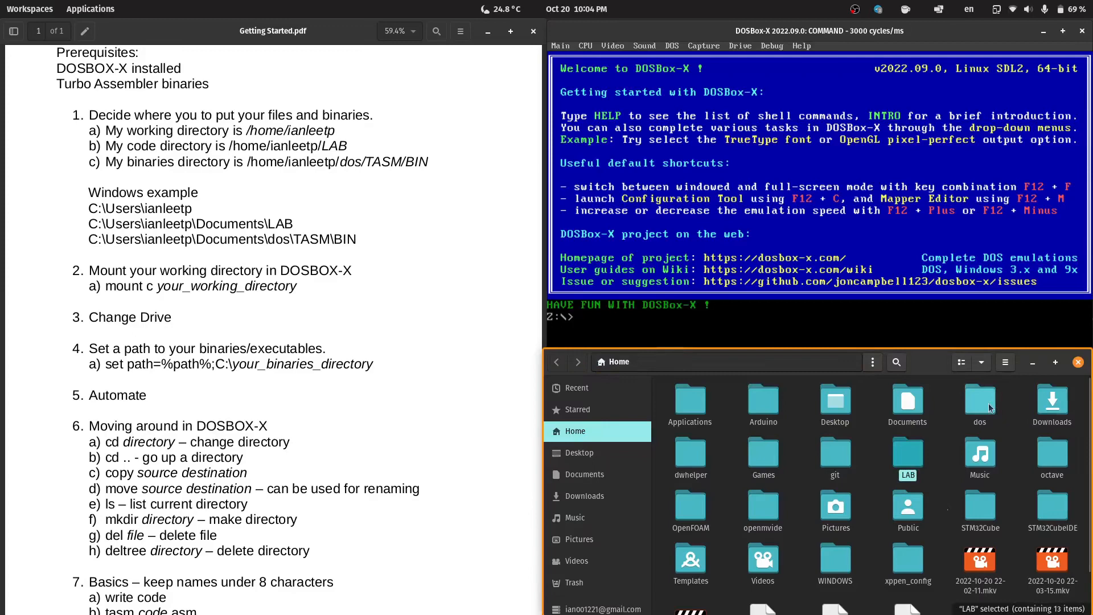
{"action": "left_click", "coordinate": [980, 401]}
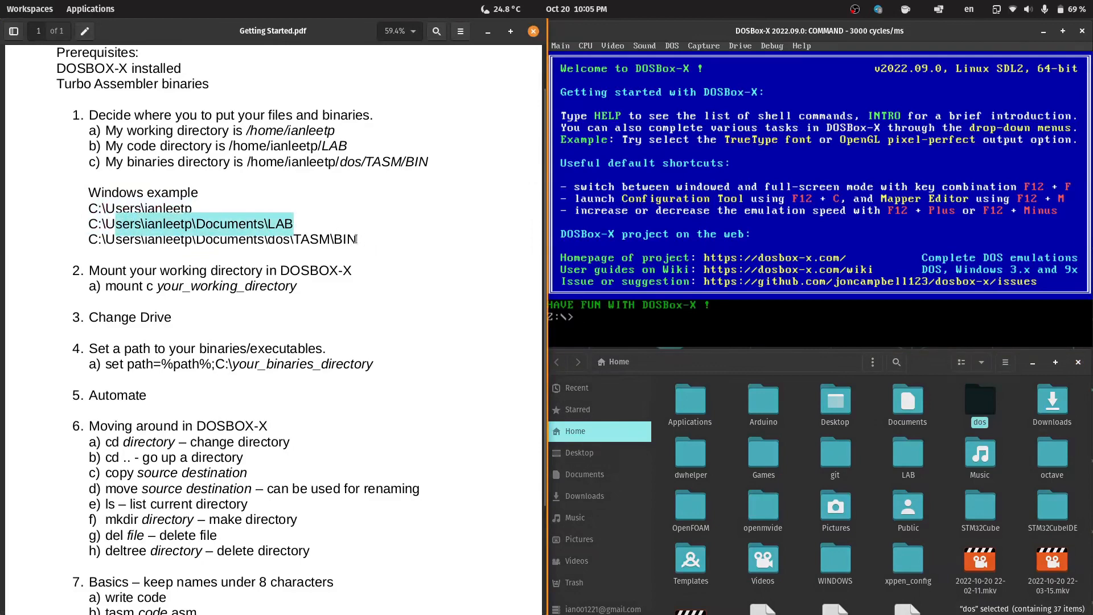
{"action": "left_click", "coordinate": [373, 248]}
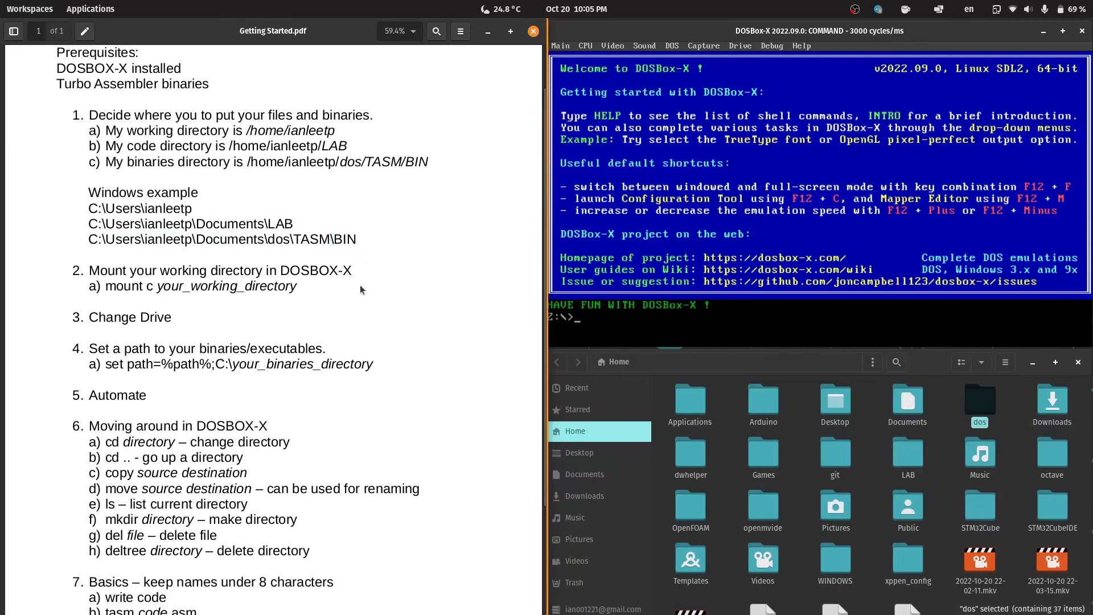
{"action": "scroll", "scroll_direction": "down", "scroll_amount": 3}
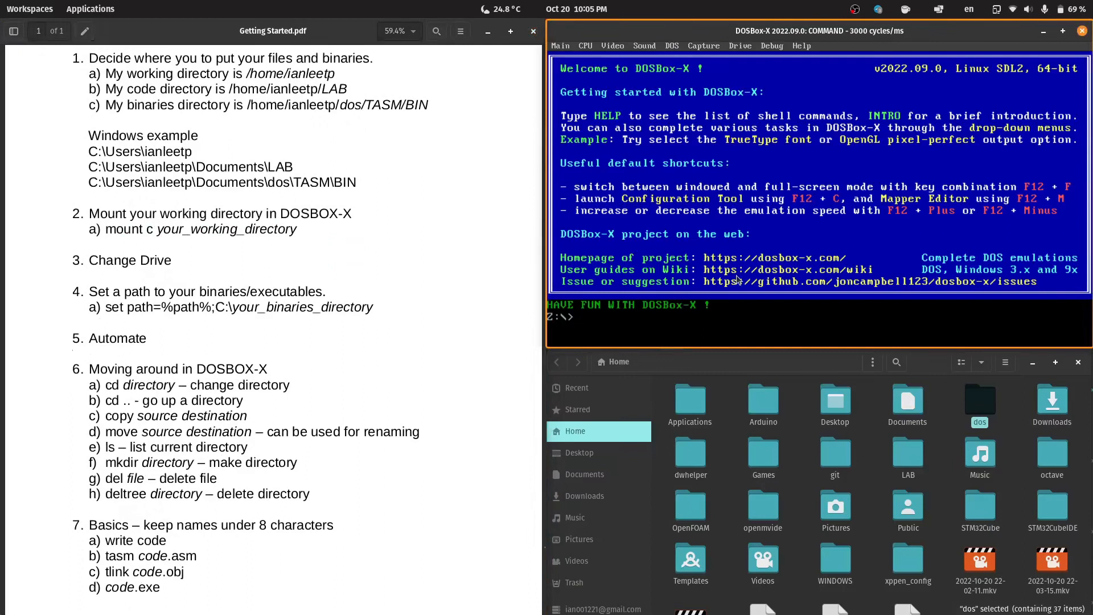
{"action": "type", "text": "mount c"}
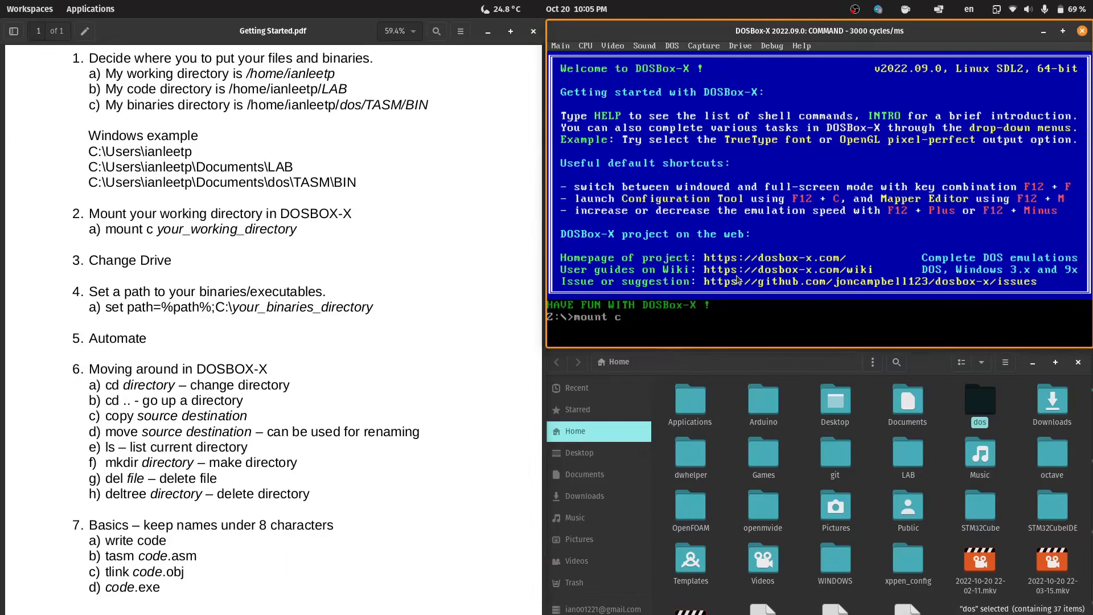
{"action": "type", "text": "/home/ianlee"}
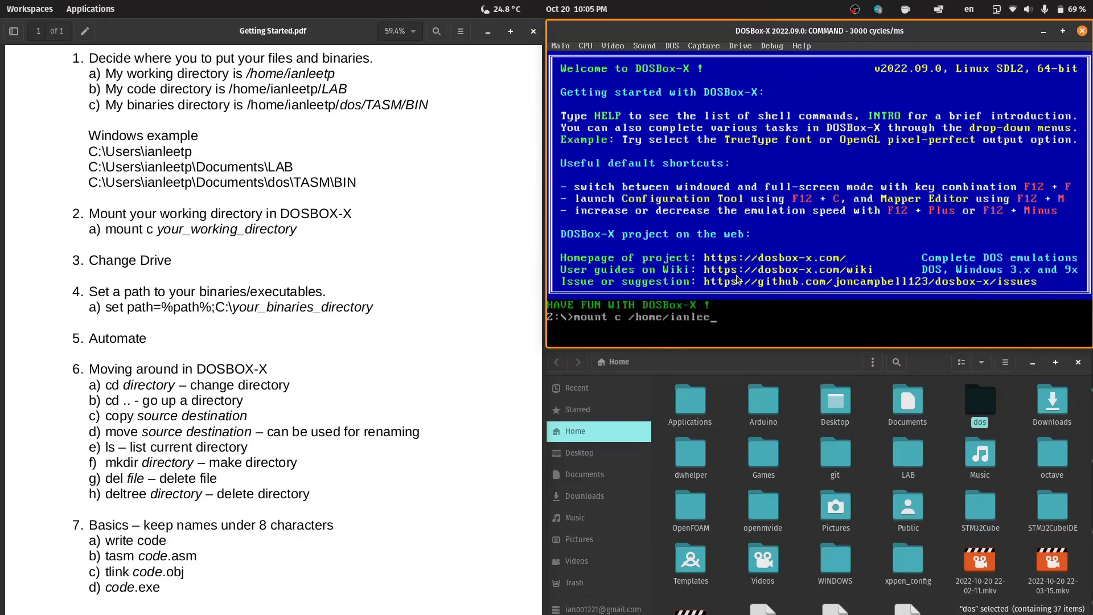
{"action": "key", "text": "Return"}
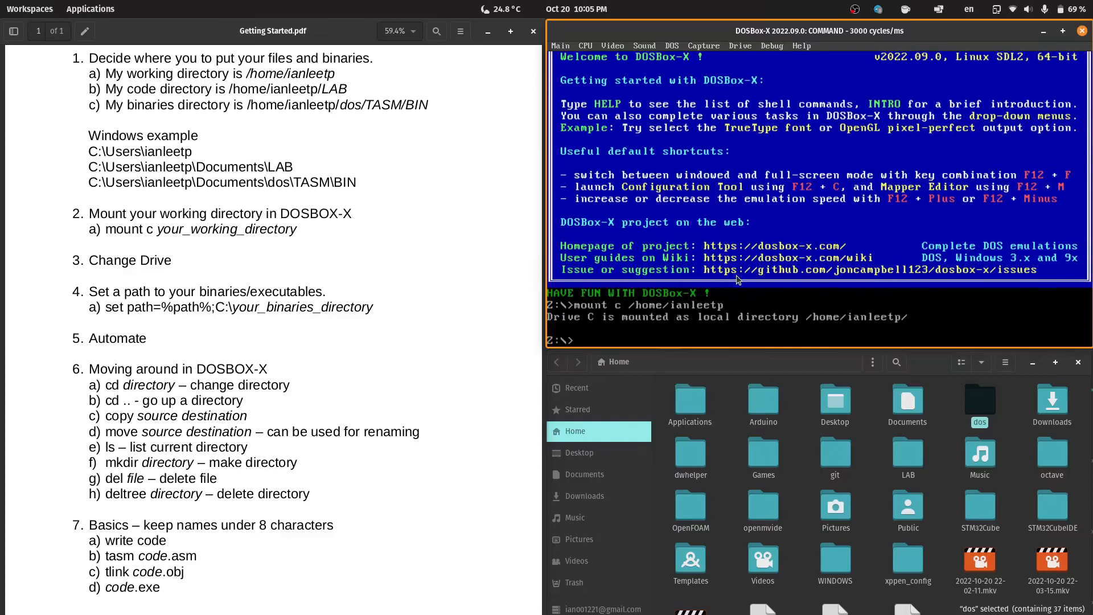
{"action": "type", "text": "c:"}
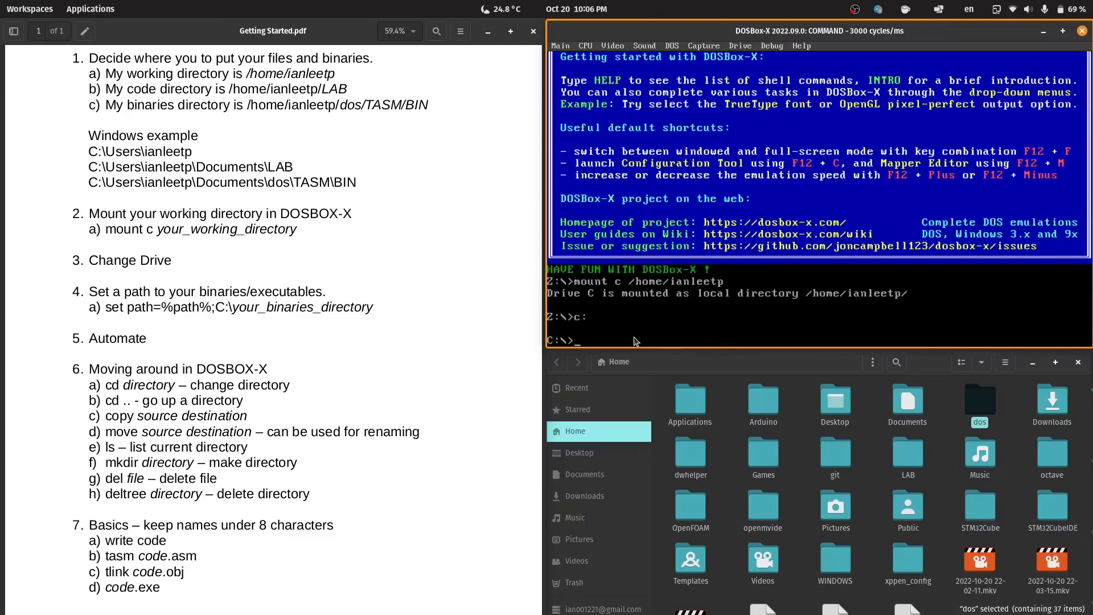
- Append C:\dos\tasm\bin to the existing search path with 'set path=%path%;C:\dos\tasm\bin'
{"action": "type", "text": "s"}
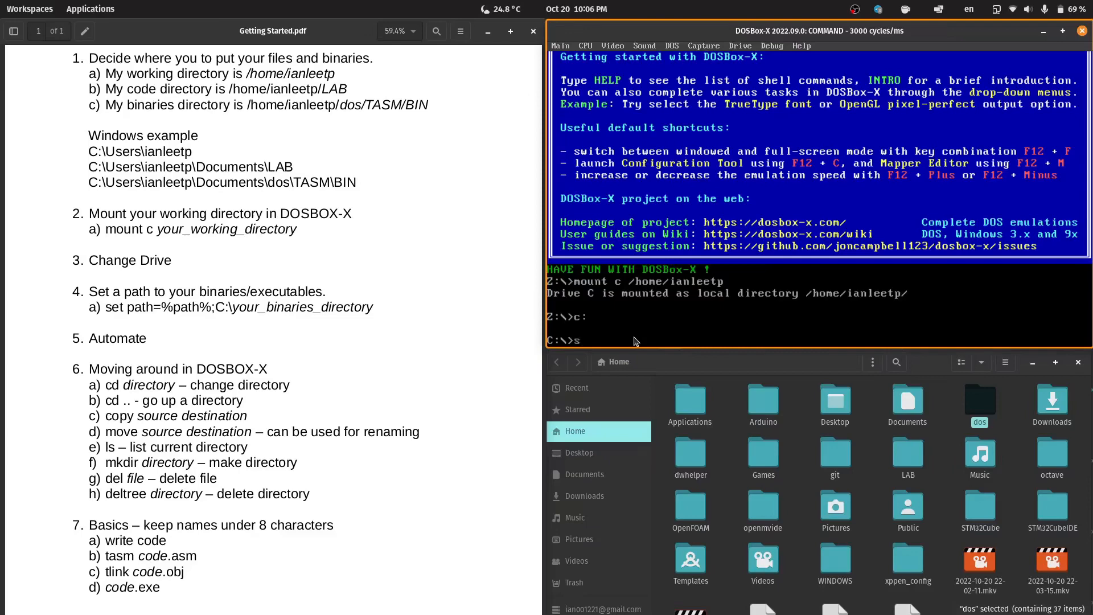
{"action": "type", "text": "set path"}
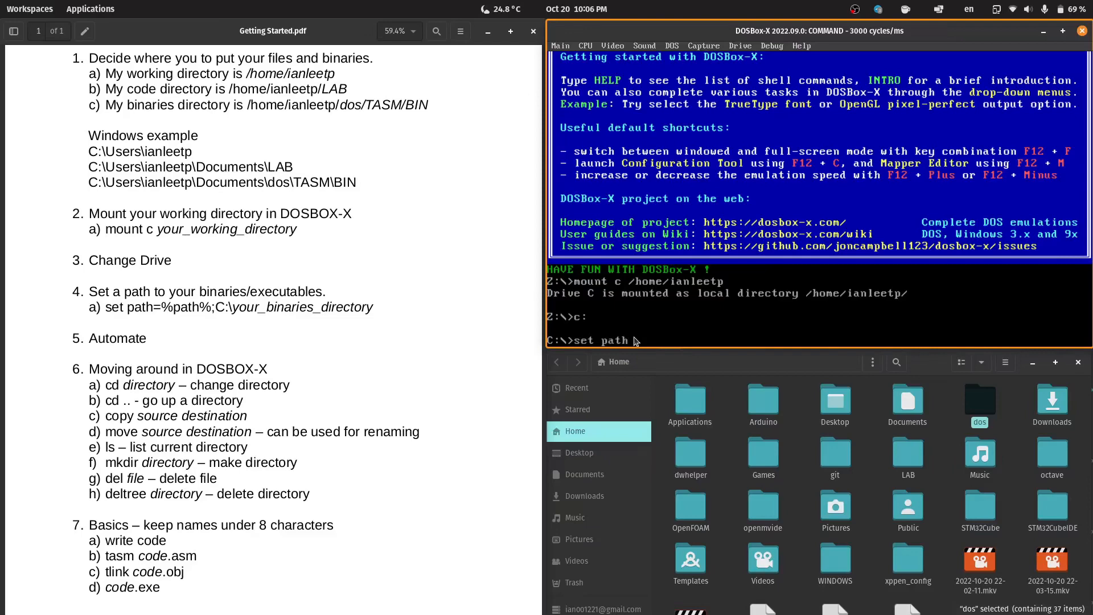
{"action": "type", "text": "="}
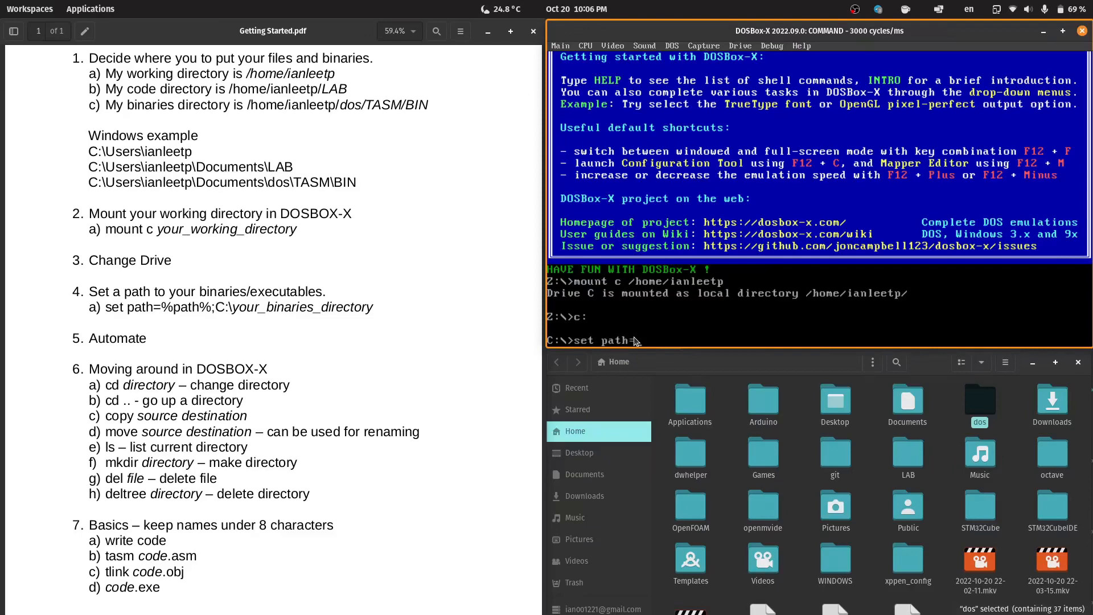
{"action": "type", "text": "%path"}
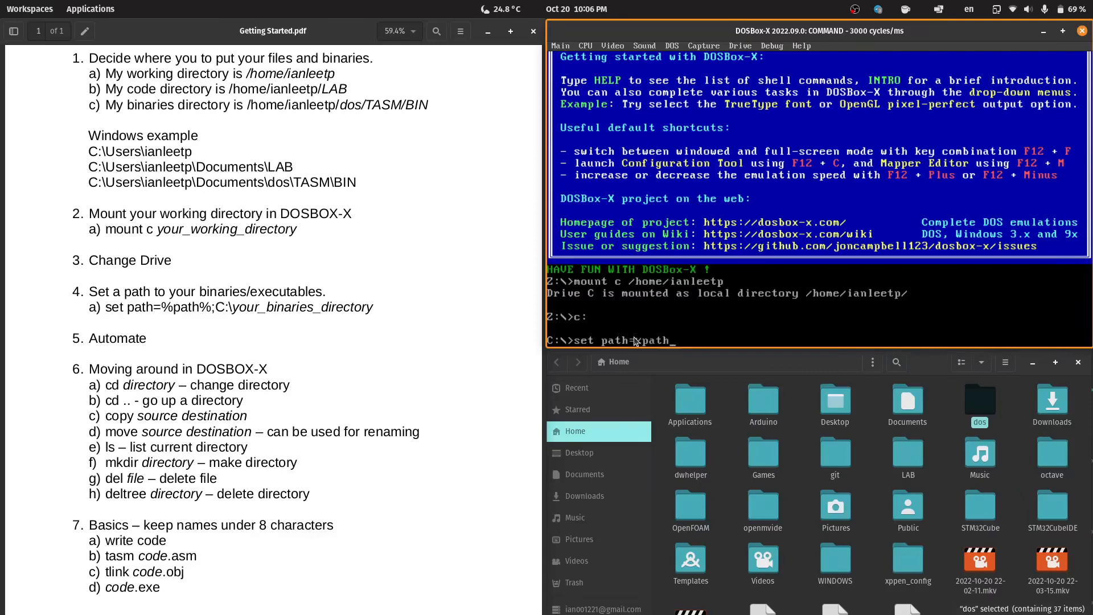
{"action": "type", "text": "%;"}
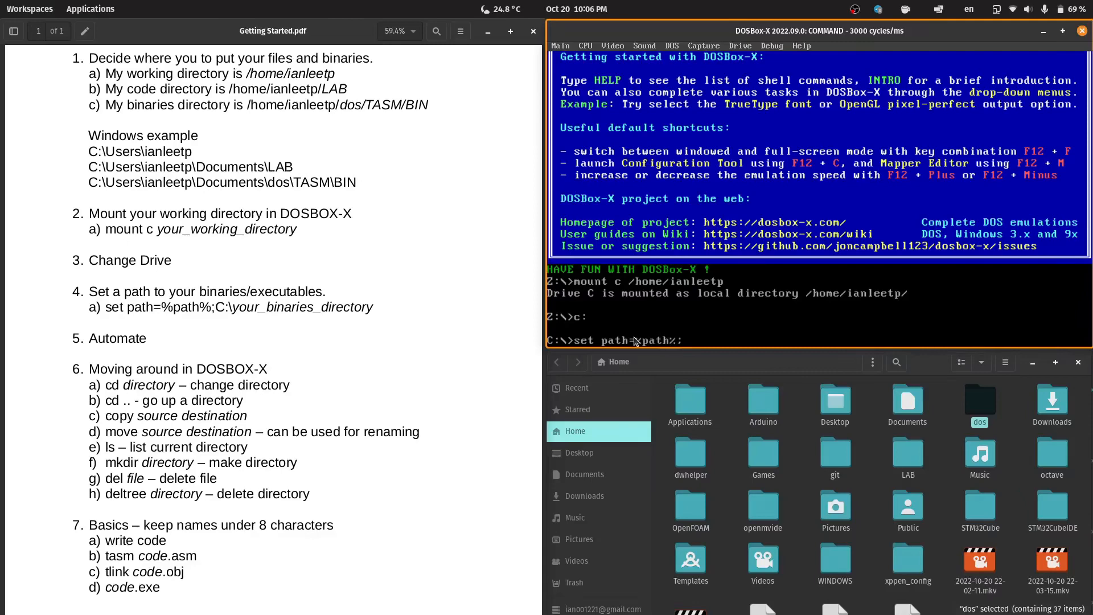
{"action": "type", "text": "C:\\"}
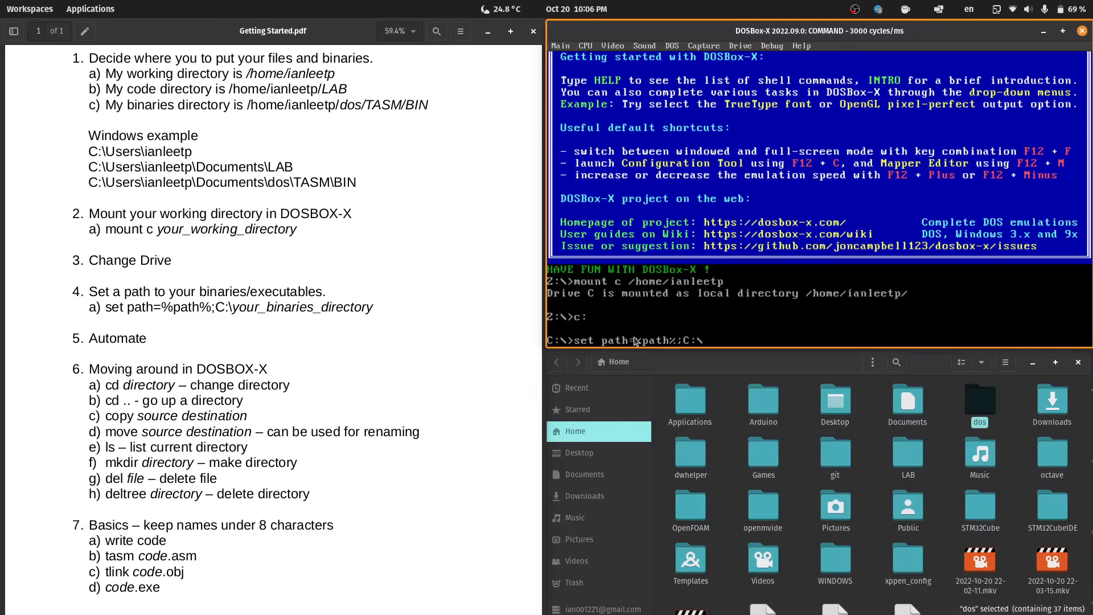
{"action": "type", "text": "dos"}
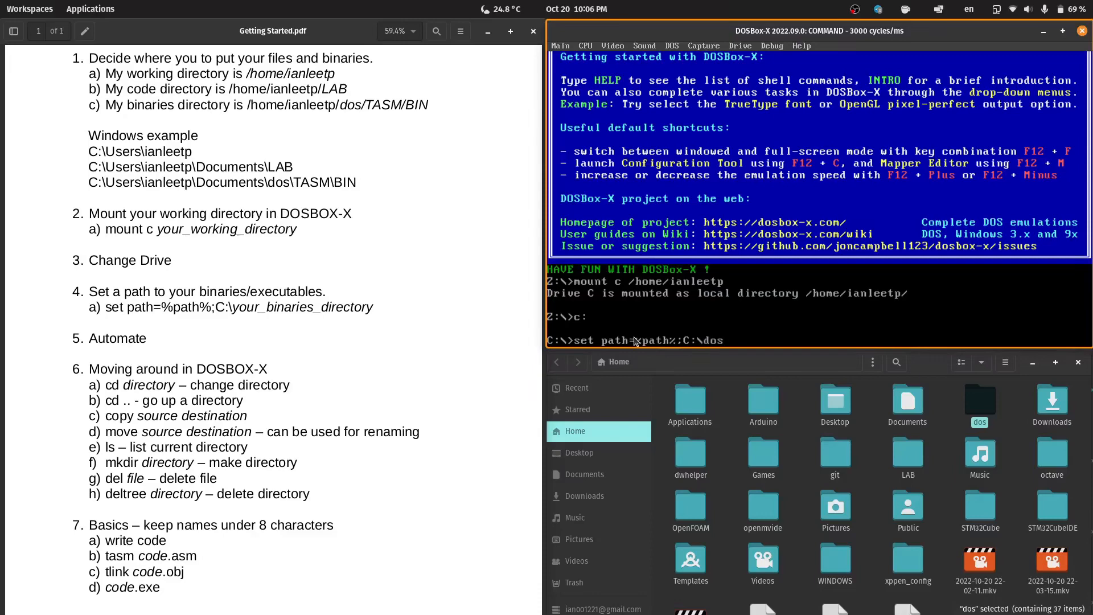
{"action": "type", "text": "\\"}
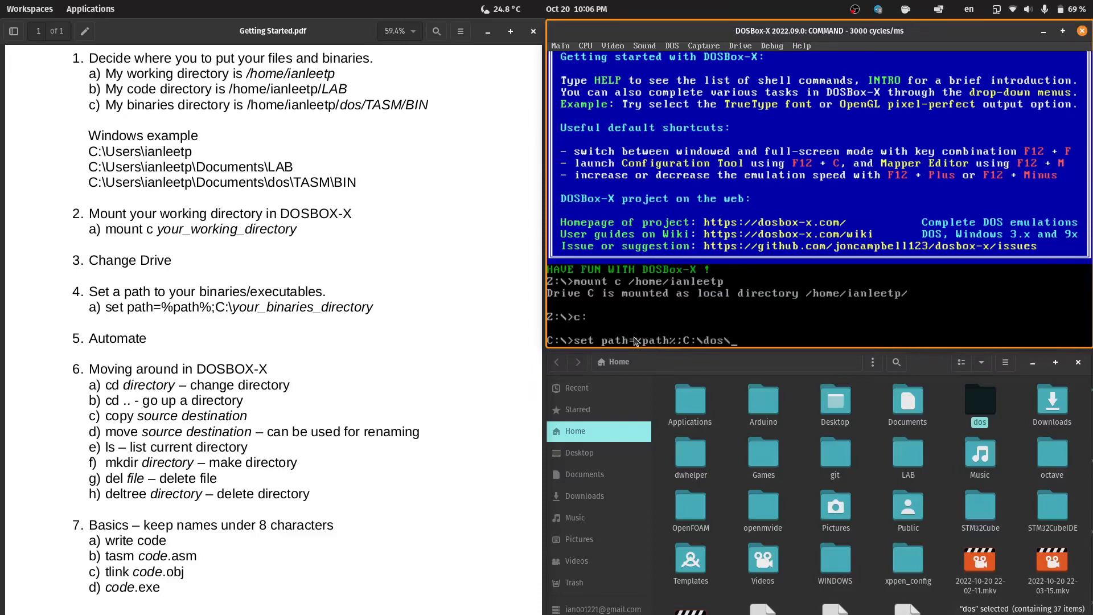
{"action": "type", "text": "TASM\\"}
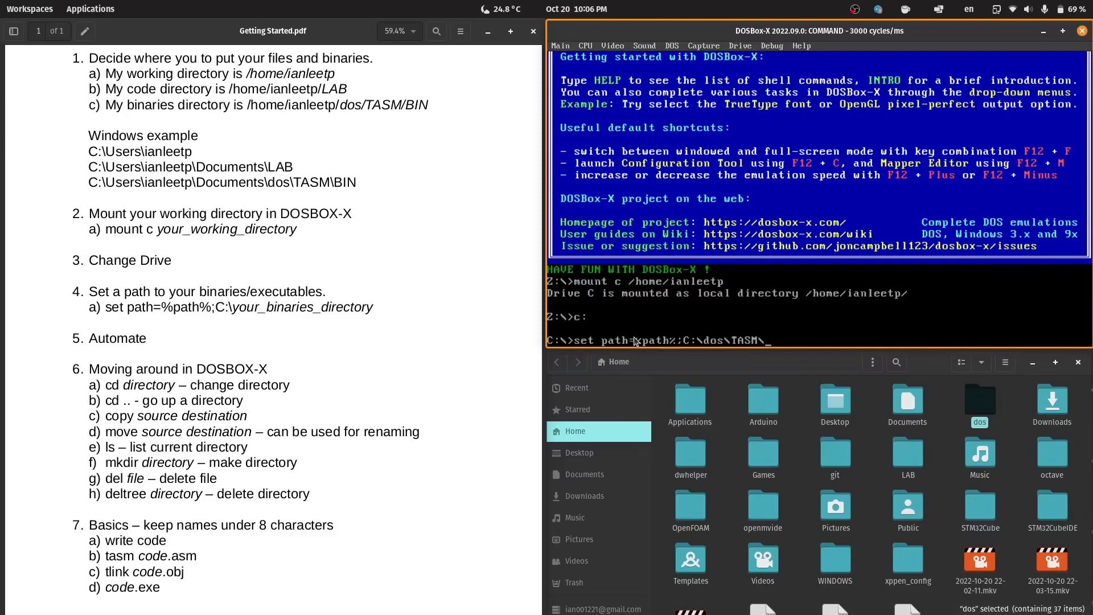
{"action": "type", "text": "BIN"}
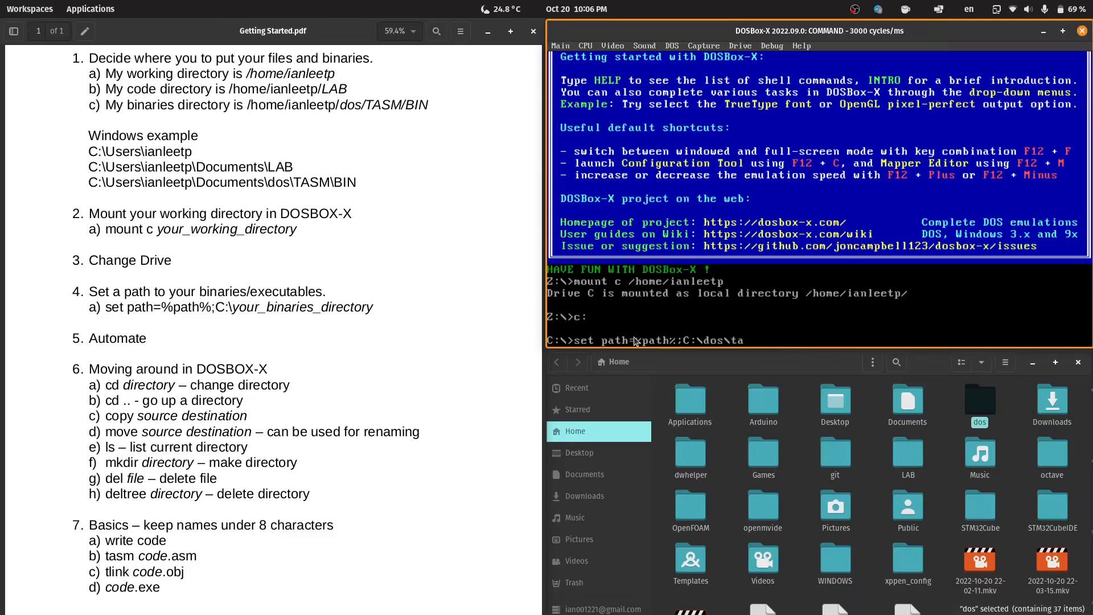
{"action": "type", "text": "sm\\"}
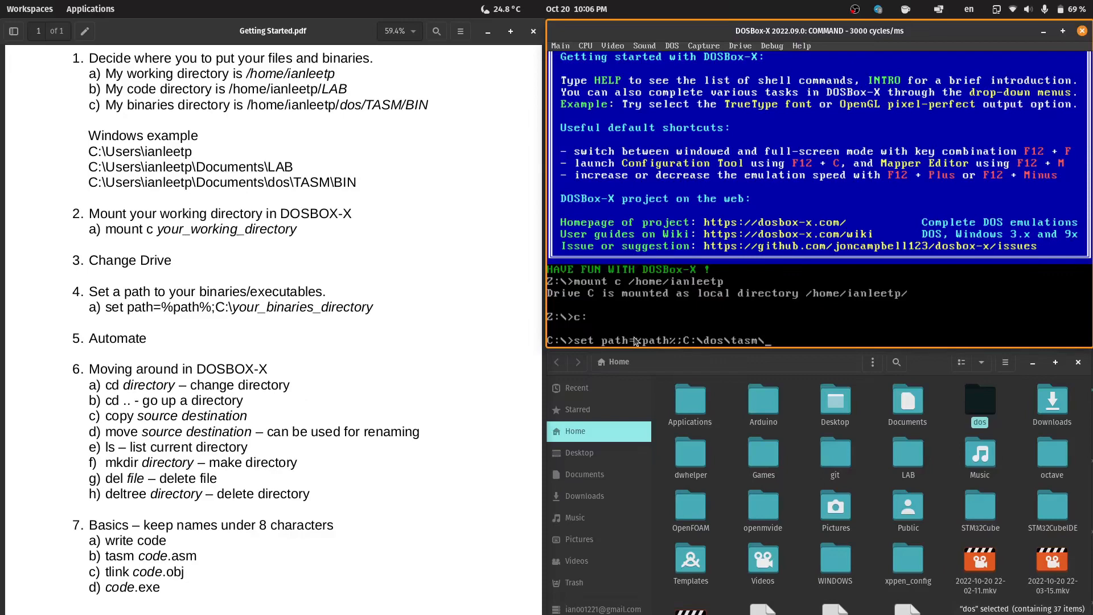
{"action": "type", "text": "bin"}
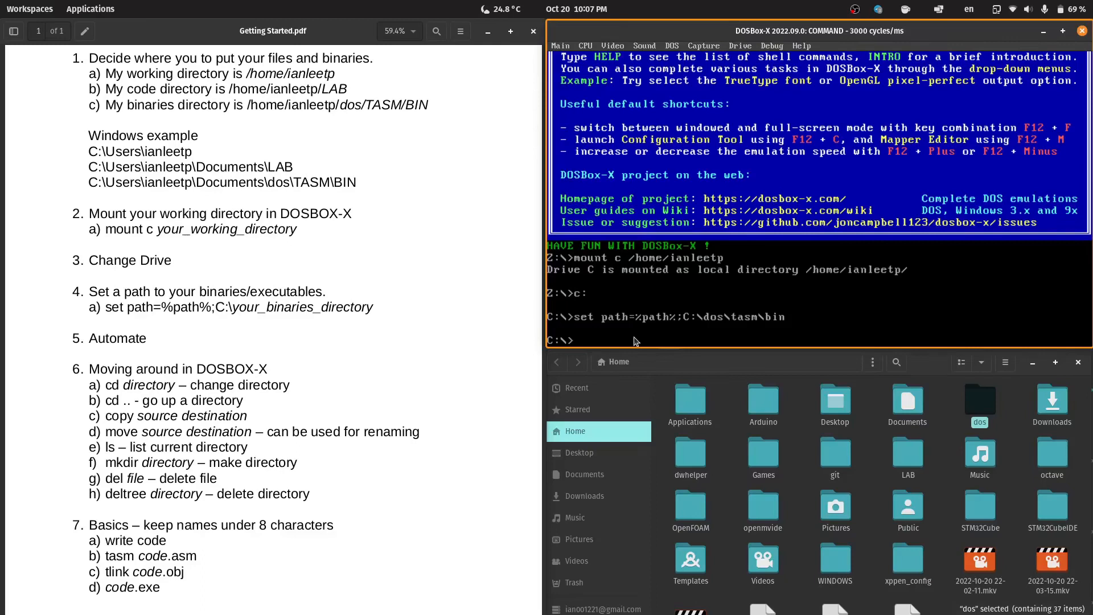
- Change into C:\LAB\2 and assemble add2.asm with tasm
{"action": "type", "text": "cd"}
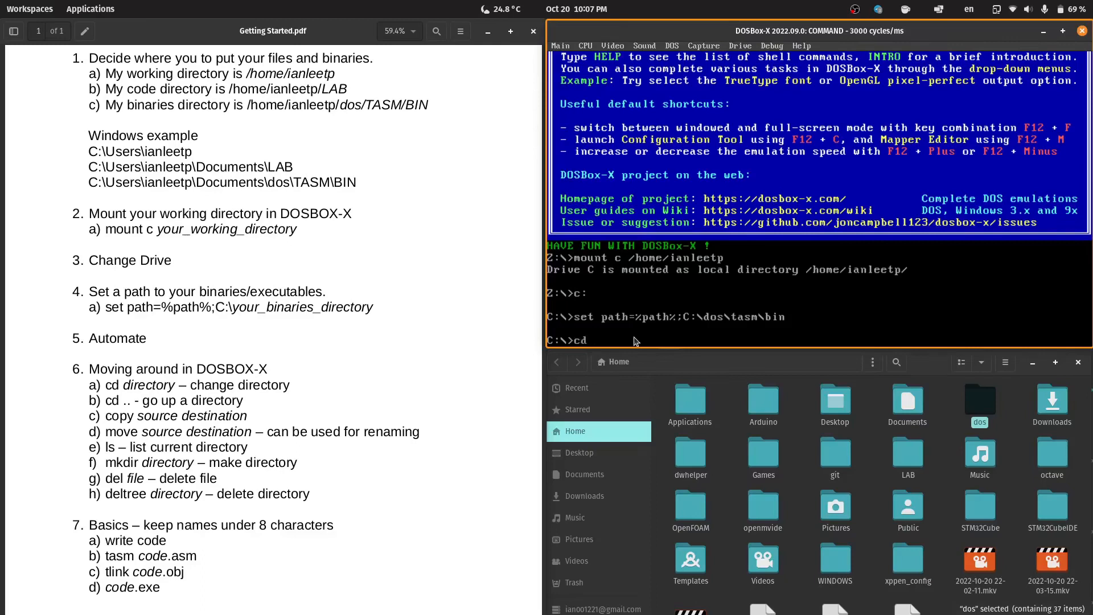
{"action": "type", "text": "lab"}
{"action": "type", "text": "ls"}
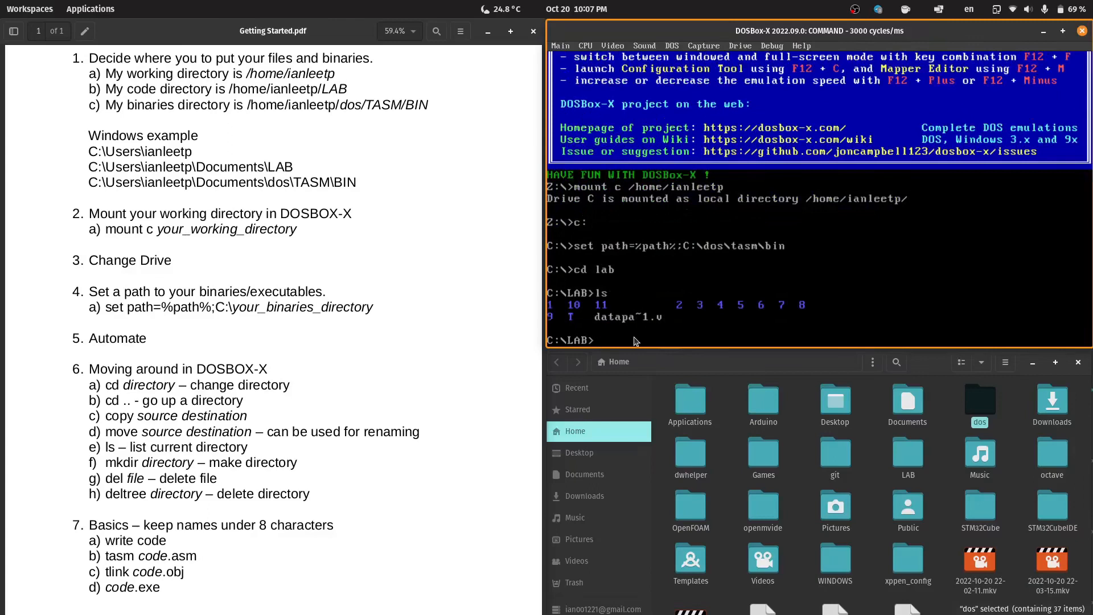
{"action": "type", "text": "cd 2"}
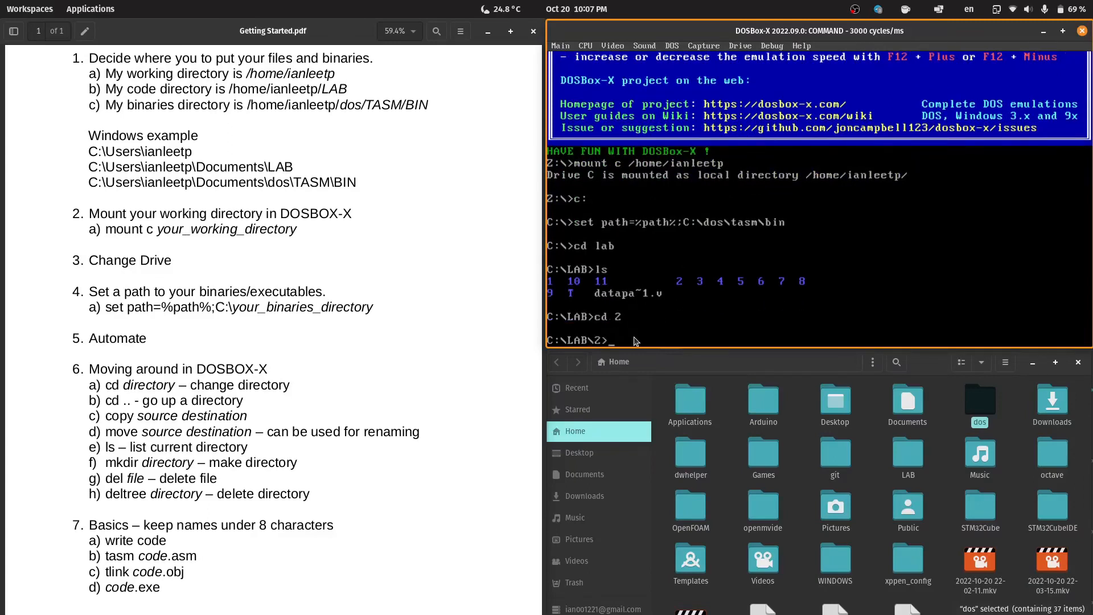
{"action": "key", "text": "Return"}
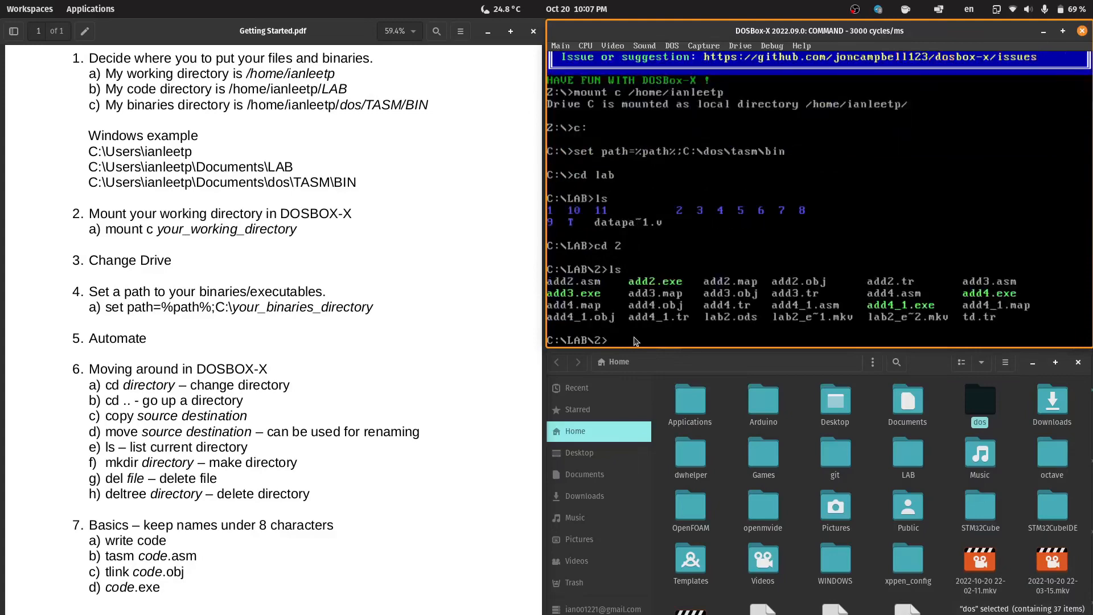
{"action": "type", "text": "tasm add2.asm"}
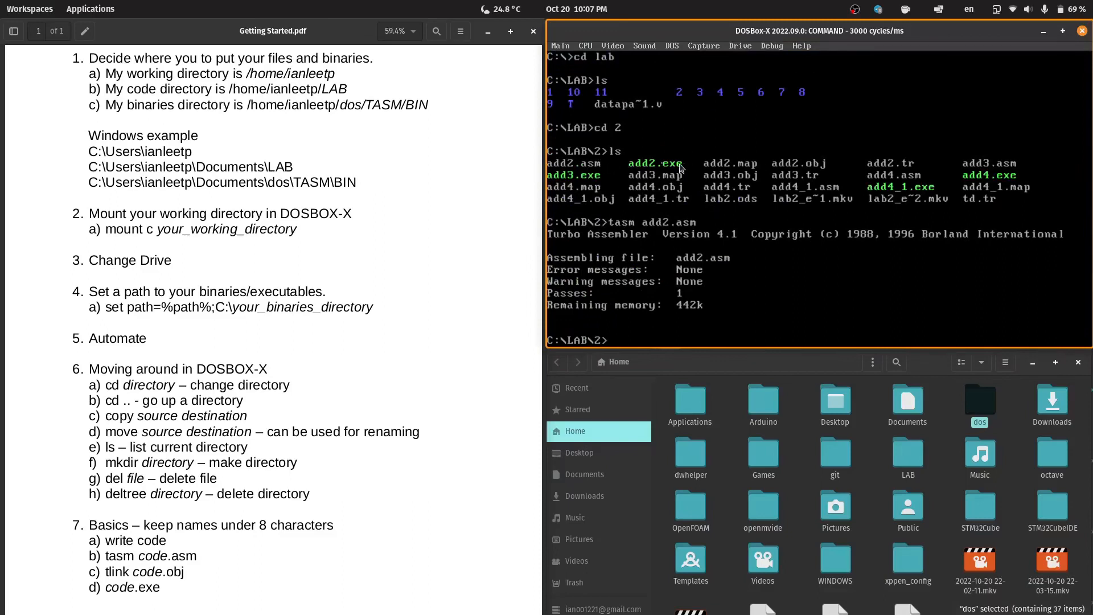
{"action": "mouse_move", "coordinate": [702, 209]}
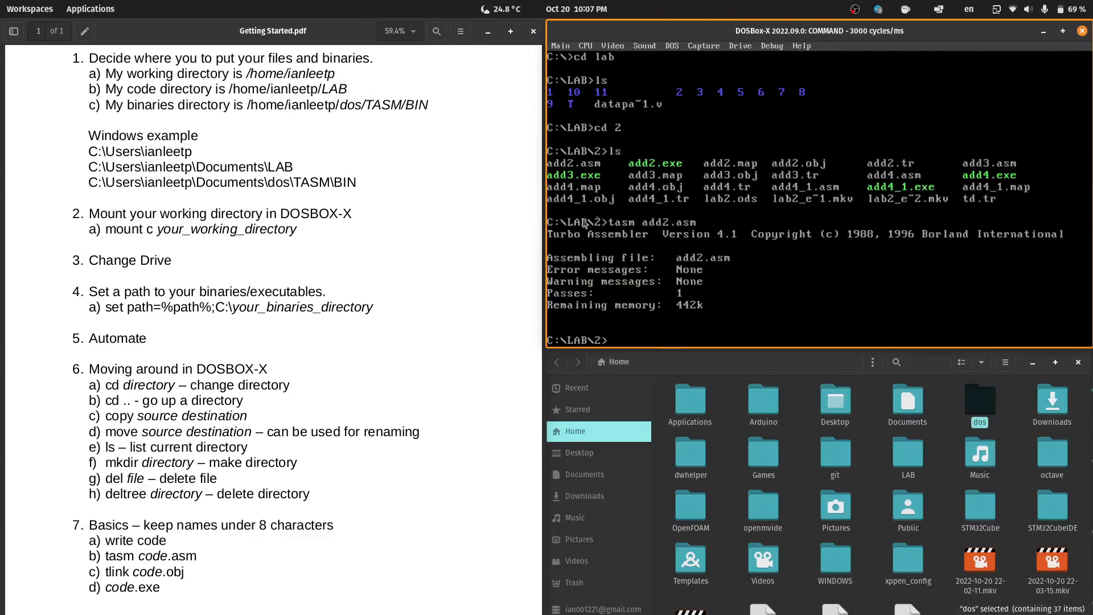
{"action": "mouse_move", "coordinate": [842, 293]}
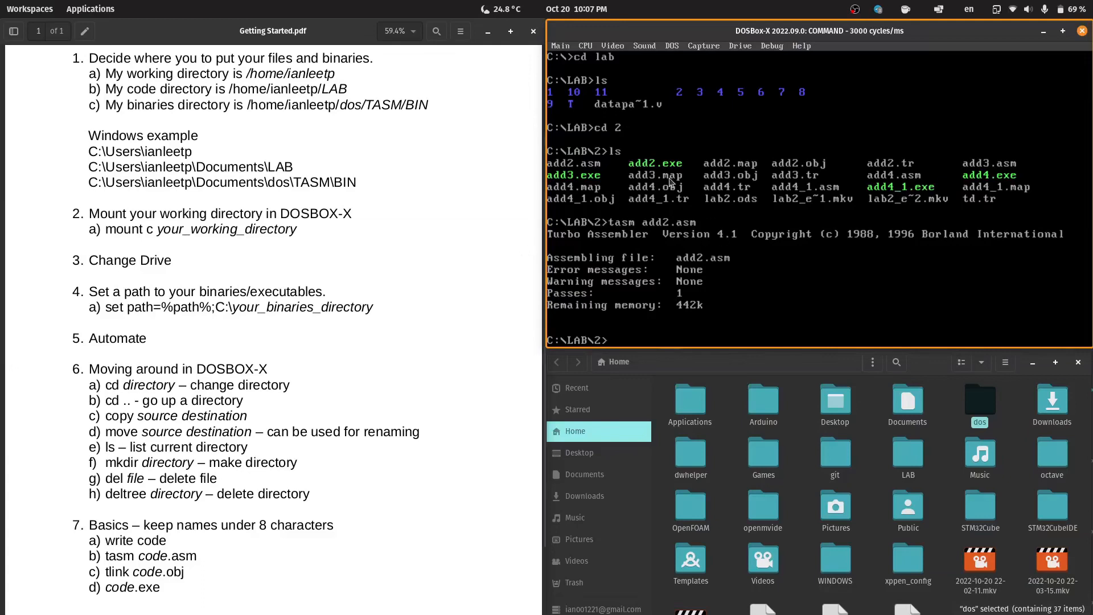
{"action": "mouse_move", "coordinate": [757, 136]}
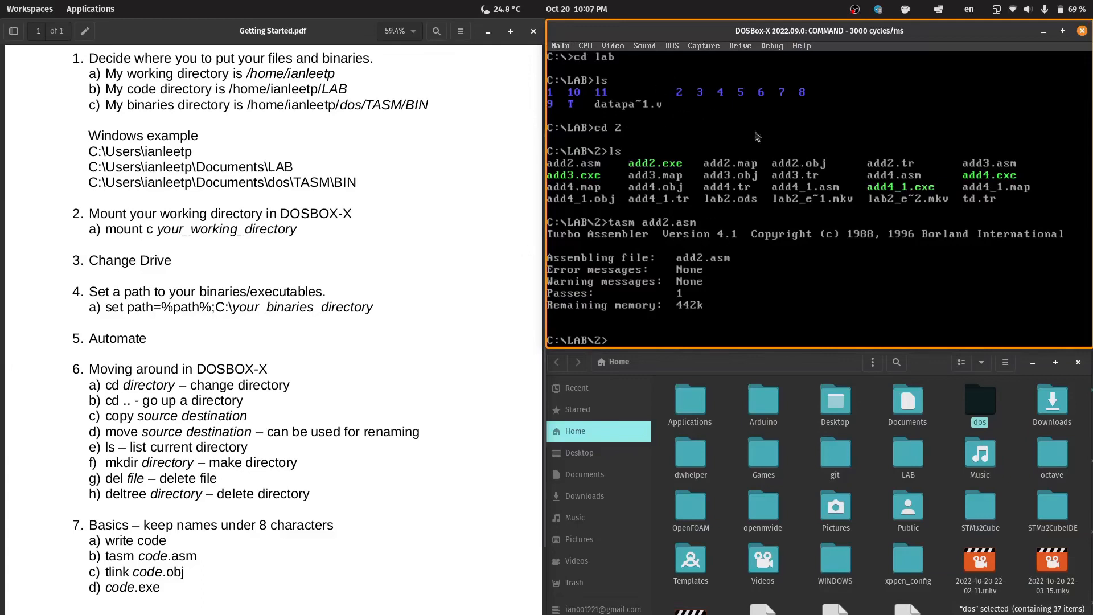
- Open AUTOEXEC.BAT in the Configuration tool and add the mount and c: lines
{"action": "left_click", "coordinate": [560, 45]}
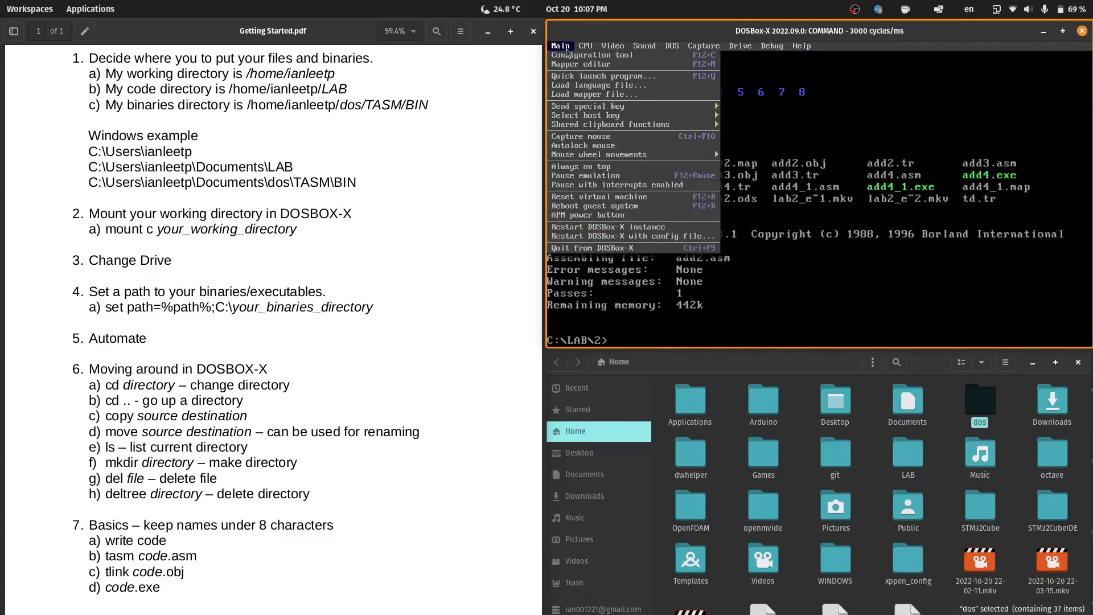
{"action": "mouse_move", "coordinate": [581, 55]}
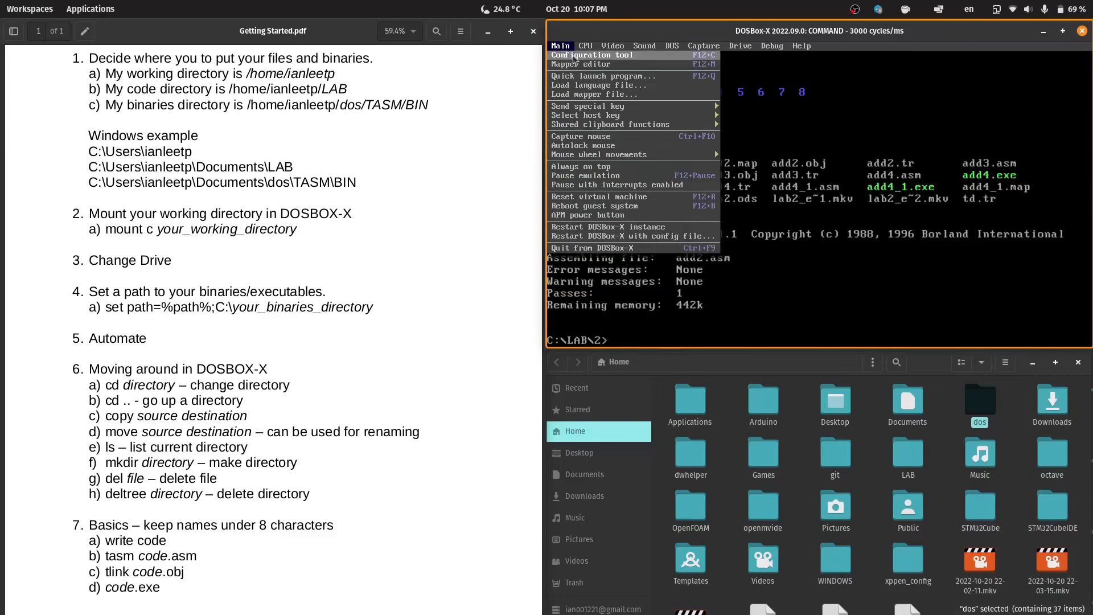
{"action": "left_click", "coordinate": [593, 55]}
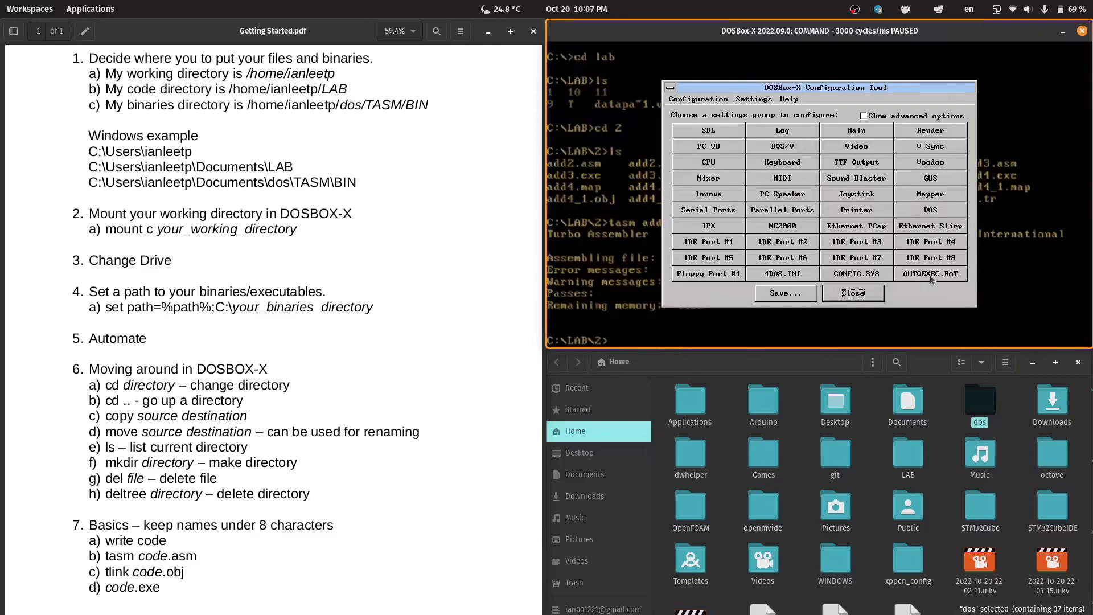
{"action": "left_click", "coordinate": [930, 273]}
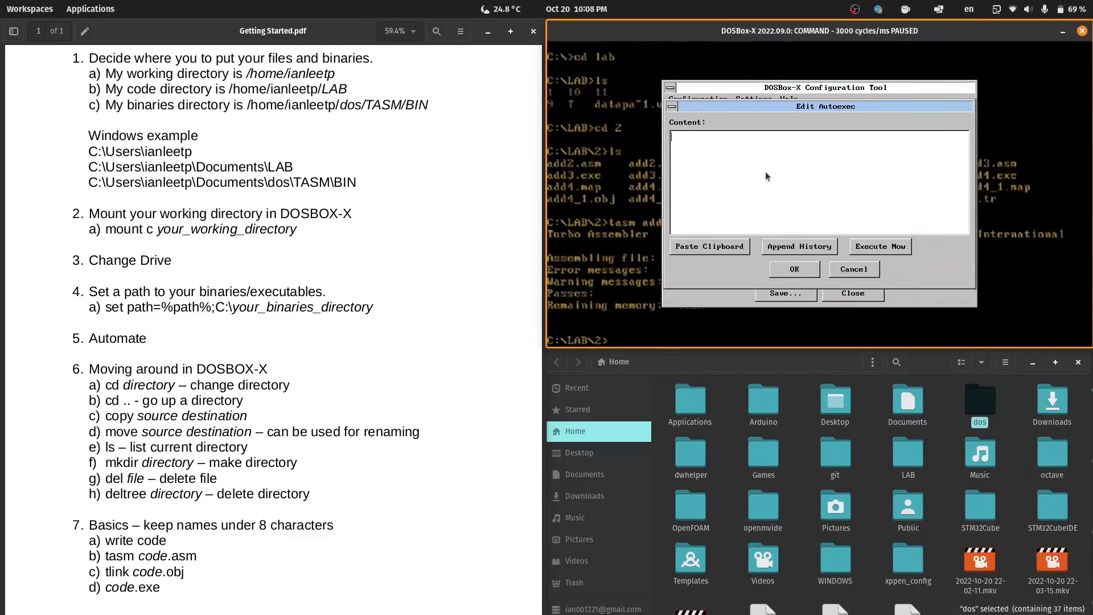
{"action": "mouse_move", "coordinate": [772, 183]}
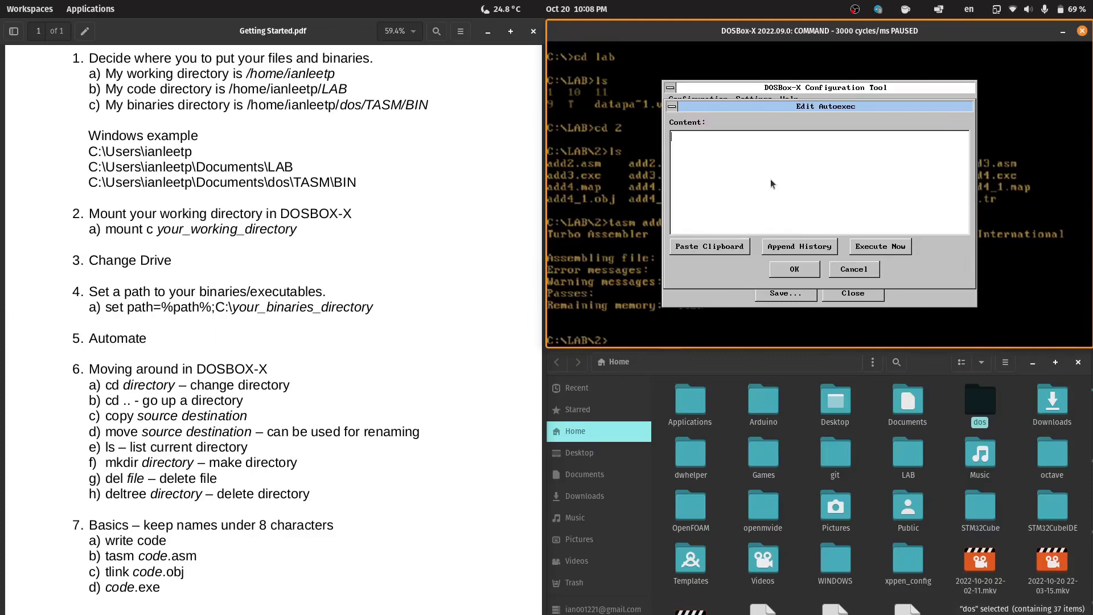
{"action": "type", "text": "mount c /home/ianleetp"}
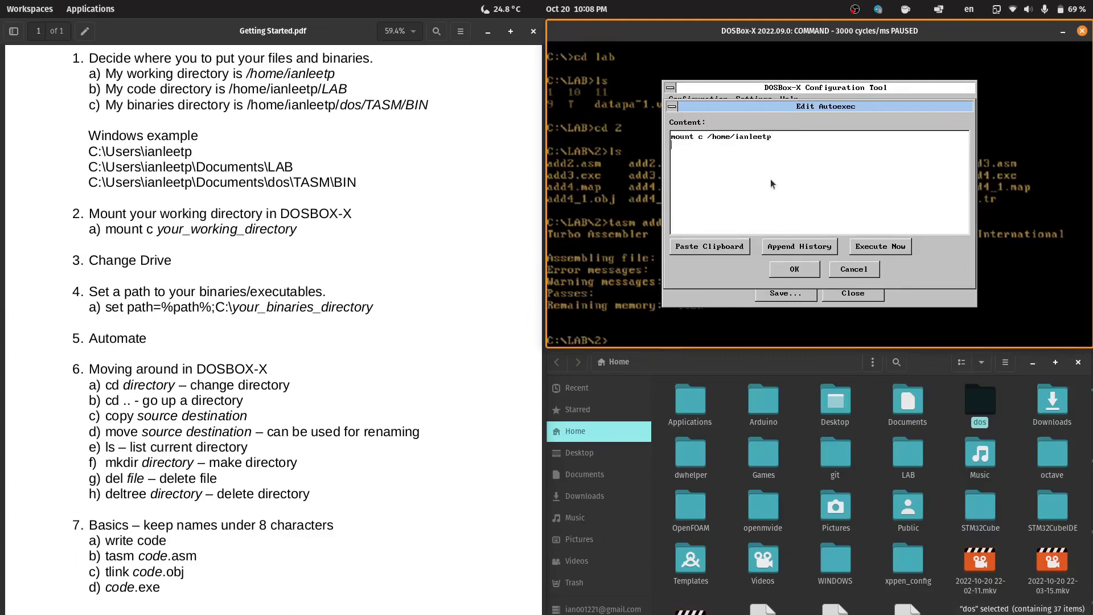
{"action": "type", "text": "c:"}
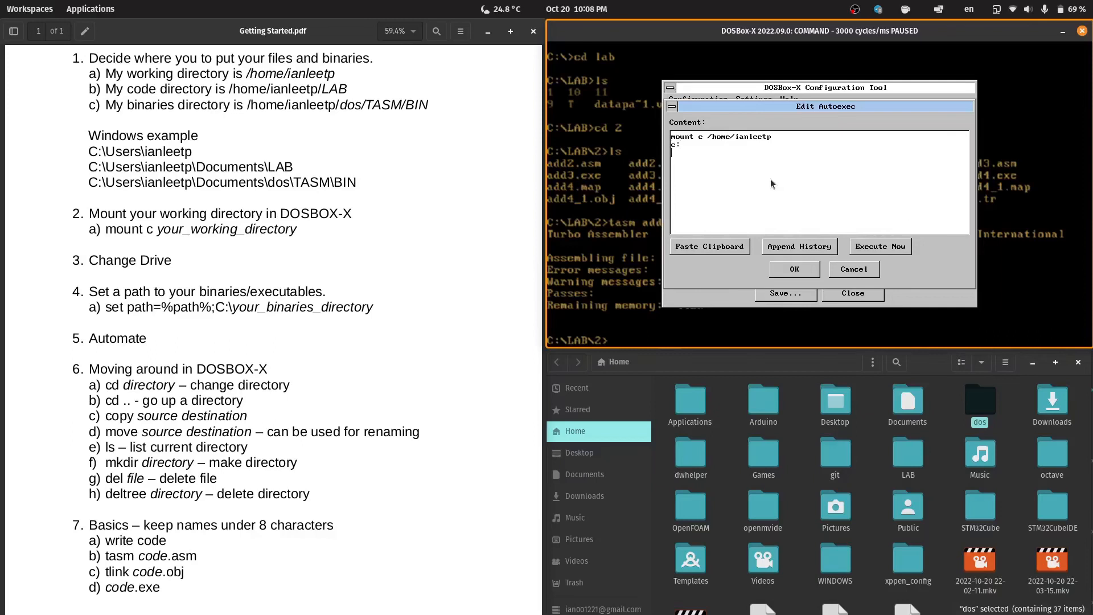
- Add 'set path=%path%;c:\dos\tasm\bin' and a cd command to the autoexec
{"action": "type", "text": "set path"}
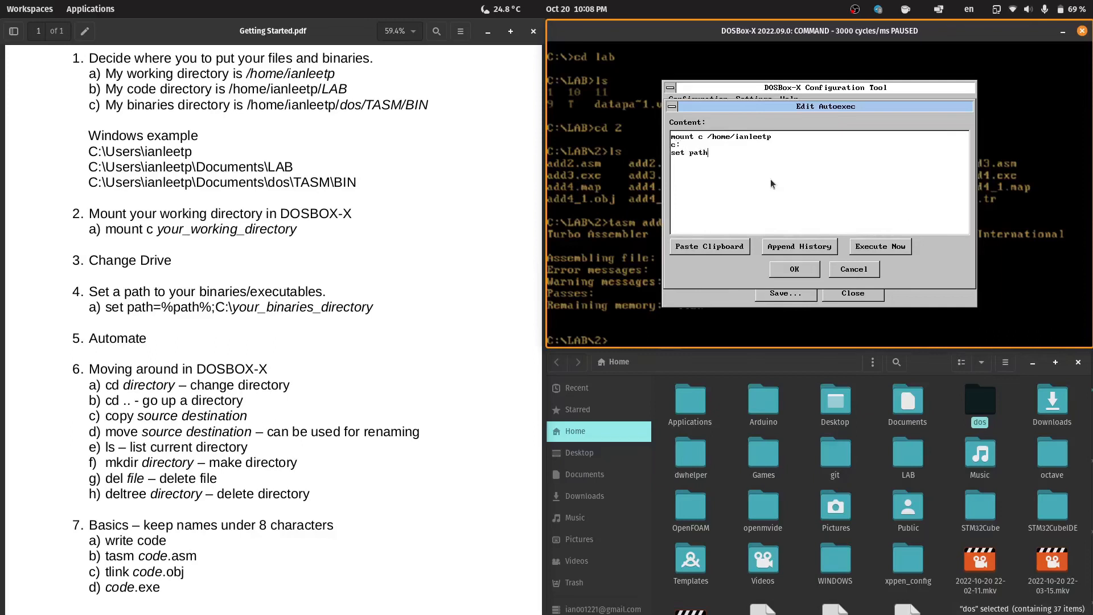
{"action": "type", "text": "=%path"}
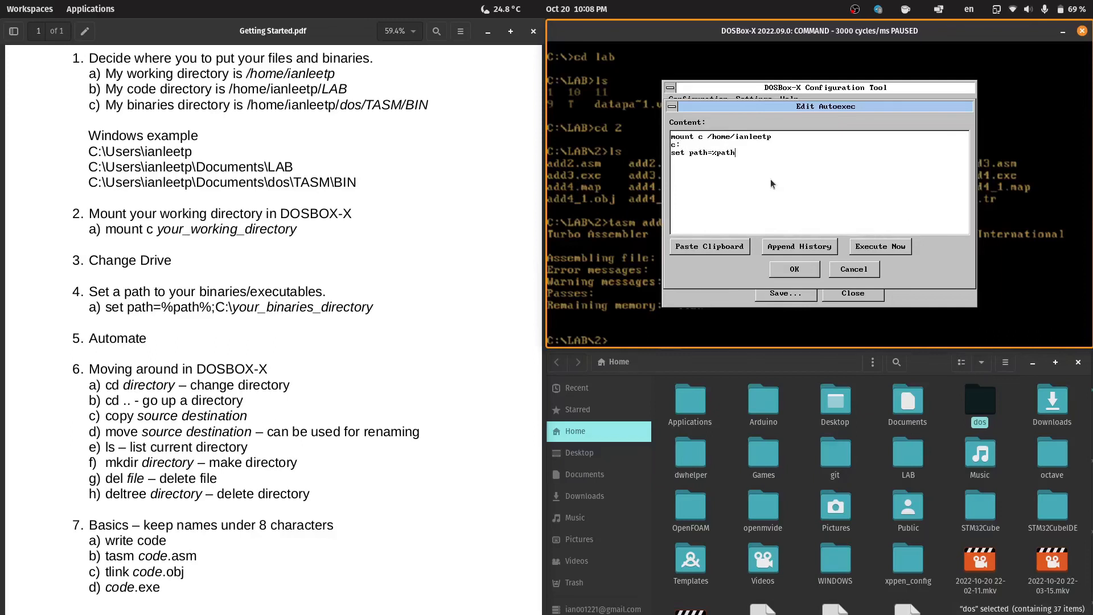
{"action": "type", "text": "%;c:\\"}
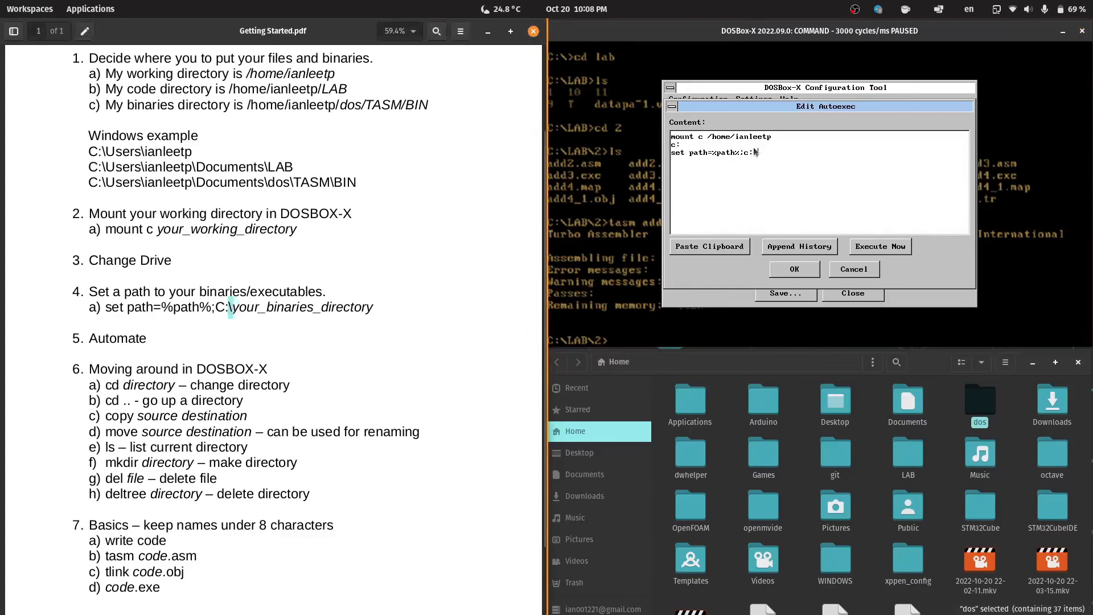
{"action": "type", "text": "dos"}
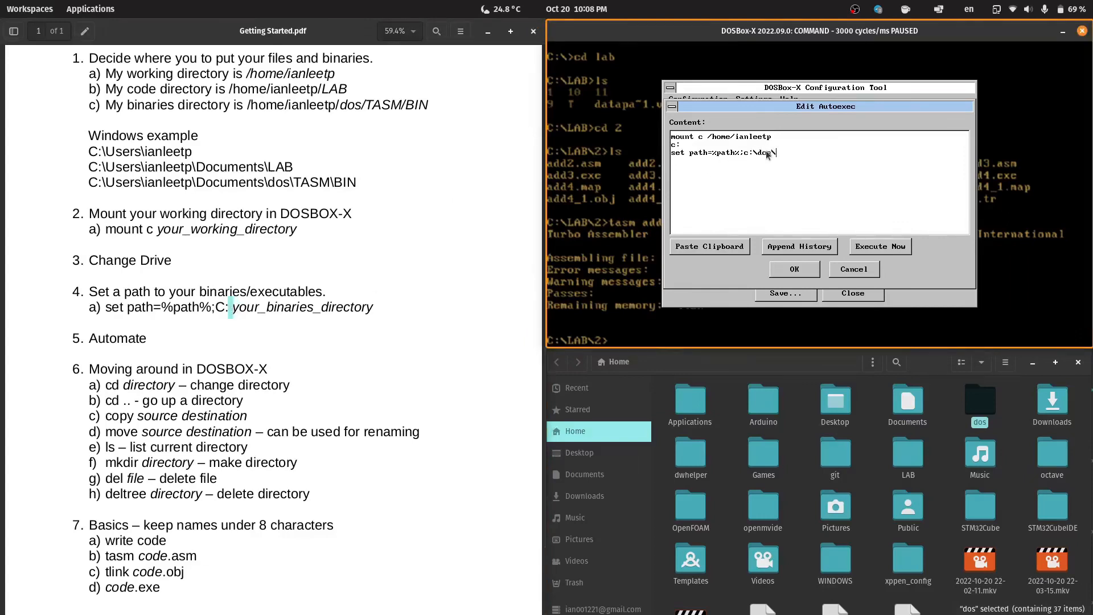
{"action": "type", "text": "\\tasm\\bin"}
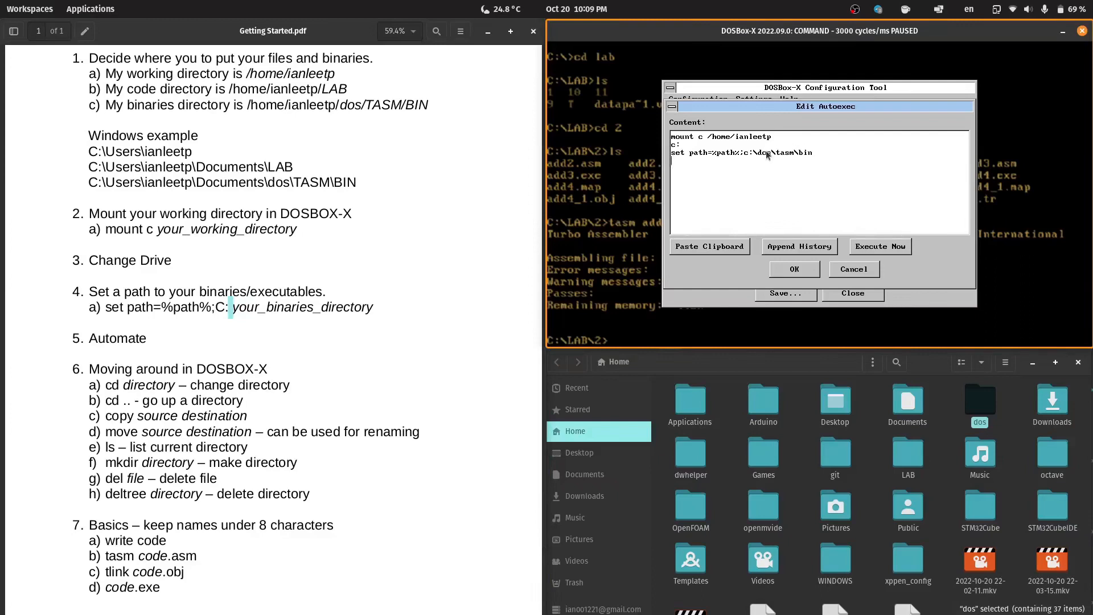
{"action": "type", "text": "cd"}
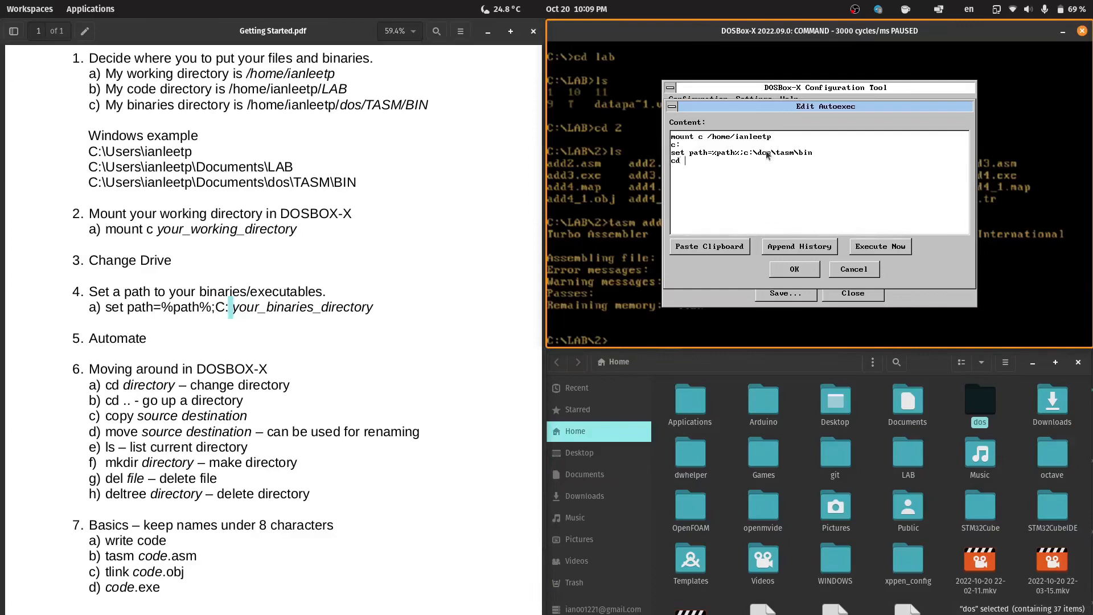
{"action": "type", "text": "a"}
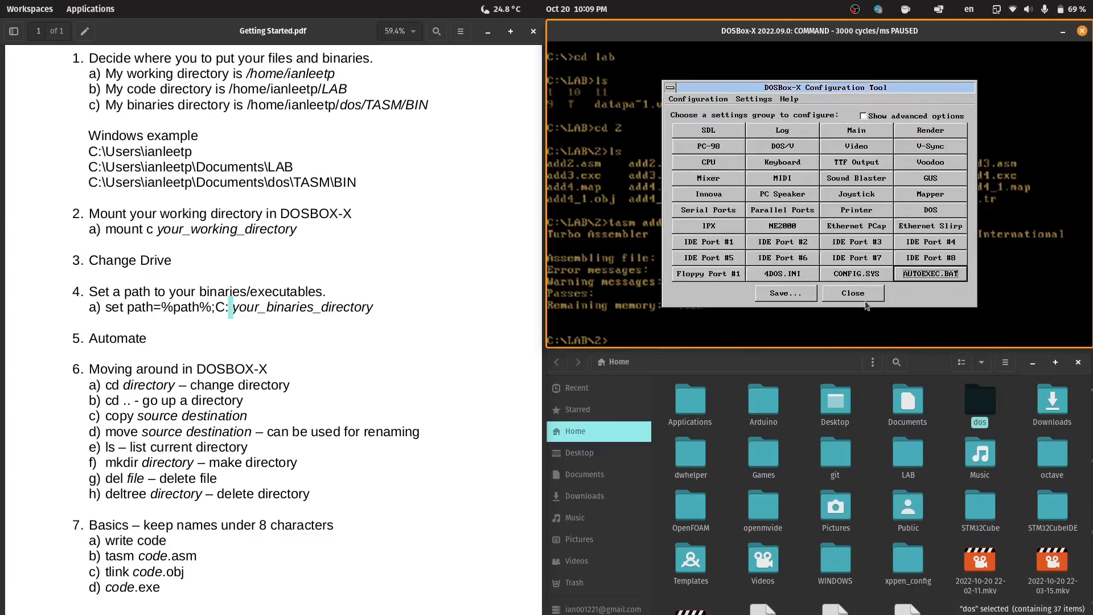
- Save the configuration, close the Configuration tool, and enter exit
{"action": "left_click", "coordinate": [786, 293]}
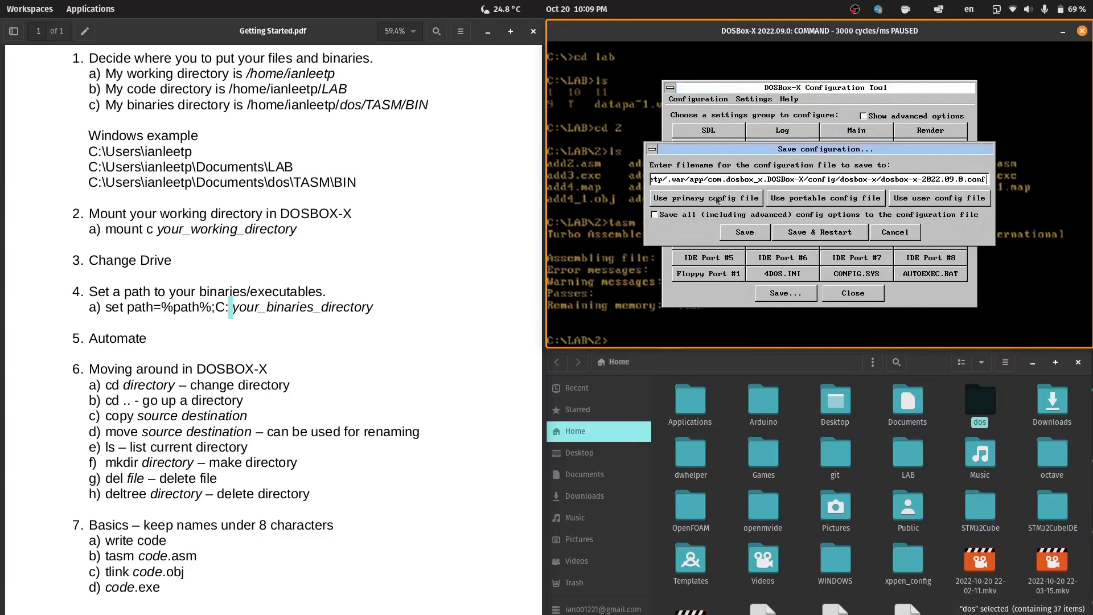
{"action": "left_click", "coordinate": [893, 231]}
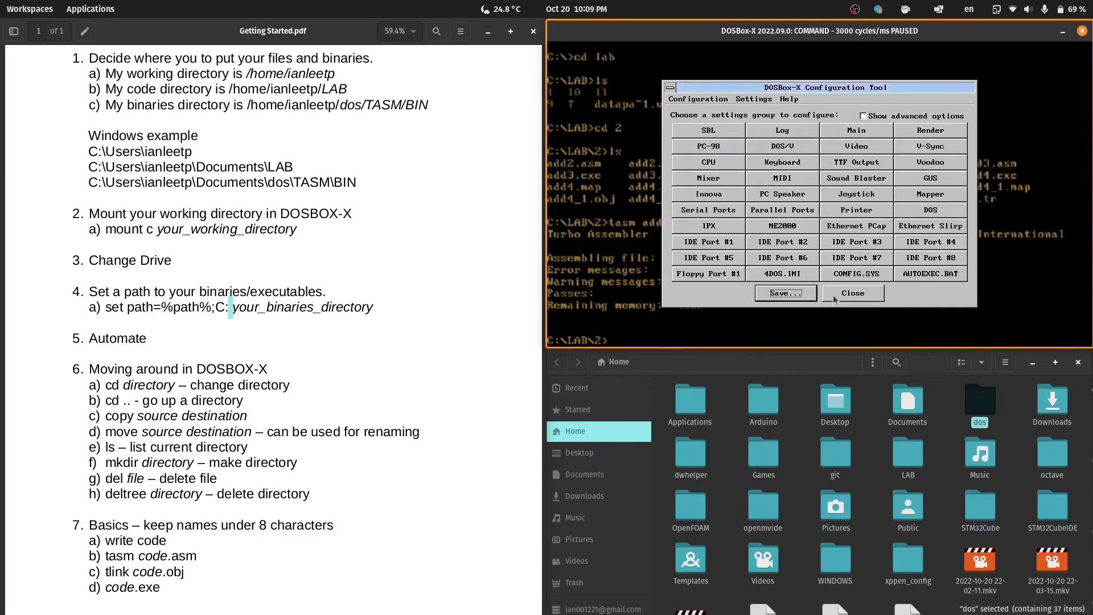
{"action": "left_click", "coordinate": [851, 293]}
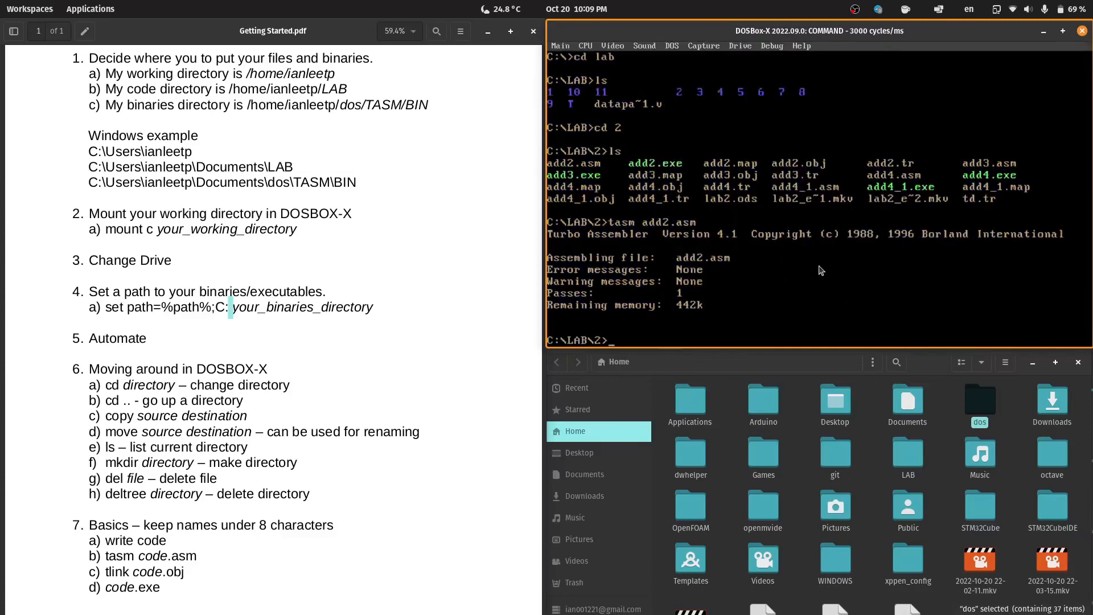
{"action": "type", "text": "exit"}
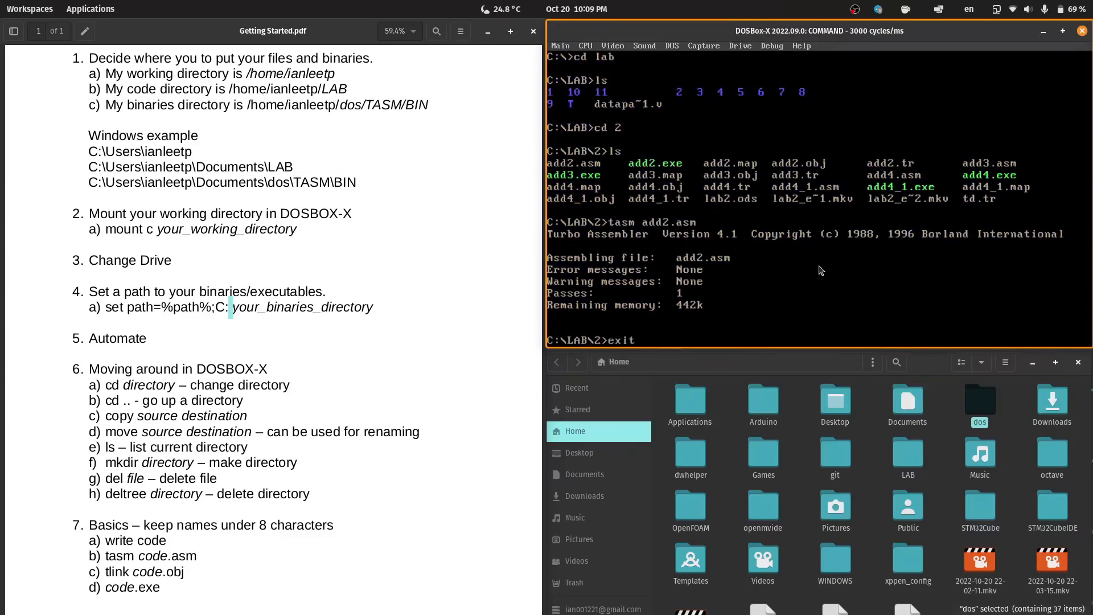
- Relaunch DOSBox-X, accept the working folder, and place its window on the right half
{"action": "left_click", "coordinate": [1083, 30]}
{"action": "type", "text": "d"}
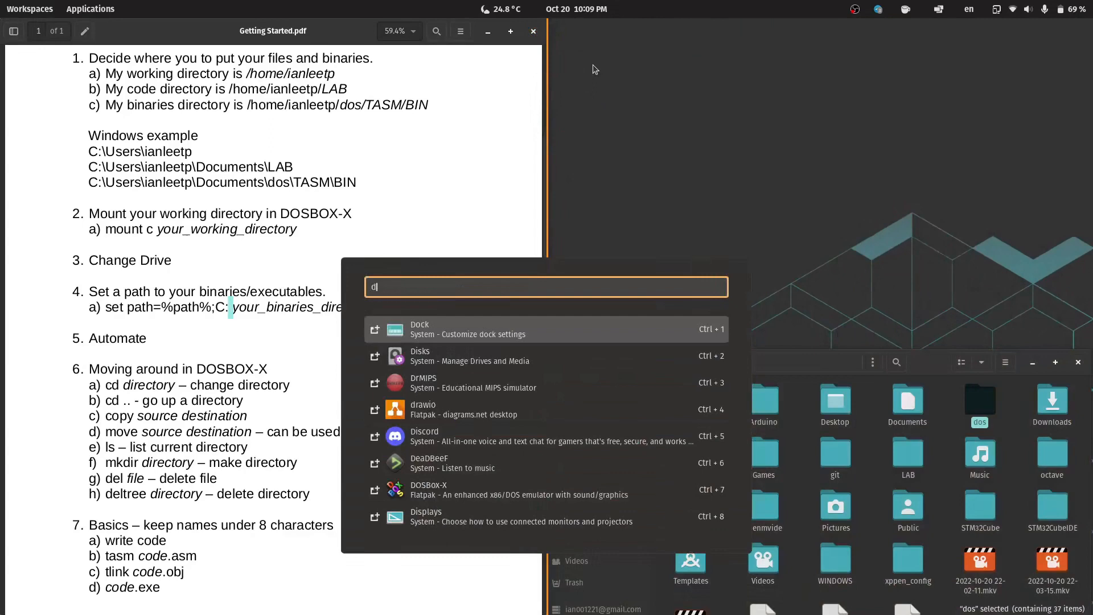
{"action": "type", "text": "os"}
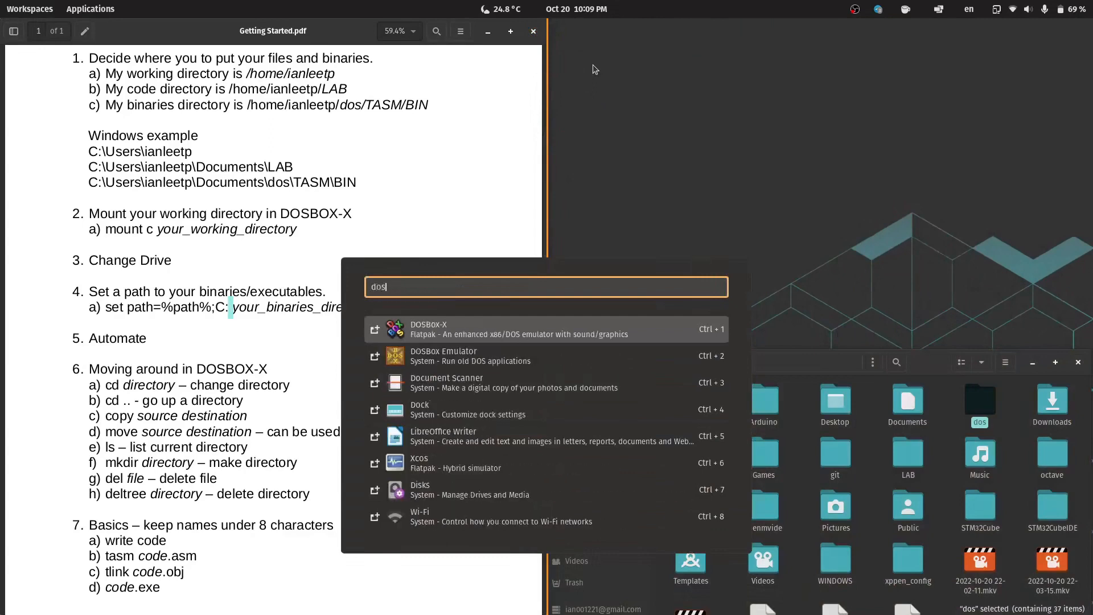
{"action": "left_click", "coordinate": [429, 330]}
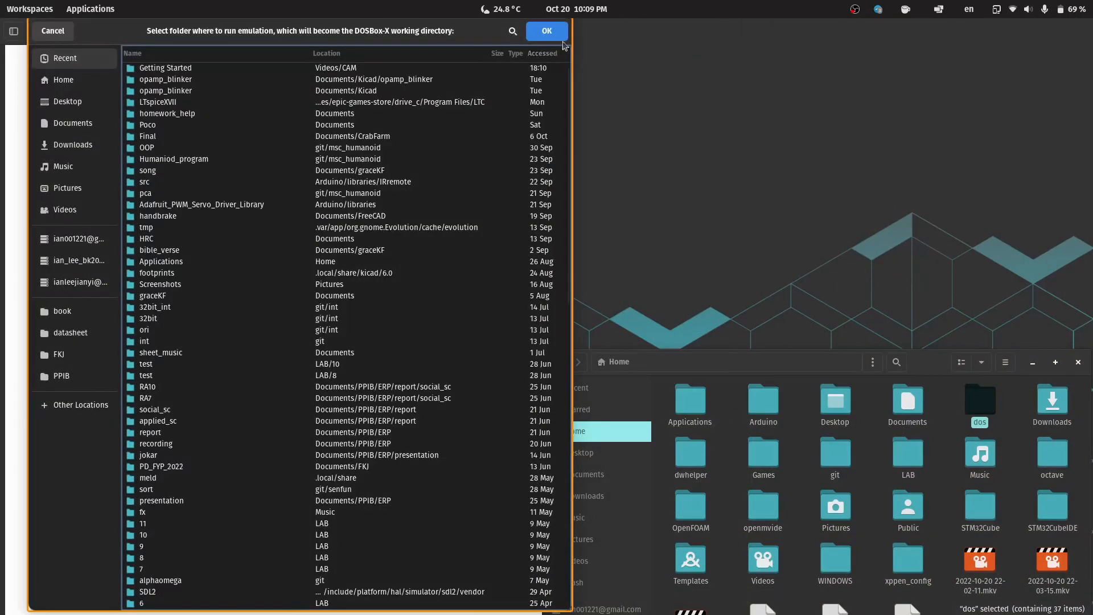
{"action": "left_click", "coordinate": [62, 79]}
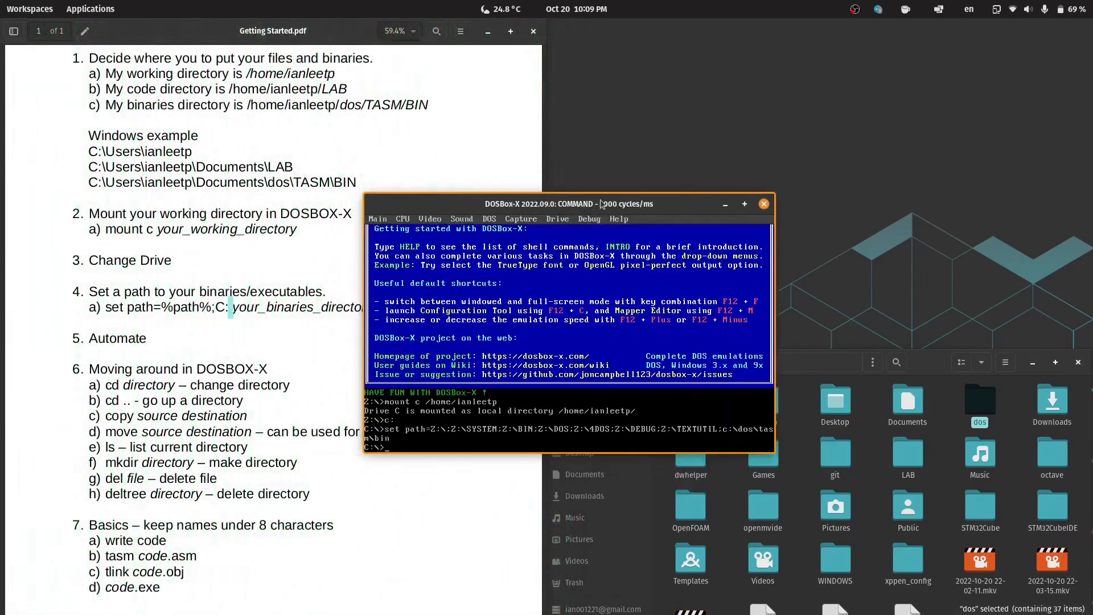
{"action": "left_click_drag", "start_coordinate": [603, 204], "coordinate": [751, 50]}
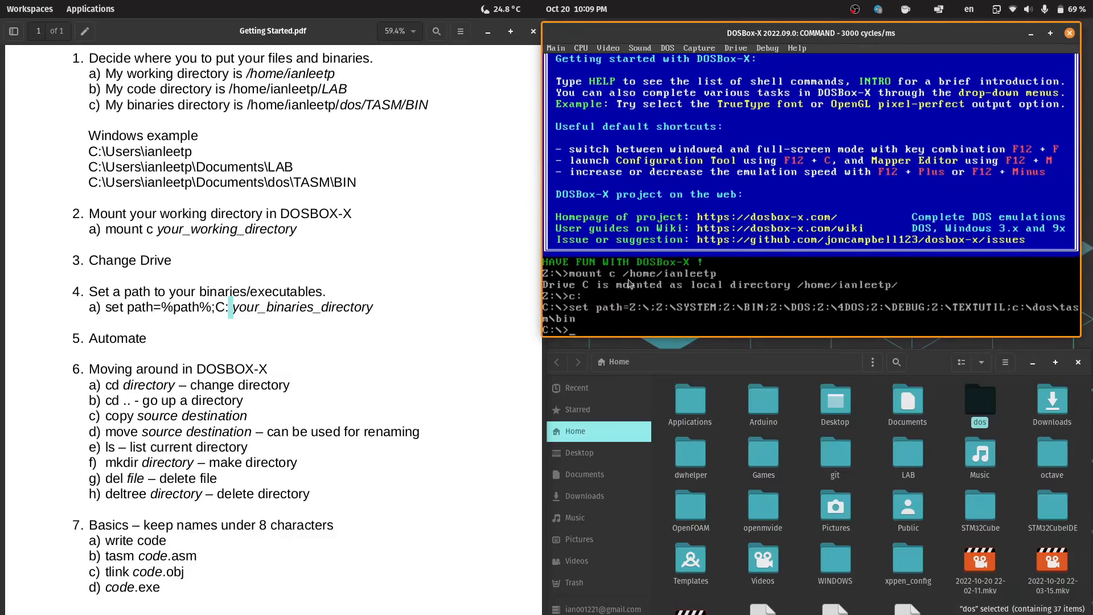
{"action": "mouse_move", "coordinate": [576, 301]}
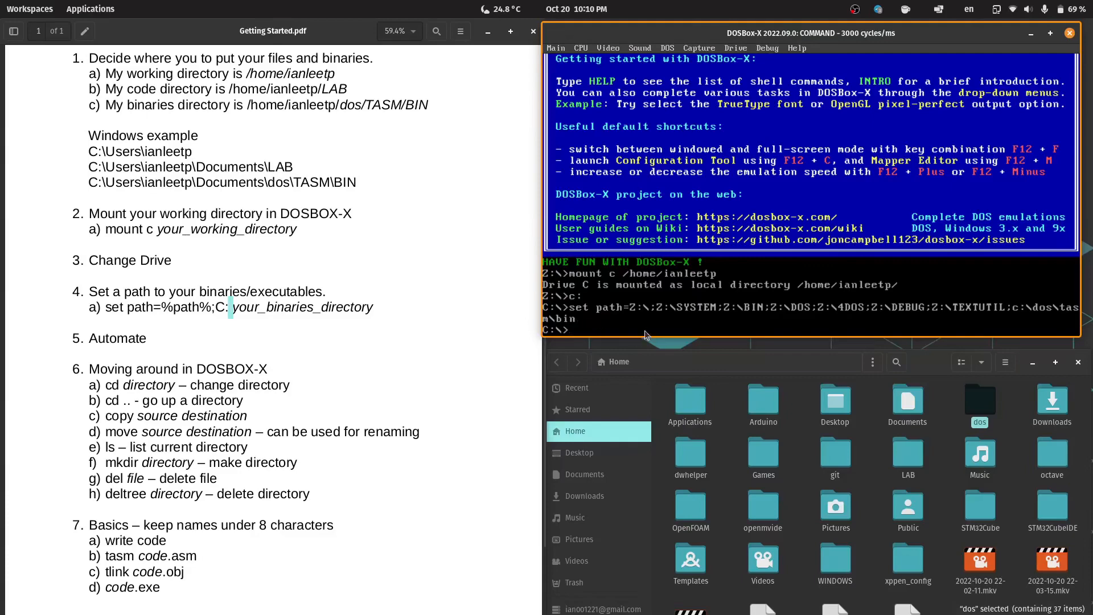
{"action": "mouse_move", "coordinate": [611, 328]}
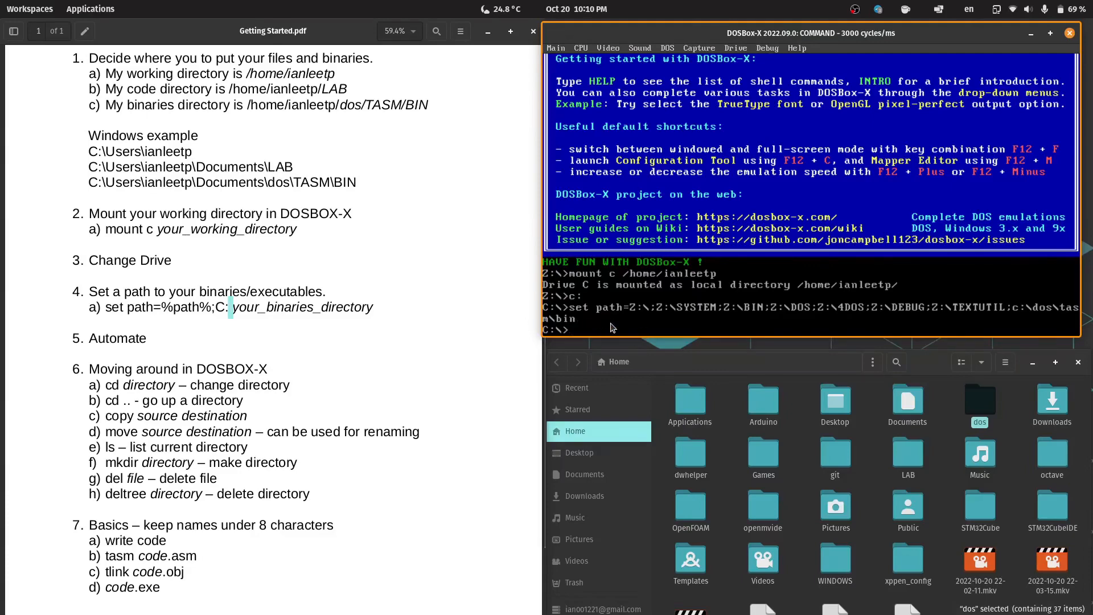
{"action": "scroll", "scroll_direction": "down", "scroll_amount": 3}
{"action": "type", "text": "cd lab"}
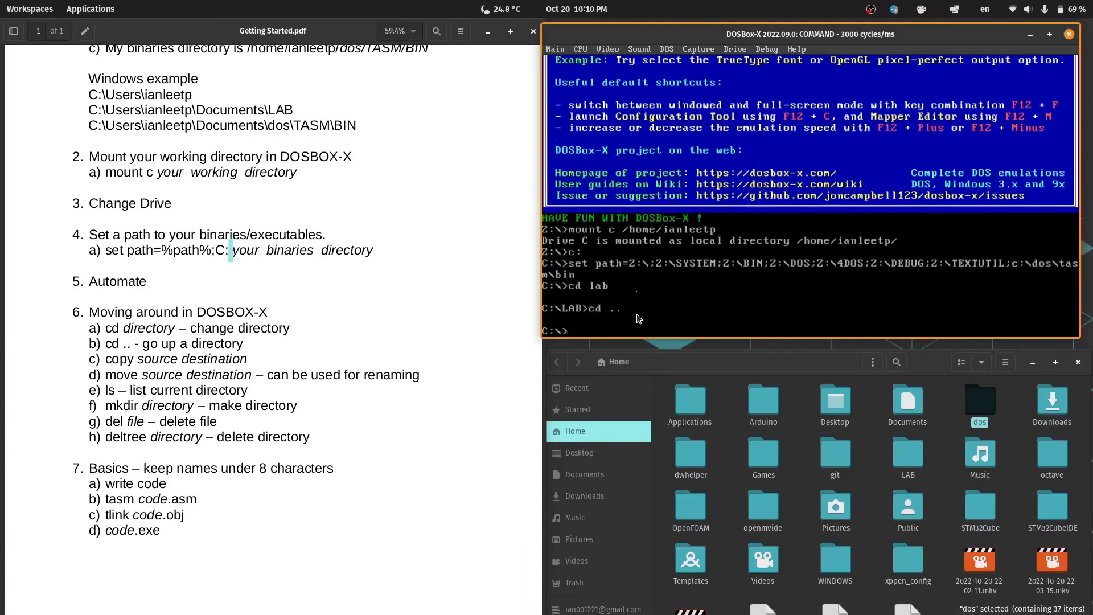
{"action": "mouse_move", "coordinate": [293, 347]}
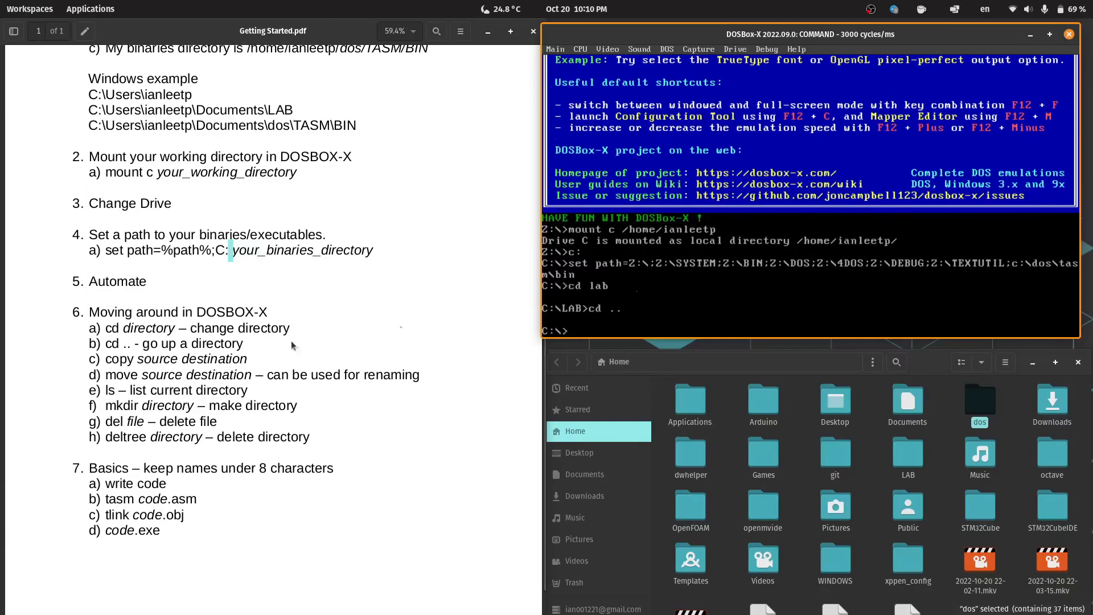
- Change into C:\LAB\2 and list its add2, add3 and add4 files
{"action": "type", "text": "cd lab"}
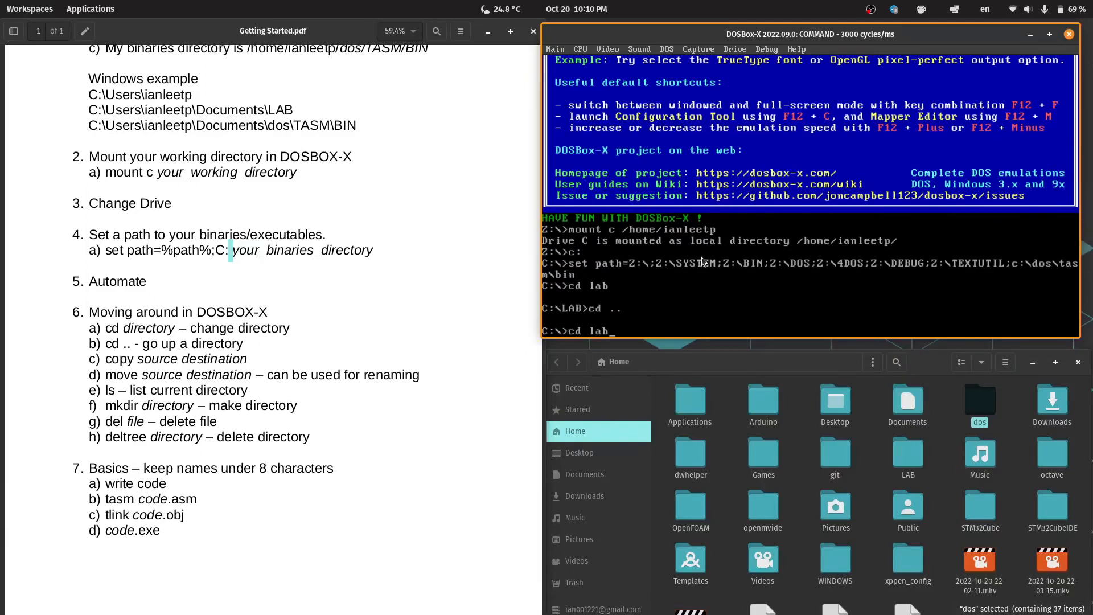
{"action": "type", "text": "\\2"}
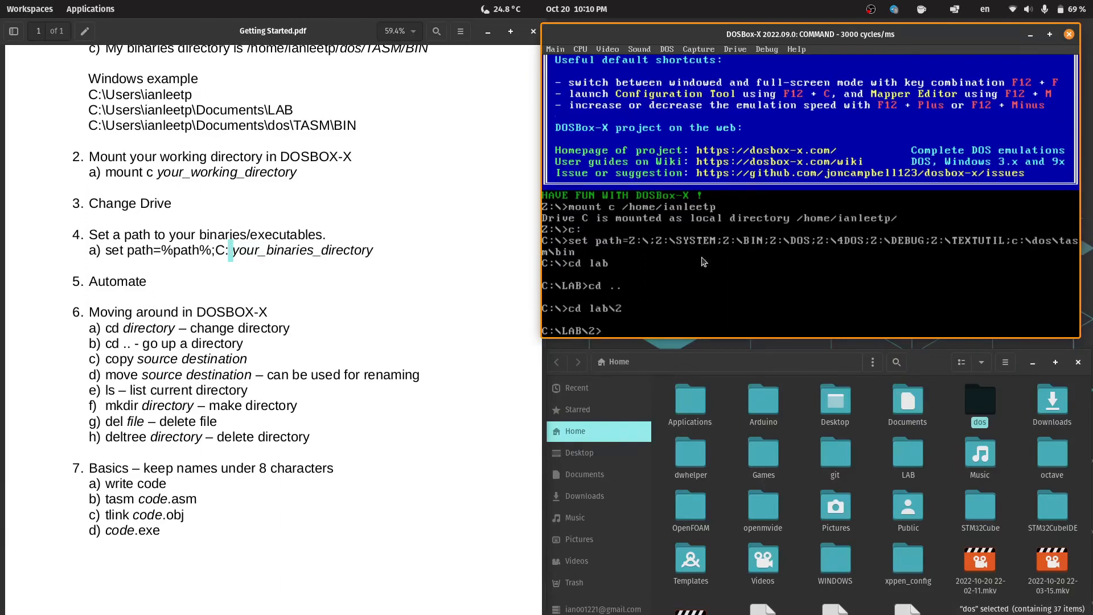
{"action": "type", "text": "ls"}
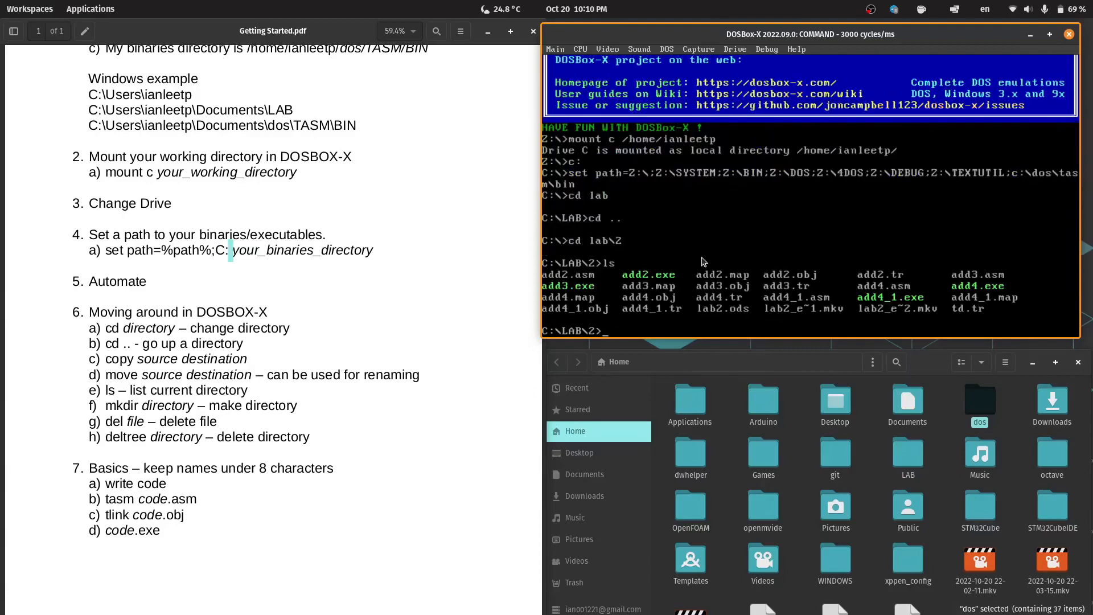
- Copy add2.asm to add21.asm and list the folder to verify
{"action": "type", "text": "copy"}
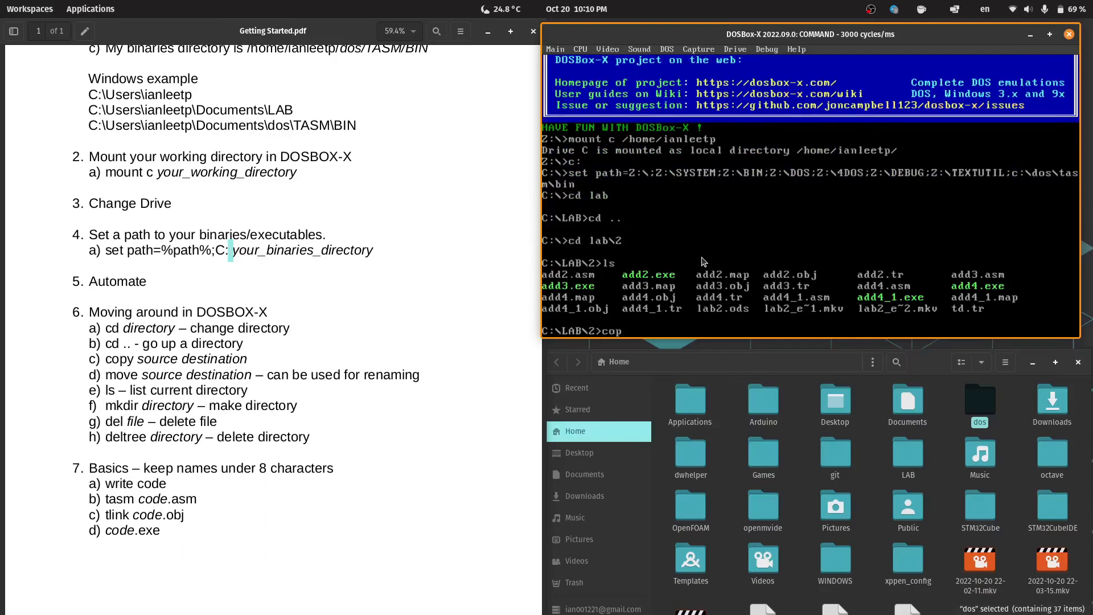
{"action": "type", "text": "y"}
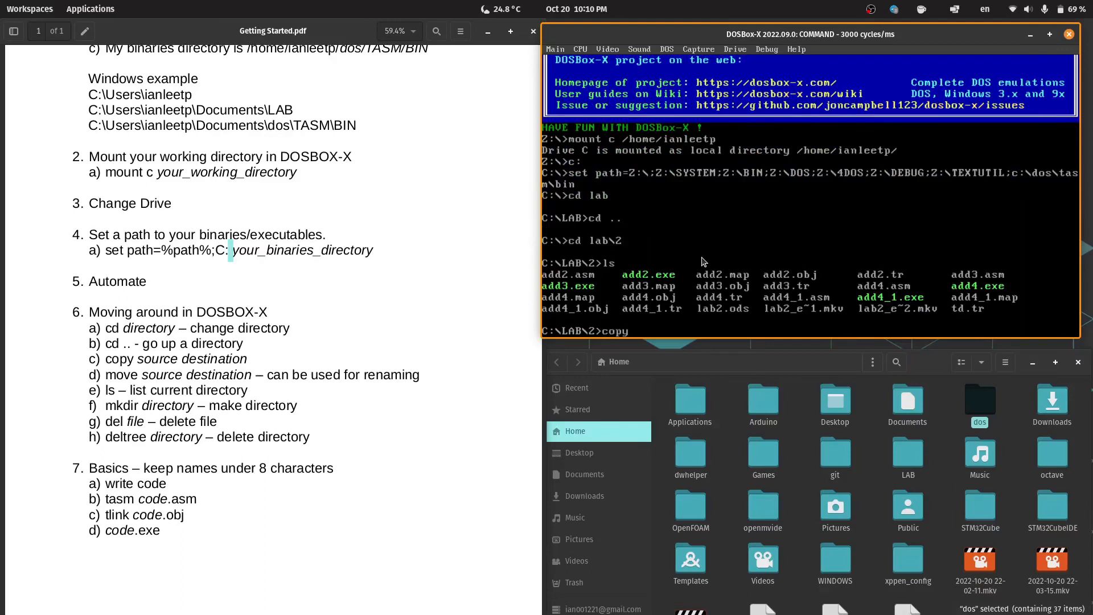
{"action": "type", "text": "add2."}
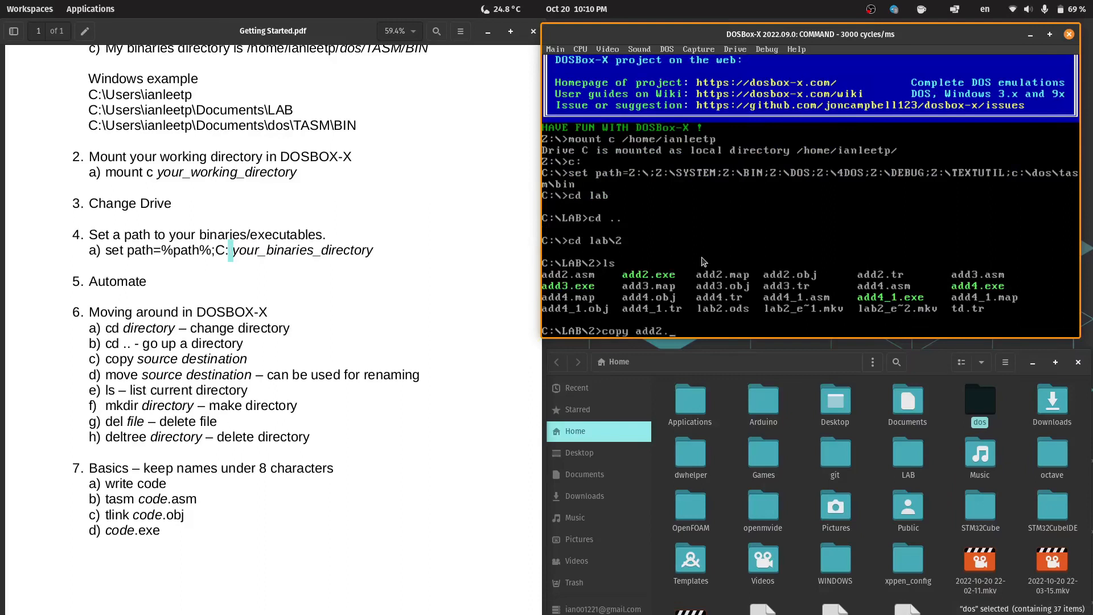
{"action": "type", "text": "asm"}
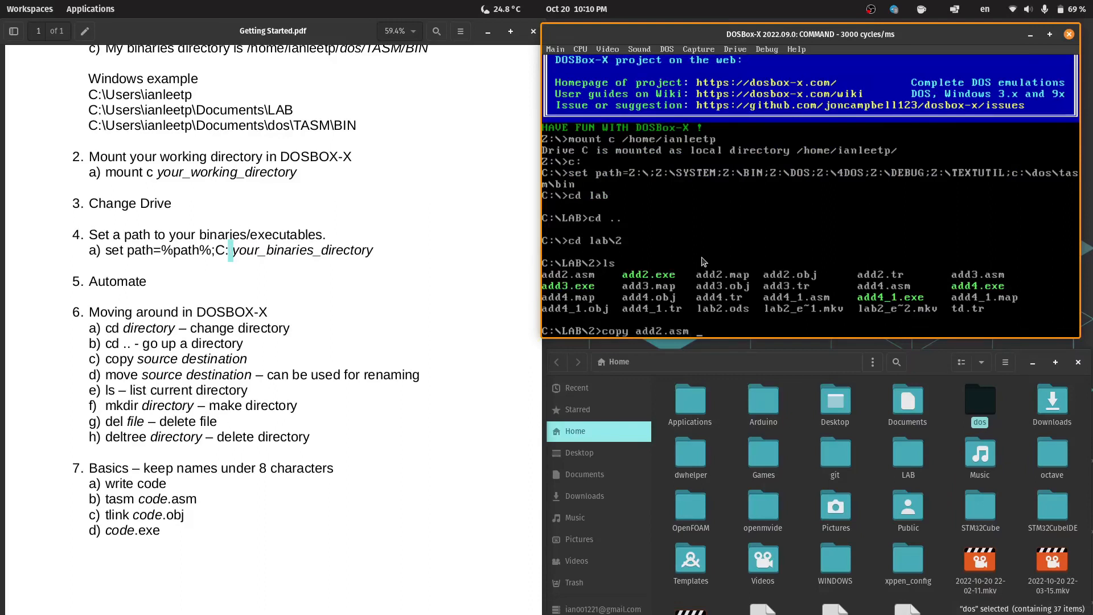
{"action": "type", "text": "a"}
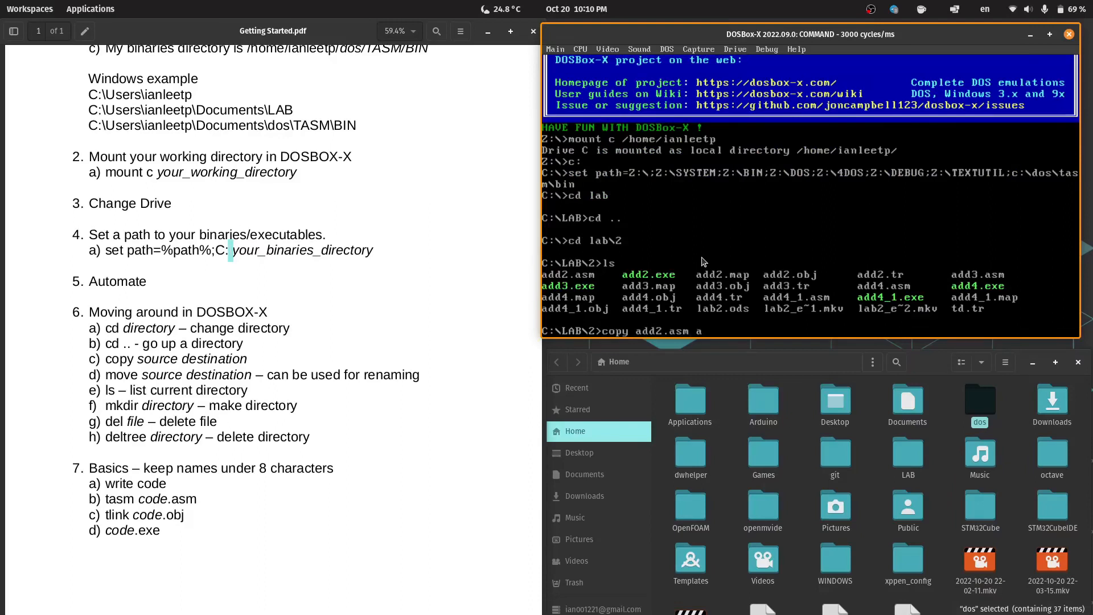
{"action": "type", "text": "dd"}
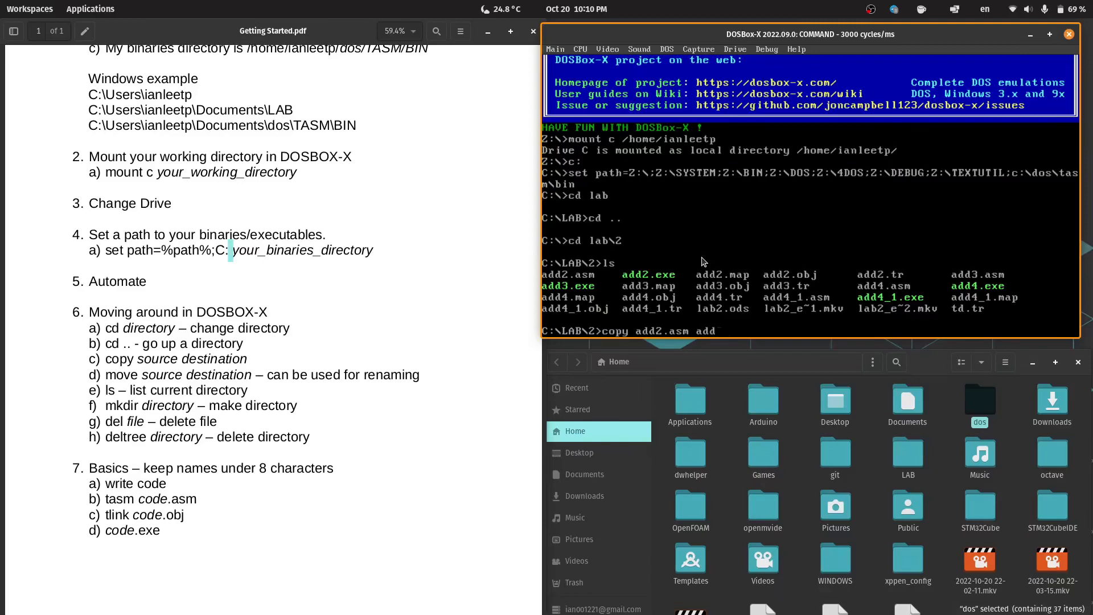
{"action": "type", "text": "21.asm"}
{"action": "type", "text": "ls"}
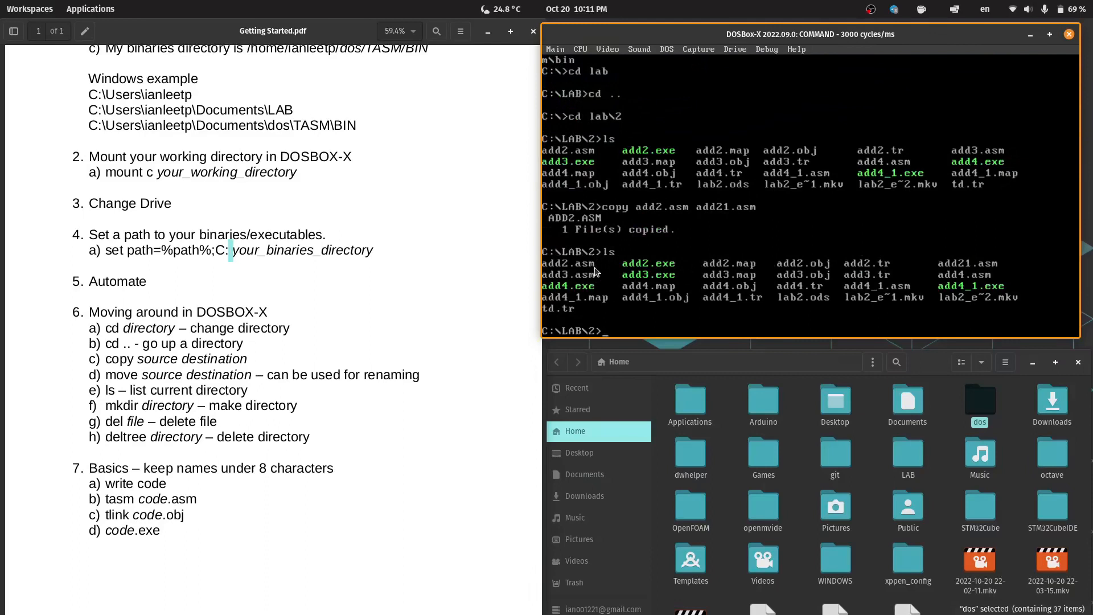
{"action": "mouse_move", "coordinate": [582, 270]}
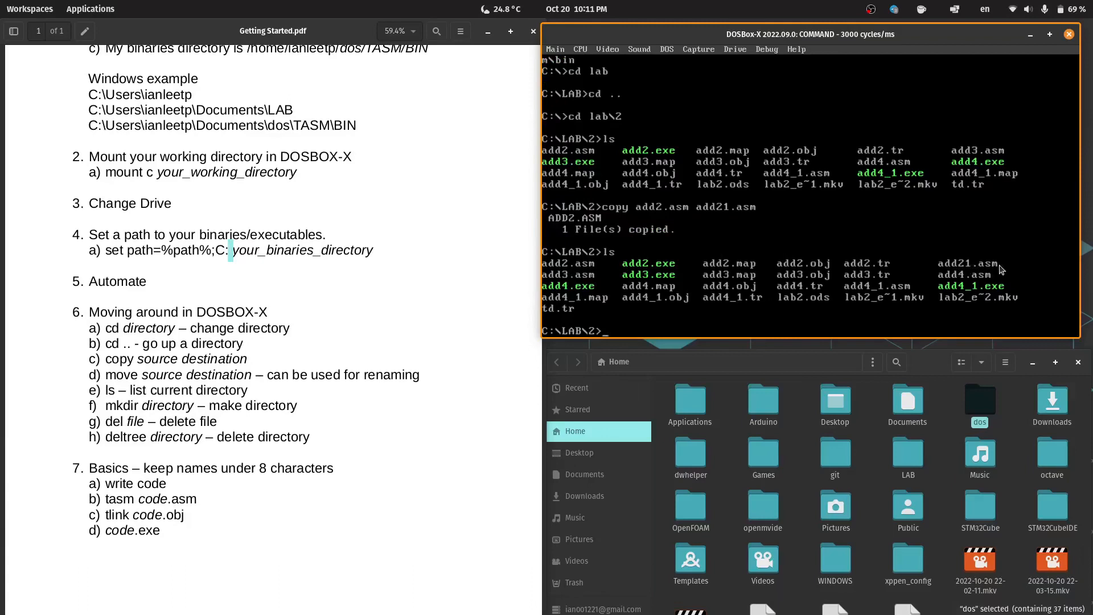
{"action": "mouse_move", "coordinate": [652, 327]}
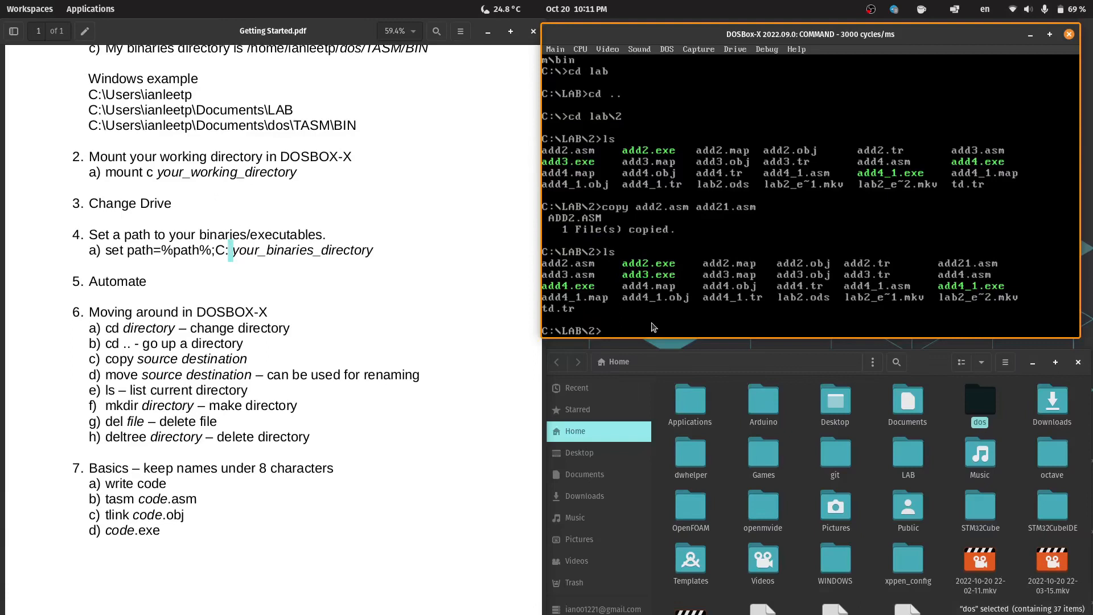
- Rename add21.asm to add22.asm with move, then confirm with ls
{"action": "type", "text": "move"}
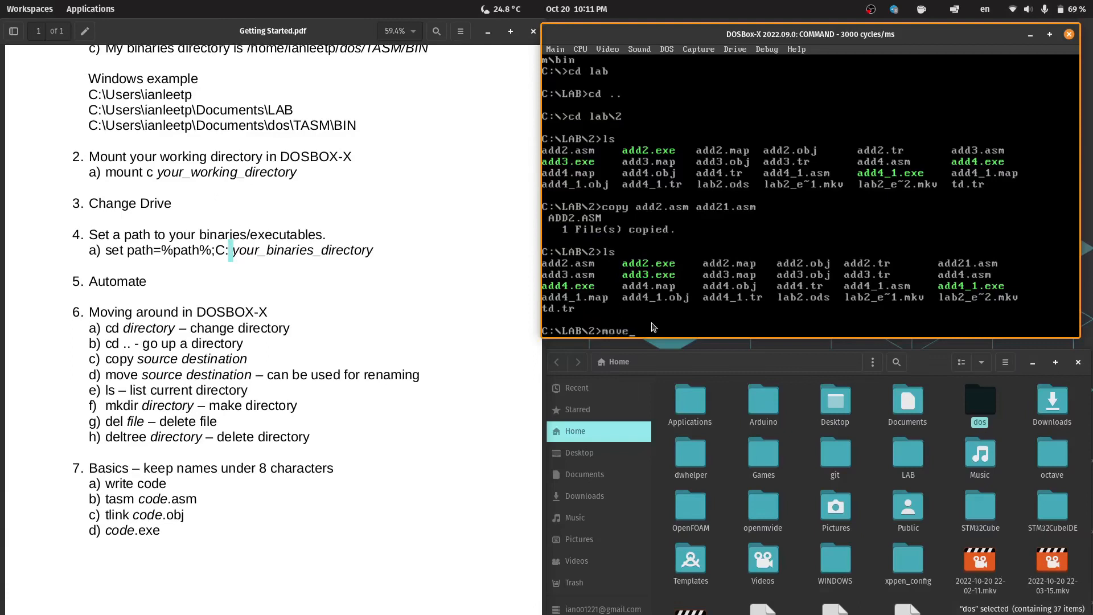
{"action": "type", "text": "add21.asm"}
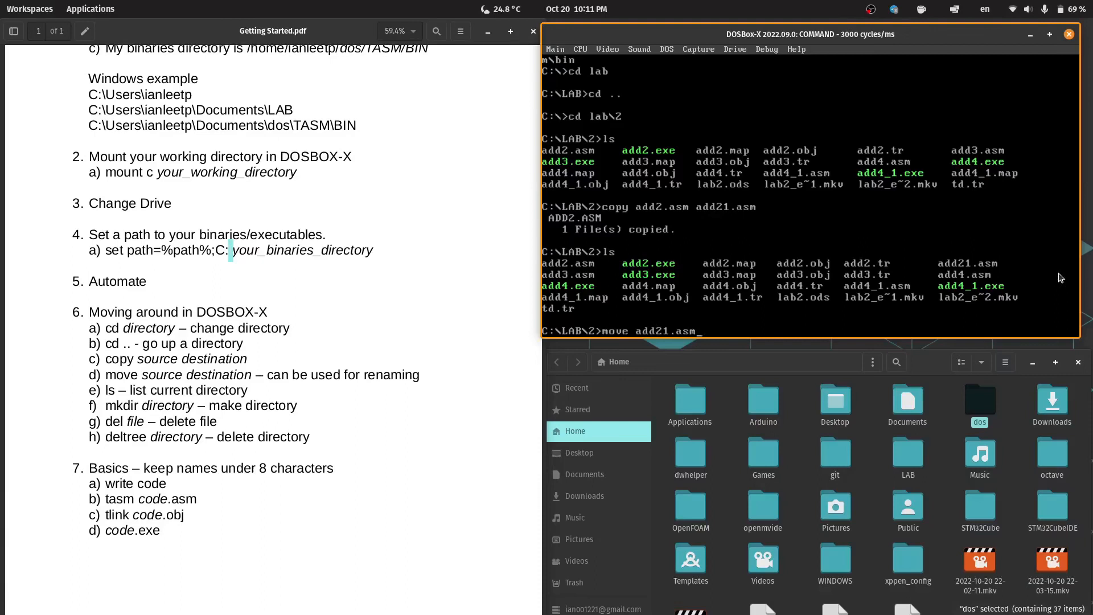
{"action": "type", "text": "add22"}
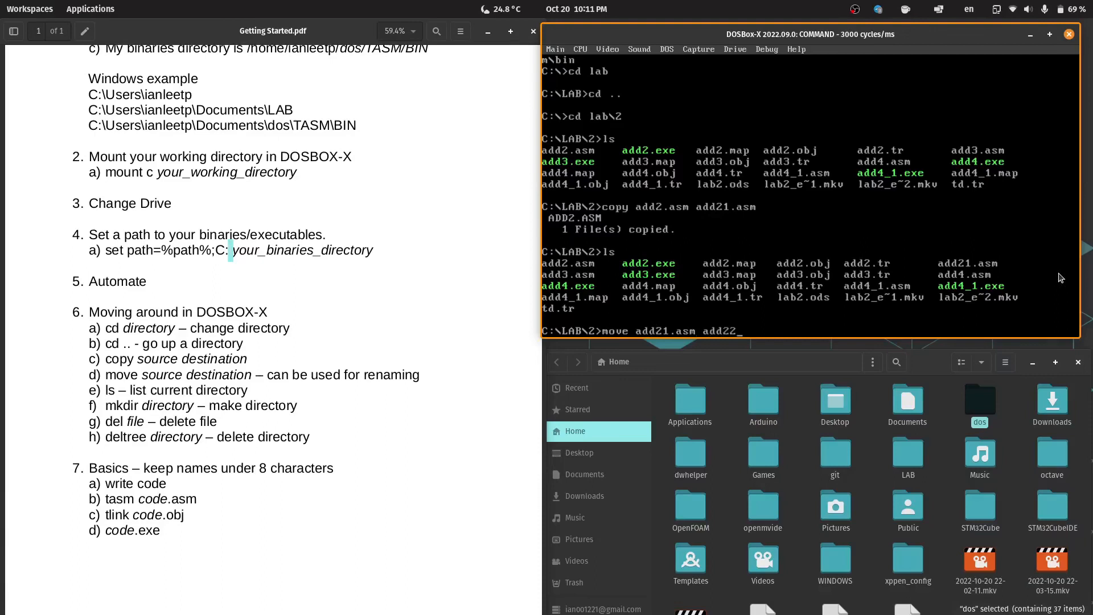
{"action": "type", "text": ".asm"}
{"action": "type", "text": "ls"}
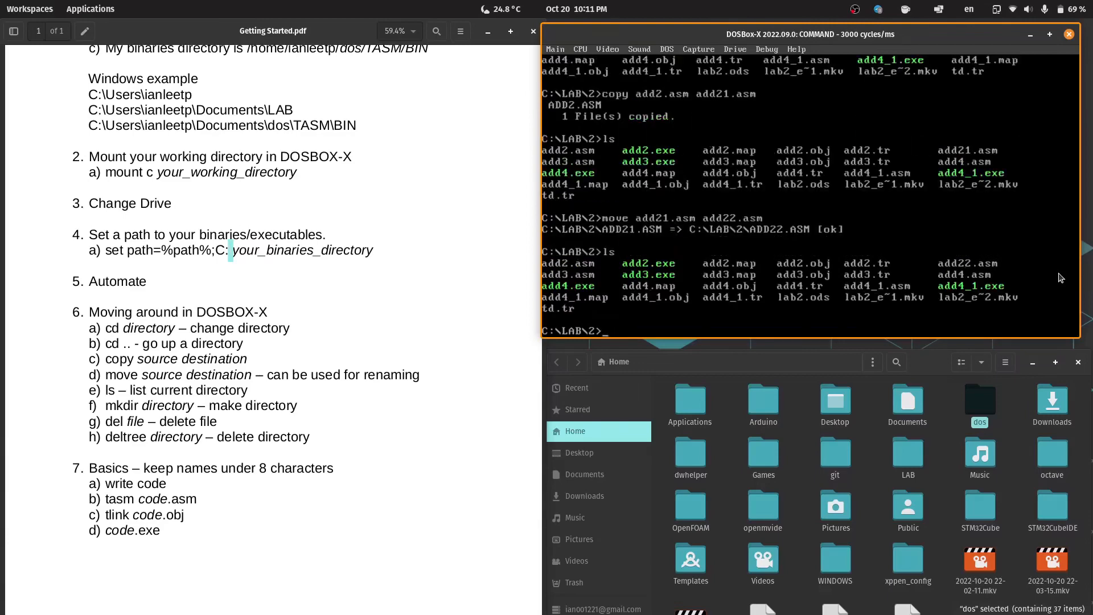
{"action": "mouse_move", "coordinate": [947, 229]}
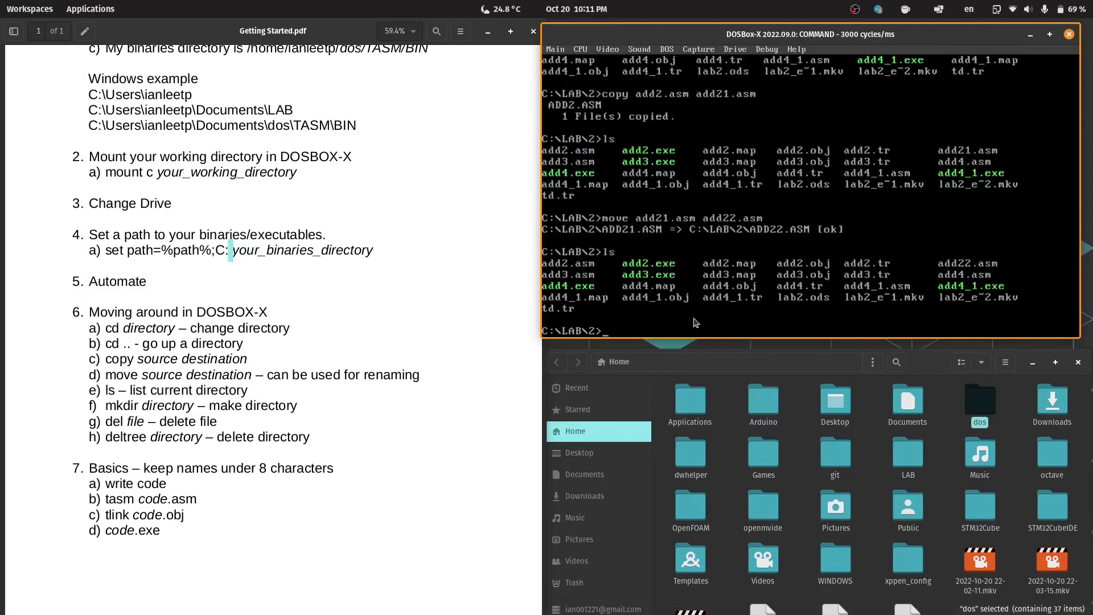
- Create a TEST folder, enter it to see it is empty, then cd .. back
{"action": "type", "text": "mkdir"}
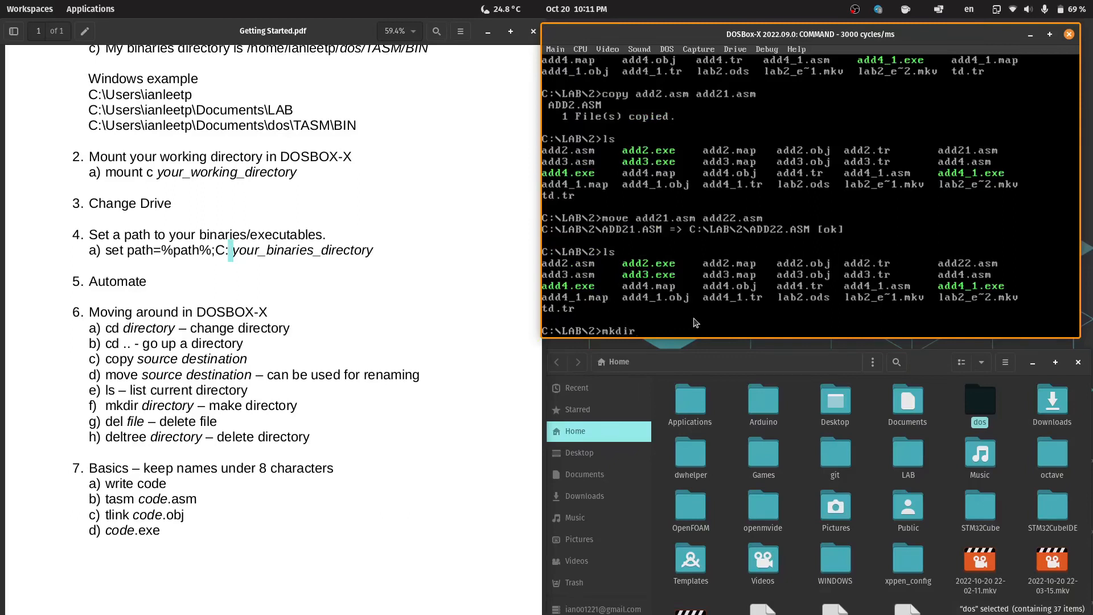
{"action": "type", "text": "test"}
{"action": "type", "text": "ls"}
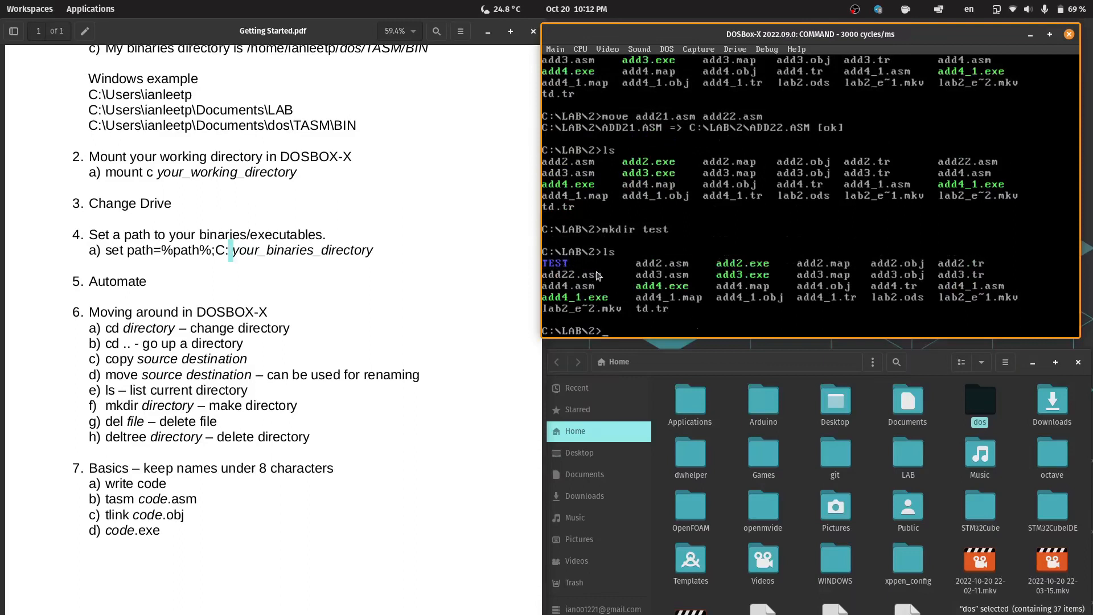
{"action": "type", "text": "cd test"}
{"action": "type", "text": "ls"}
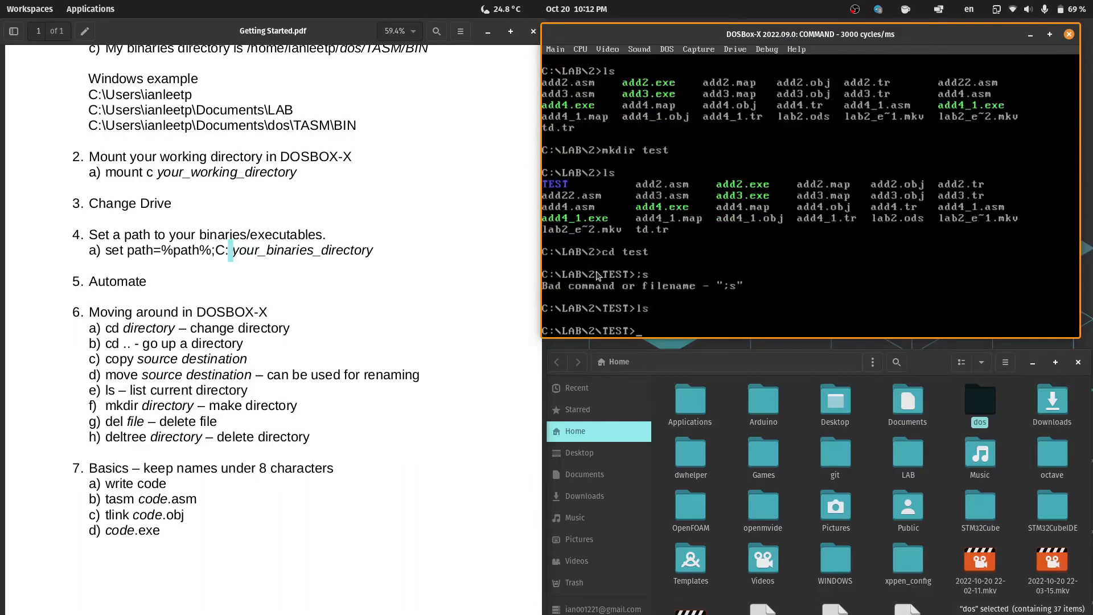
{"action": "type", "text": "cd /"}
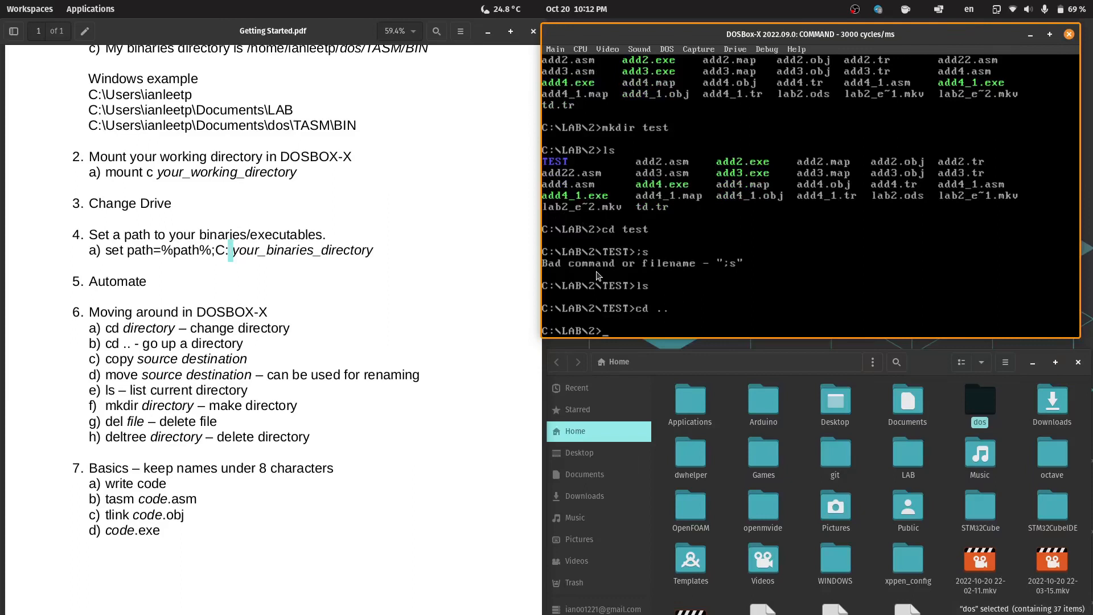
- Delete the TEST folder with deltree and add22.asm with del, then list to confirm
{"action": "type", "text": "deltree"}
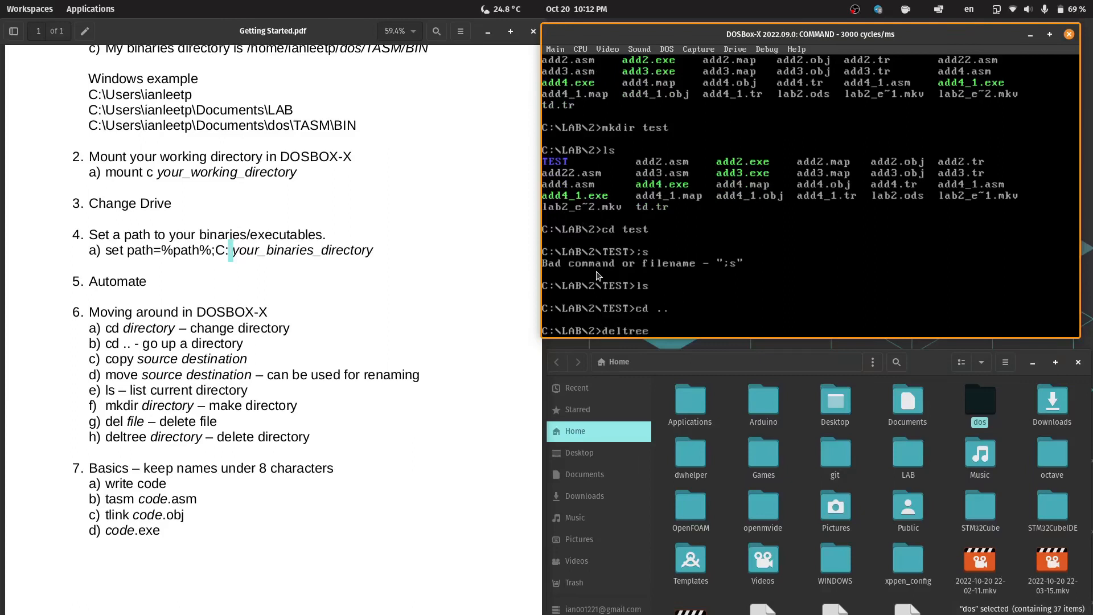
{"action": "type", "text": "test"}
{"action": "type", "text": "Y"}
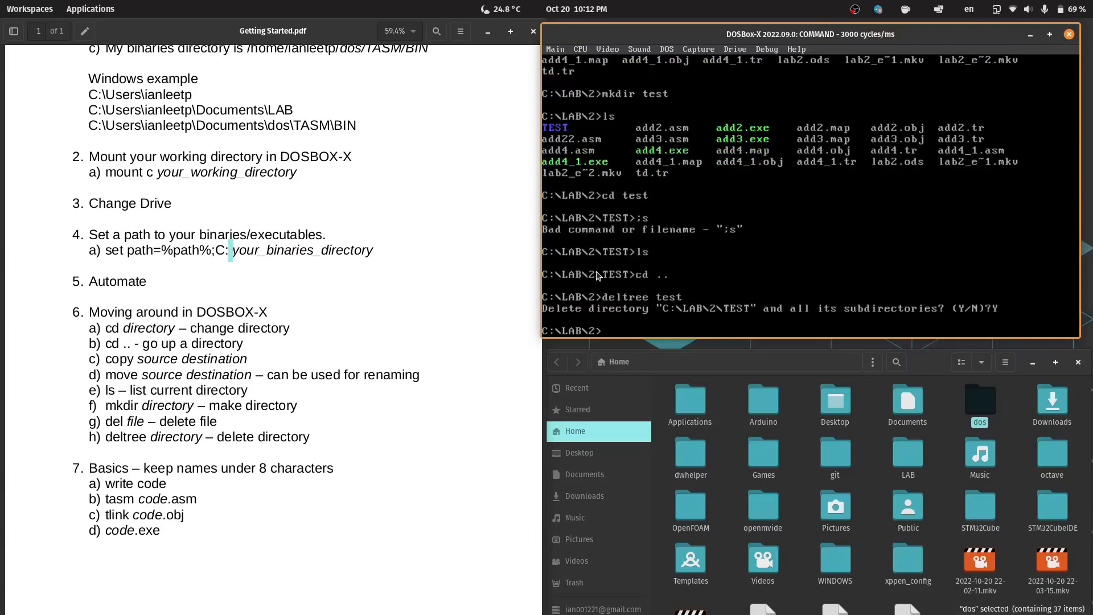
{"action": "type", "text": "del add"}
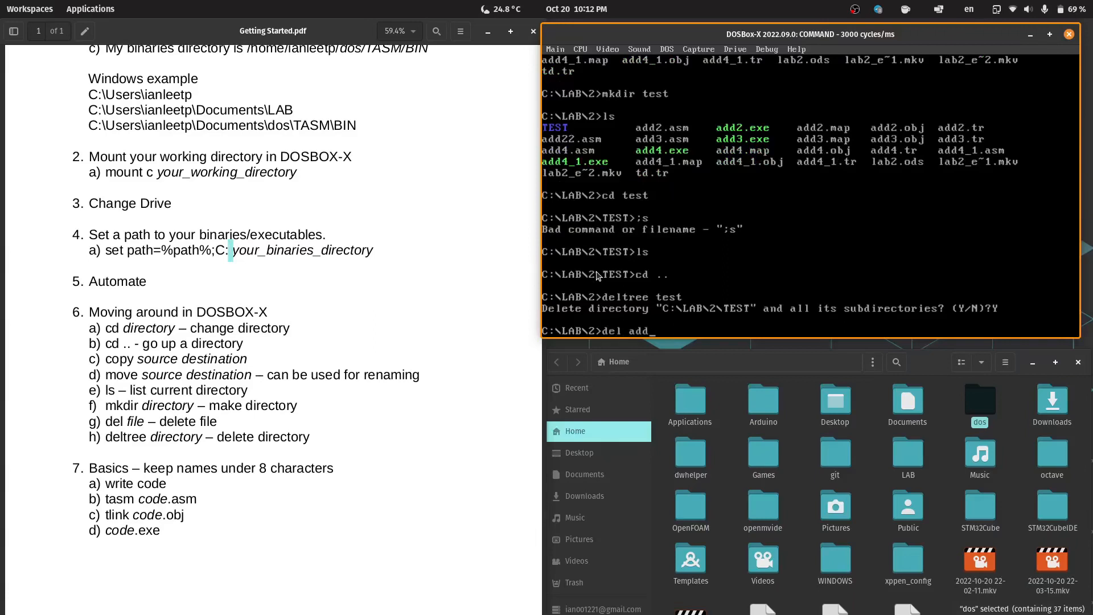
{"action": "type", "text": "22.asm"}
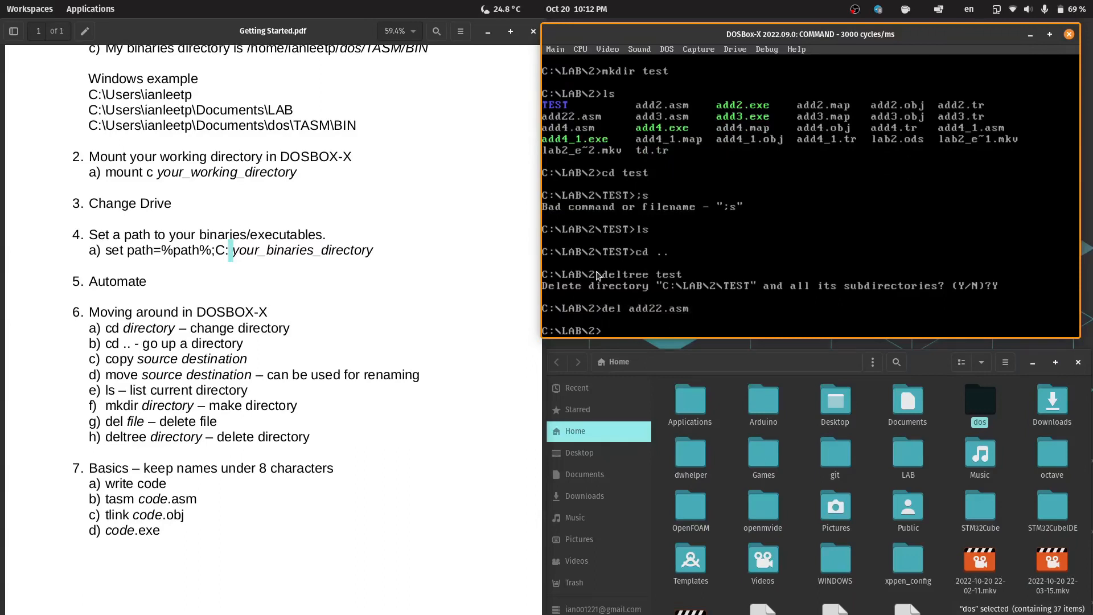
{"action": "type", "text": "l"}
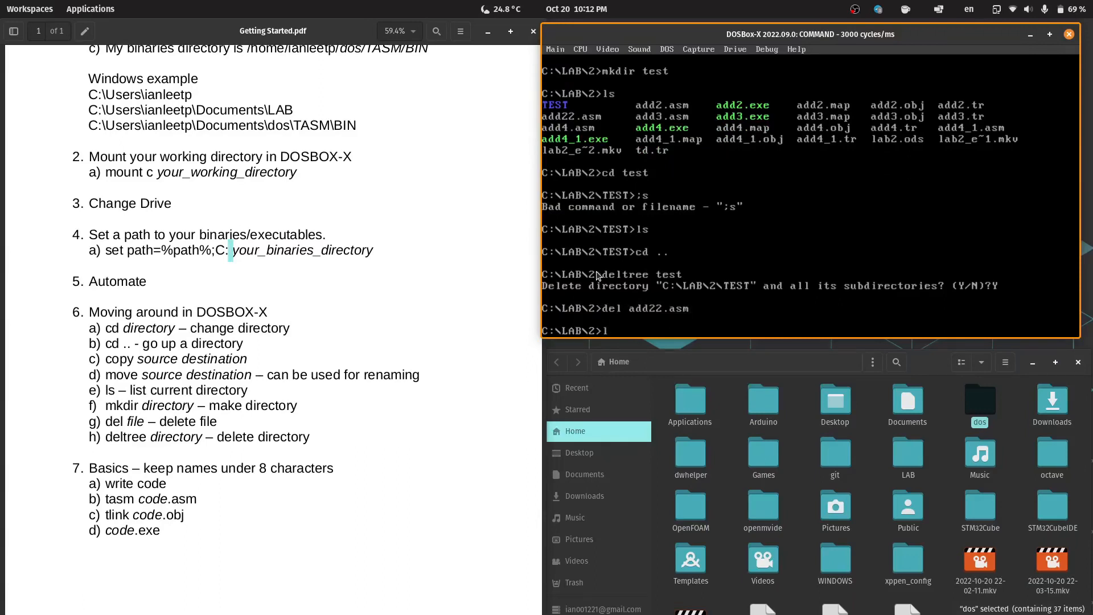
{"action": "key", "text": "Return"}
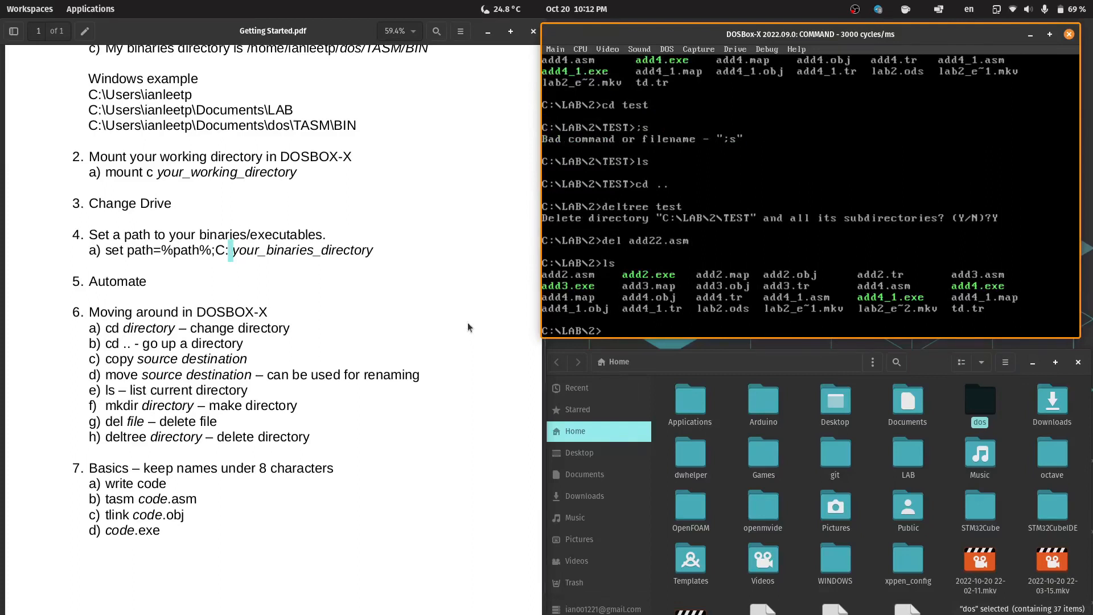
- Run 'tasm add2.asm' at the C:\LAB\2 prompt, assembling with no errors or warnings
{"action": "scroll", "scroll_direction": "down", "scroll_amount": 3}
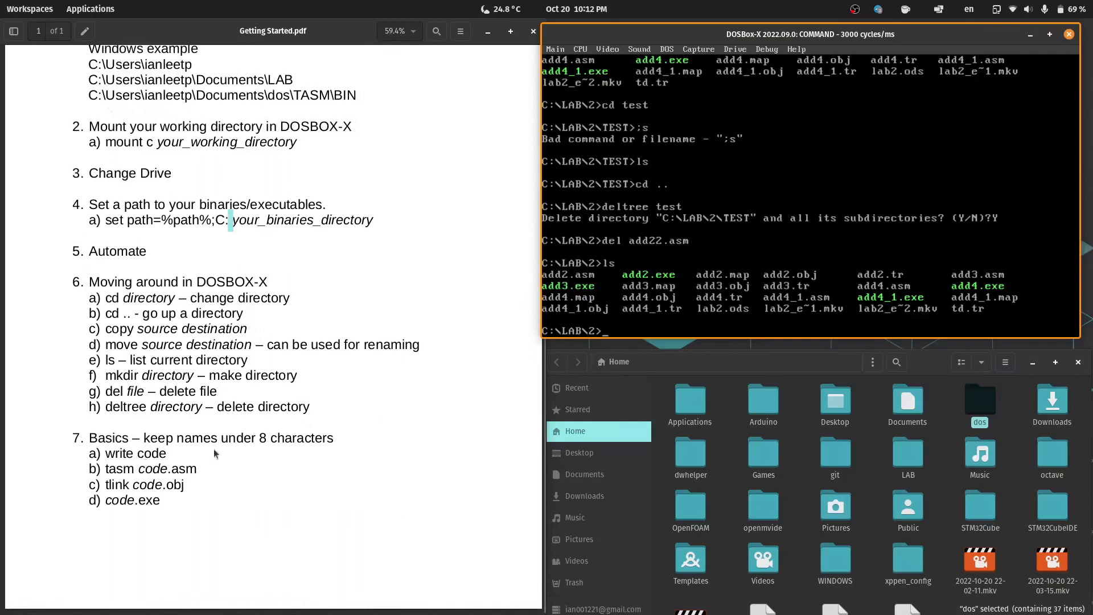
{"action": "type", "text": "tasm"}
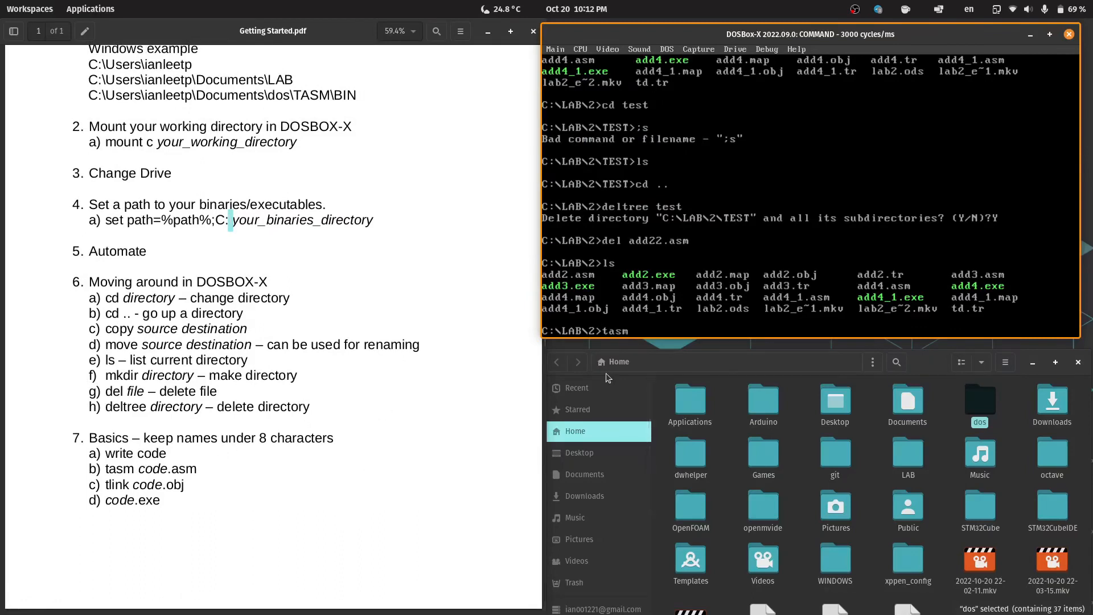
{"action": "type", "text": "add"}
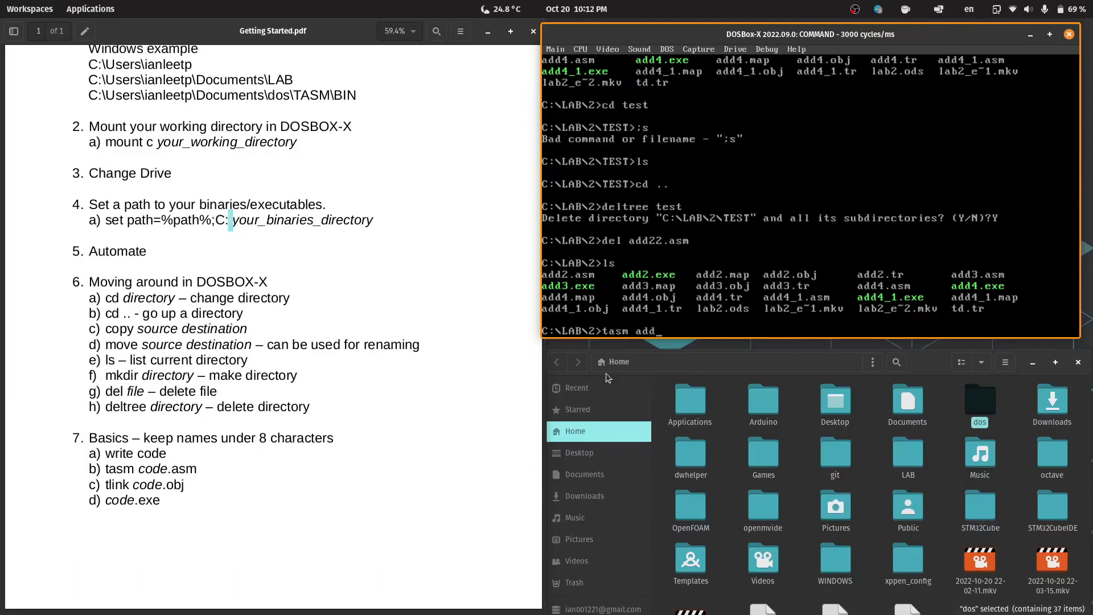
{"action": "type", "text": "2."}
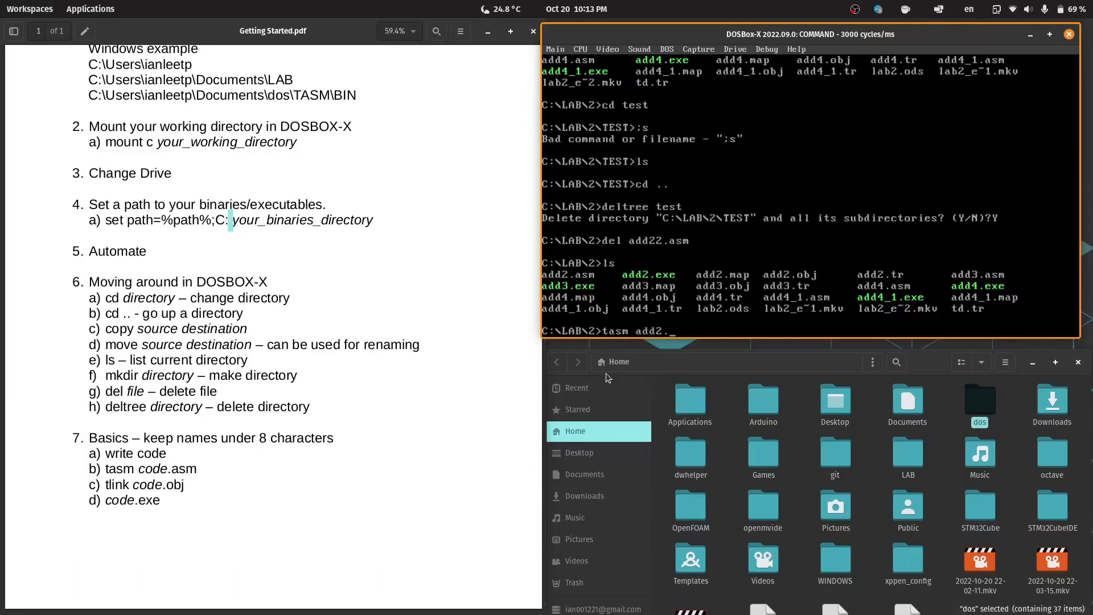
{"action": "type", "text": "asm"}
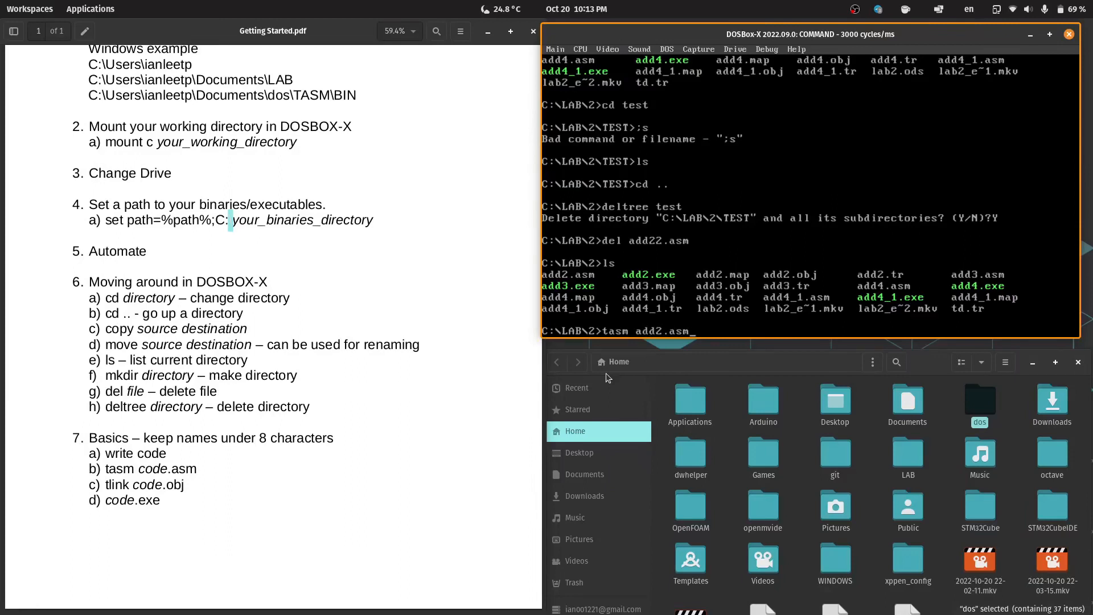
{"action": "type", "text": "a"}
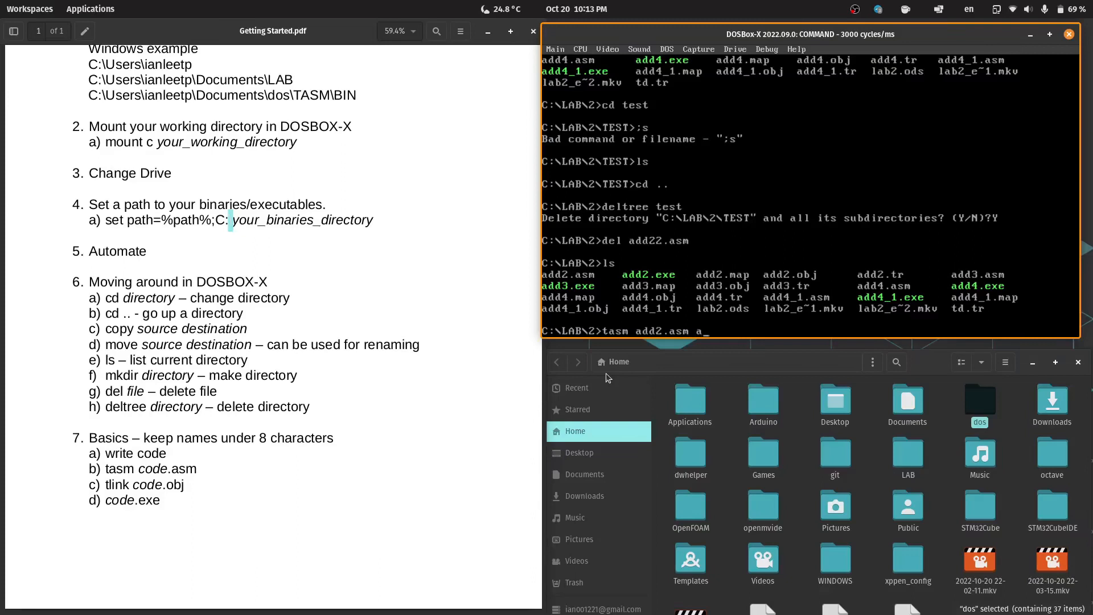
{"action": "type", "text": "dd"}
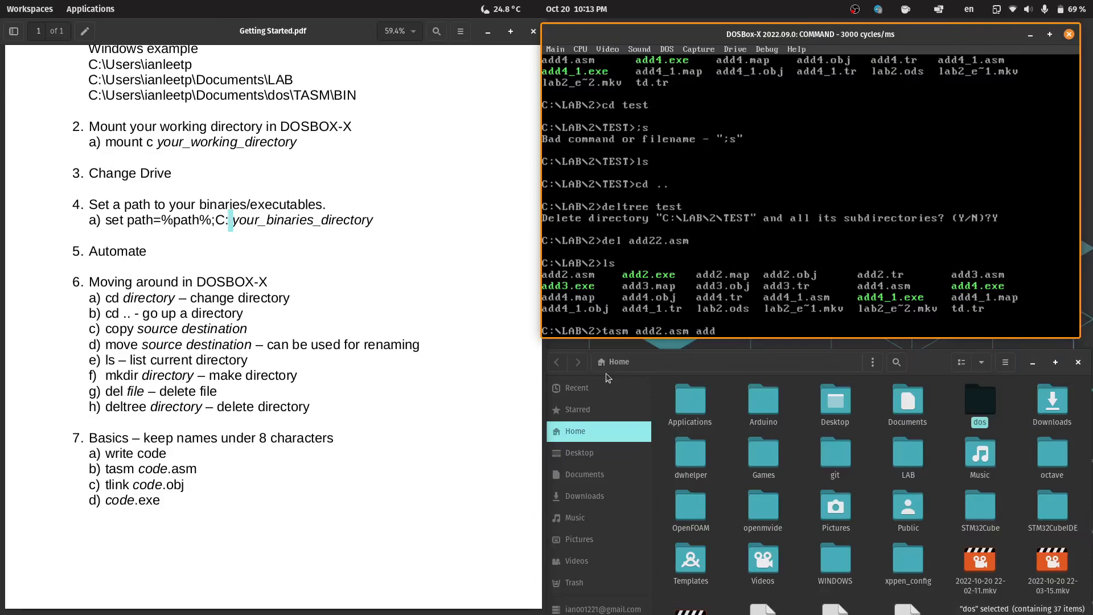
{"action": "type", "text": "34."}
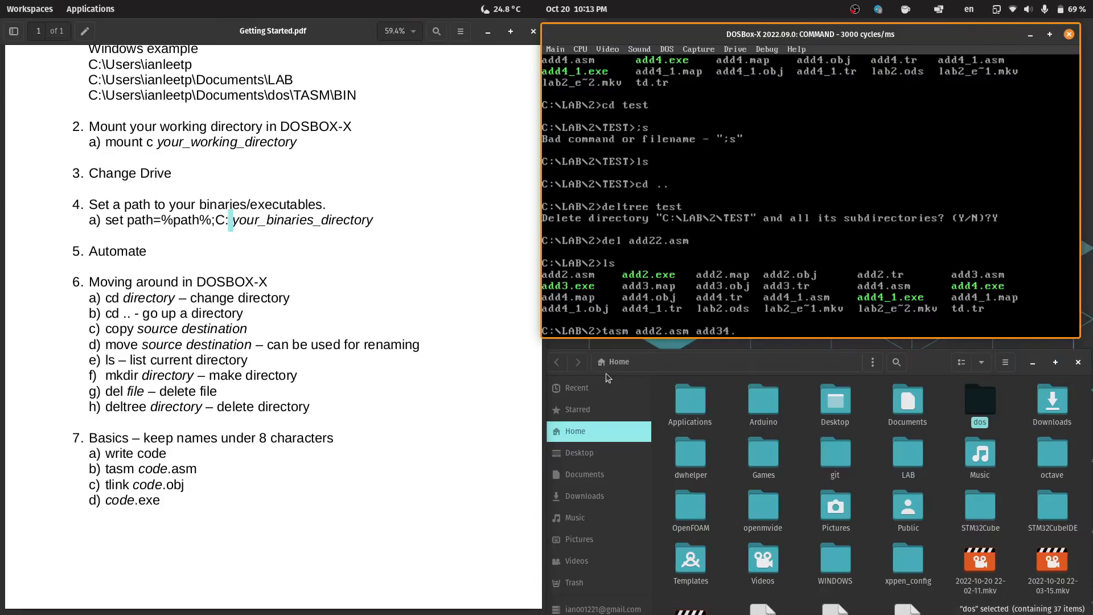
{"action": "type", "text": "ob"}
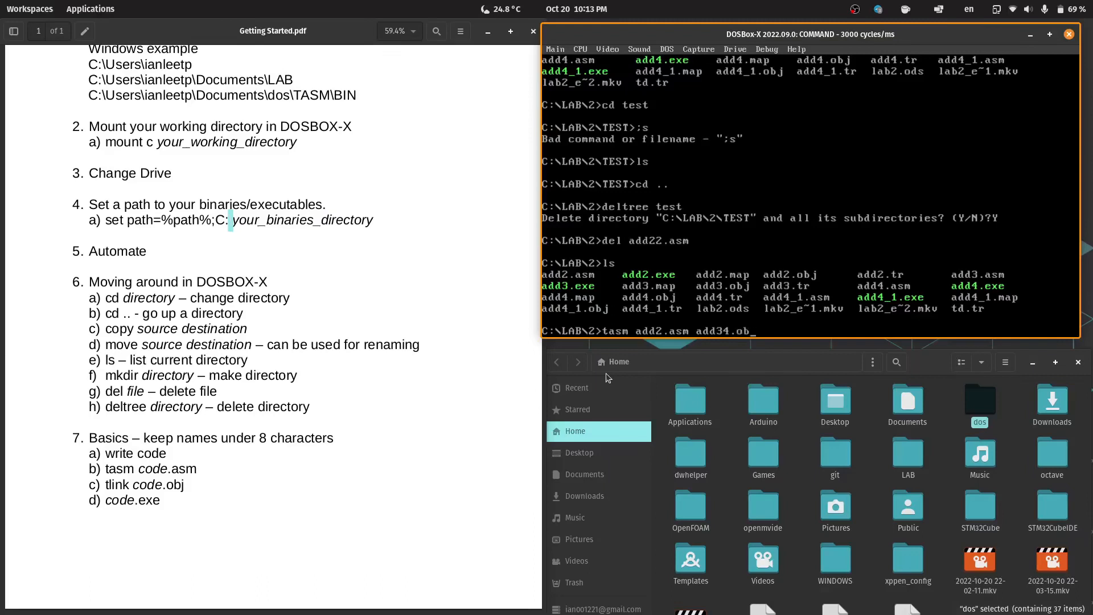
{"action": "type", "text": "j"}
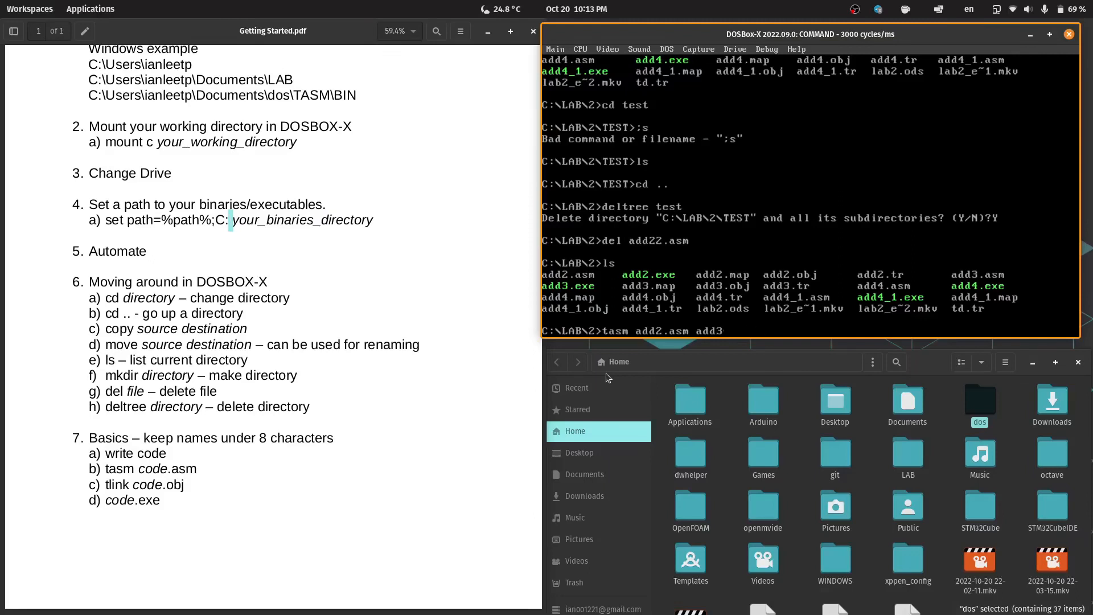
{"action": "key", "text": "Return"}
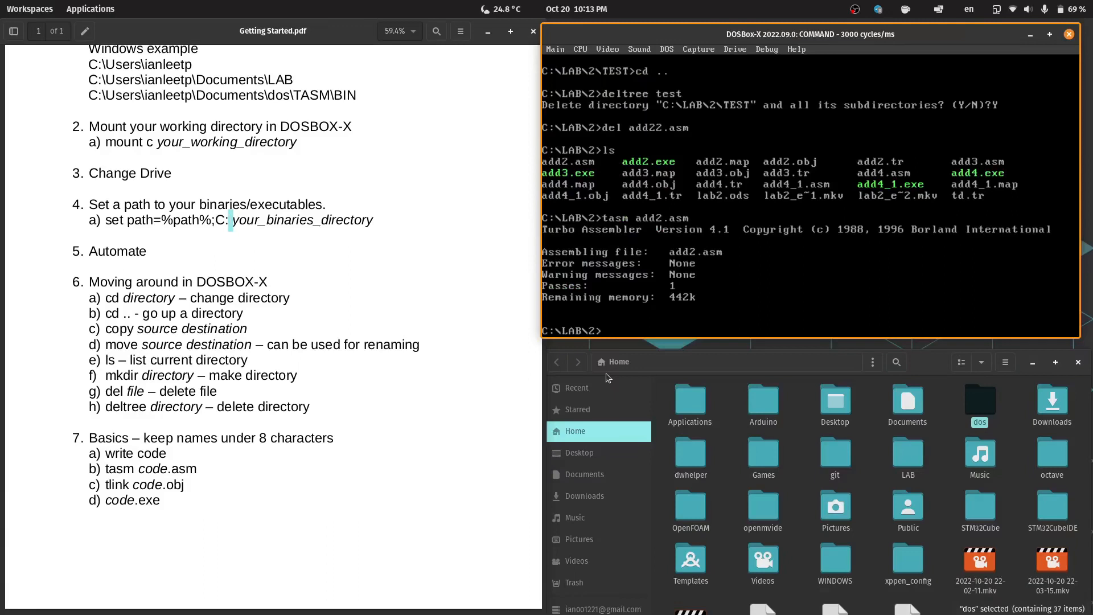
- Link add2.obj with tlink, getting only a no-stack warning, then run ADD2.EXE
{"action": "type", "text": "t"}
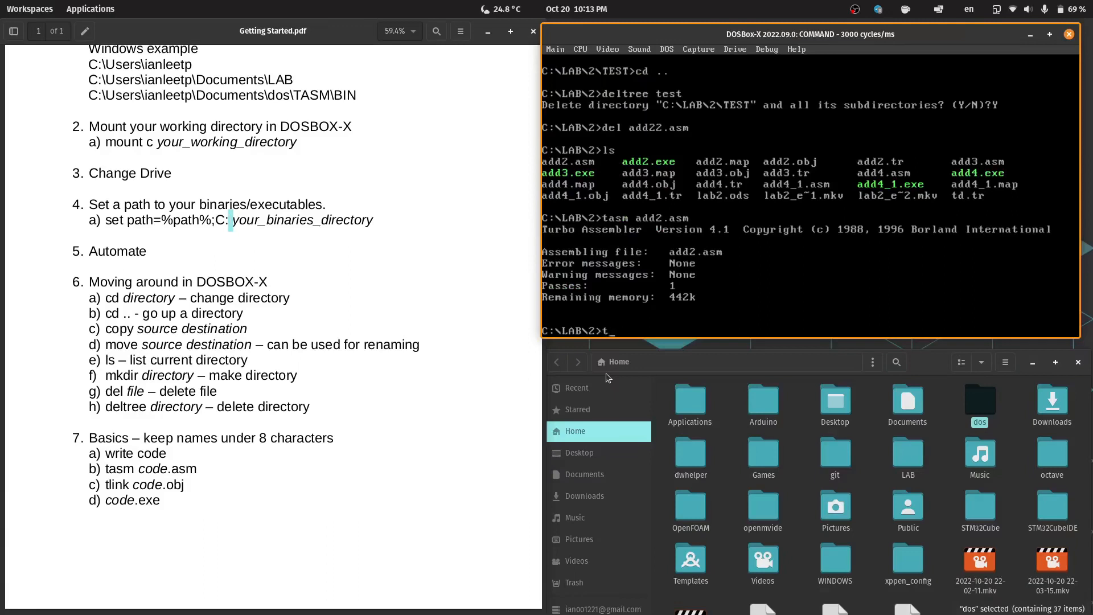
{"action": "type", "text": "link"}
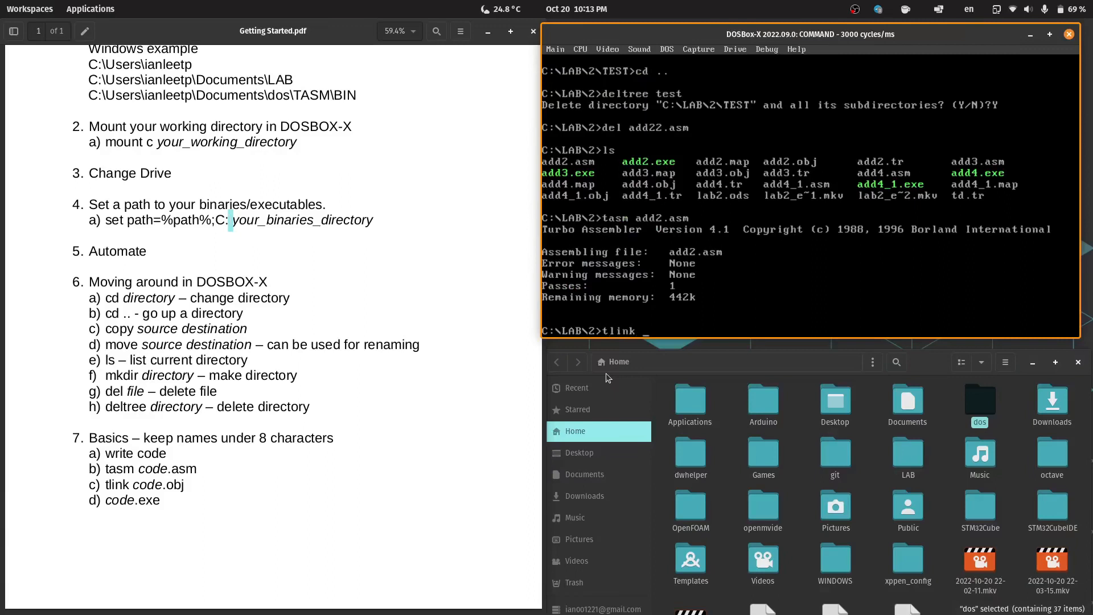
{"action": "type", "text": "add2."}
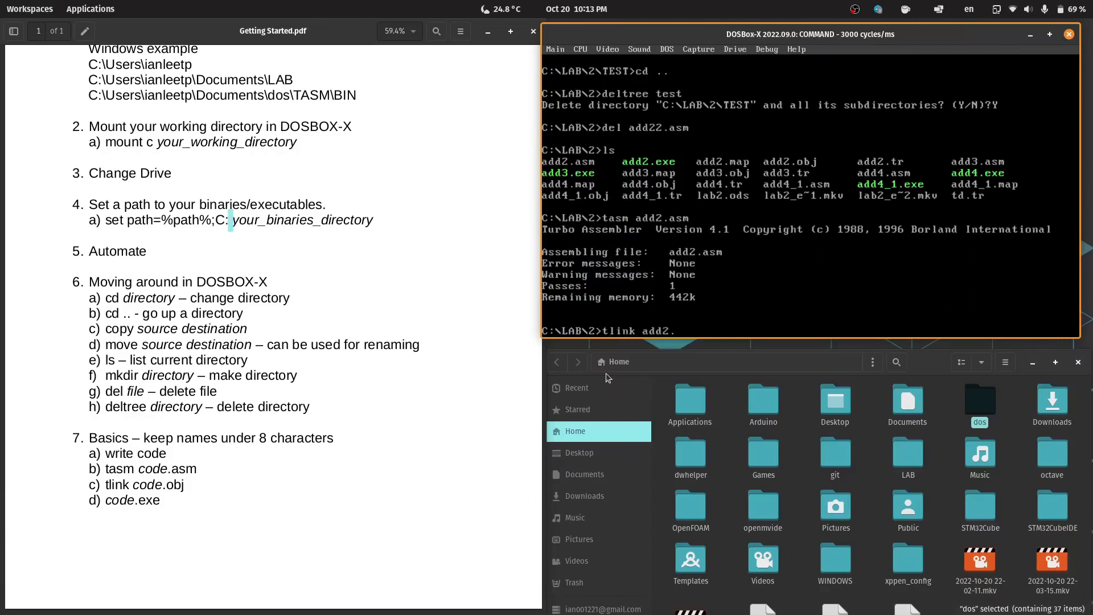
{"action": "type", "text": "obj"}
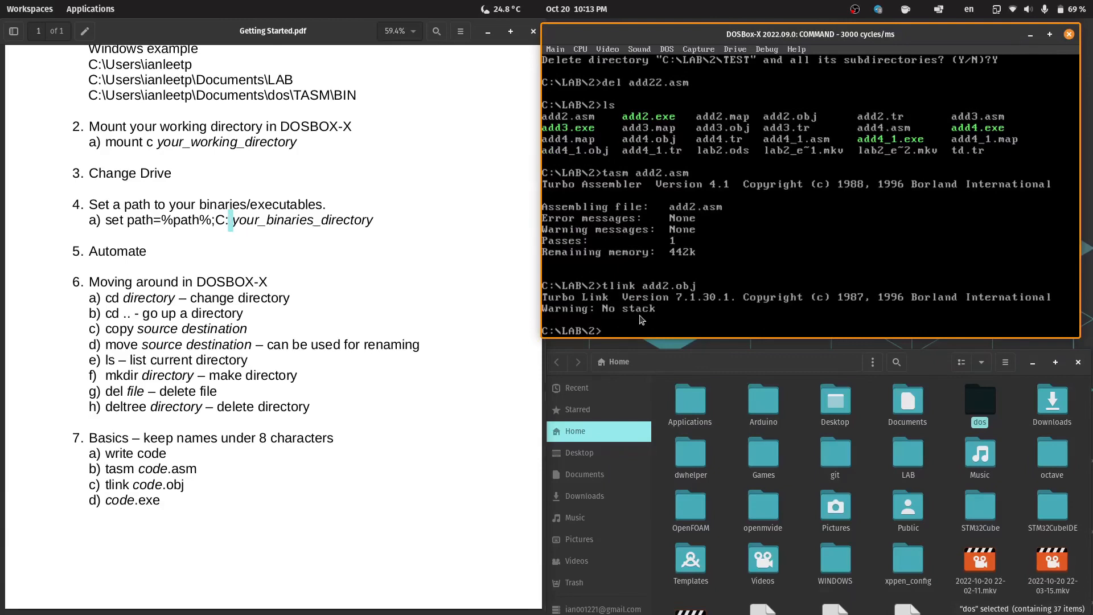
{"action": "type", "text": "add2"}
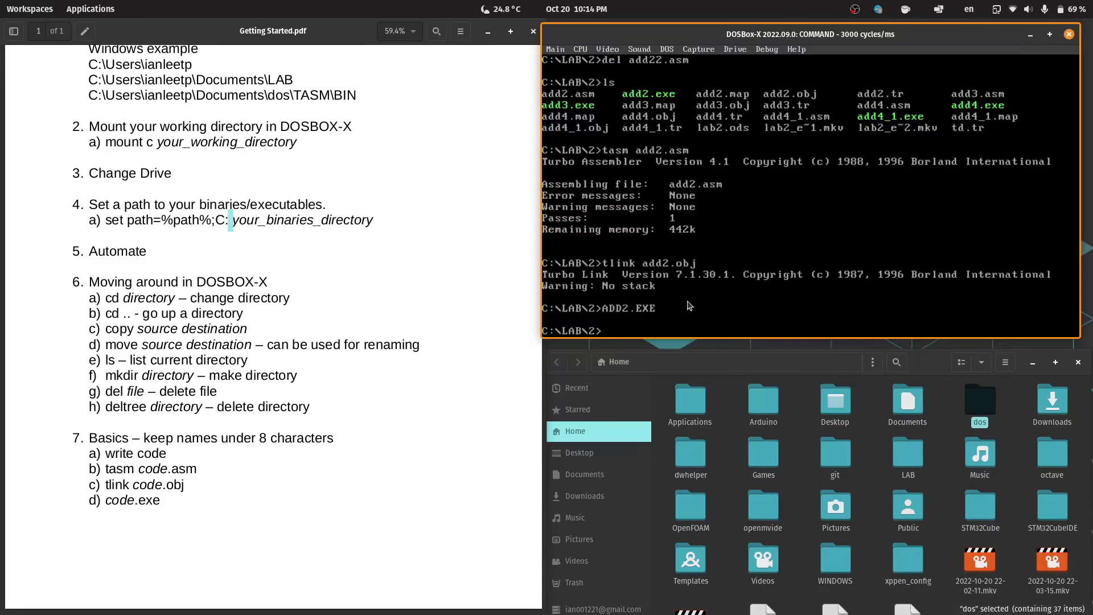
{"action": "mouse_move", "coordinate": [742, 276]}
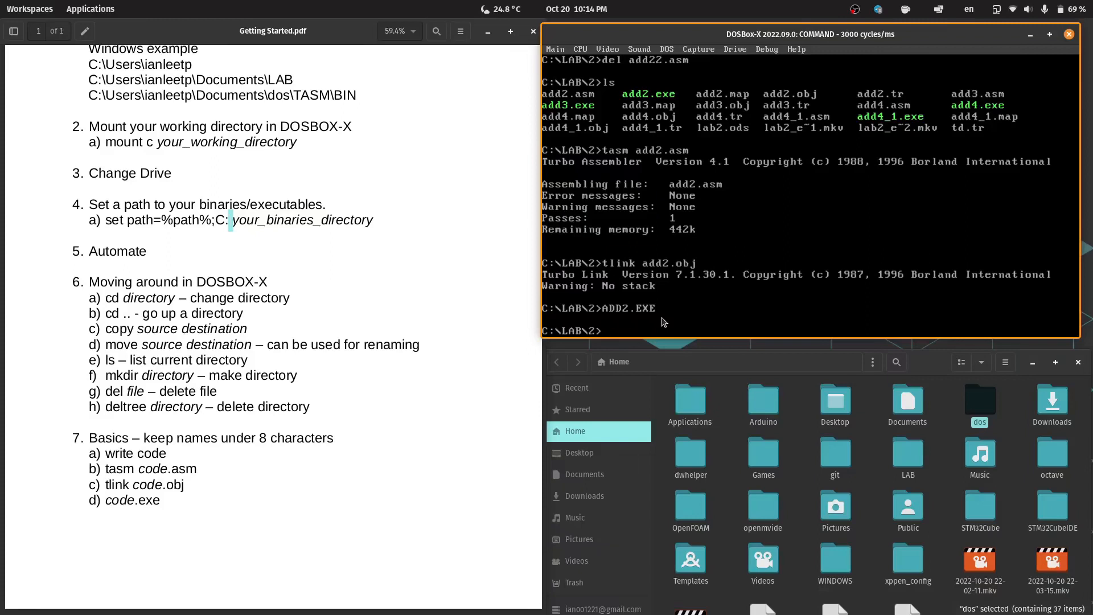
- Go up twice with 'cd ..' to C:\ and list the root with ls
{"action": "type", "text": "cd .."}
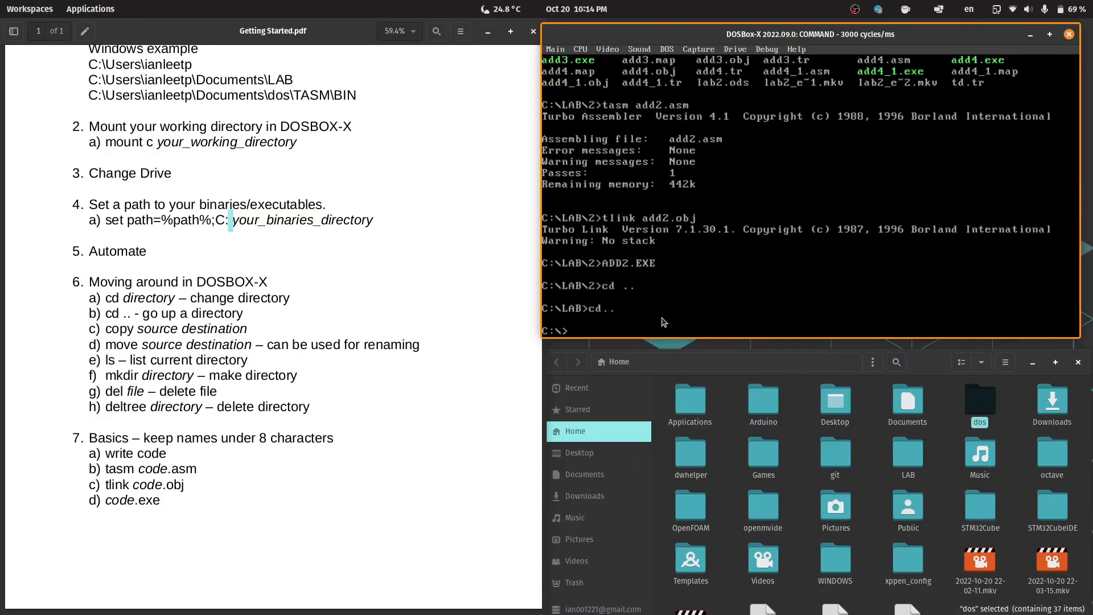
{"action": "type", "text": "ls"}
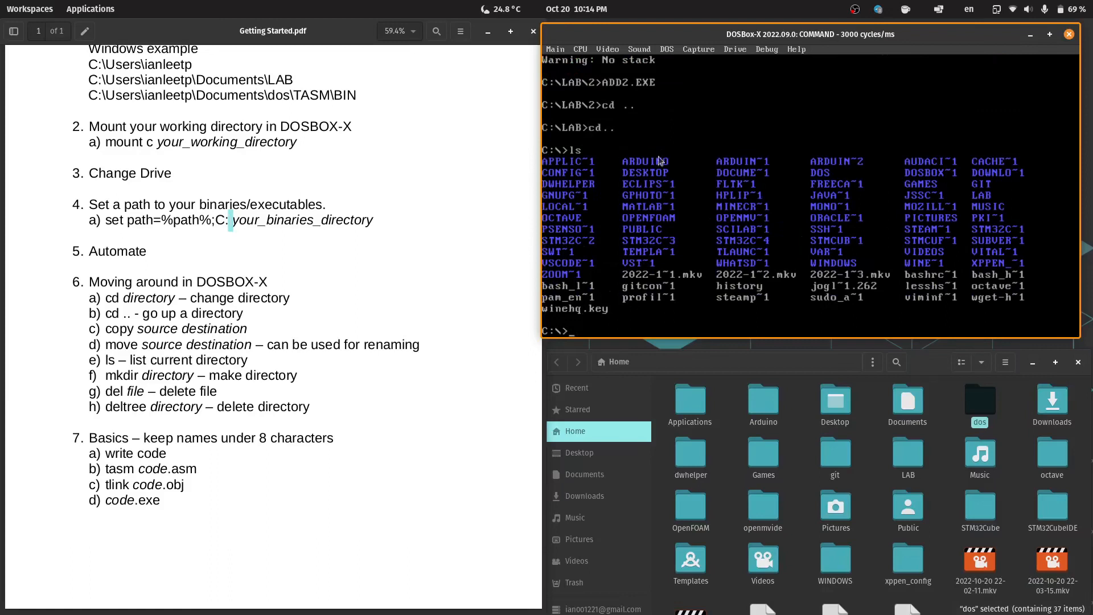
{"action": "mouse_move", "coordinate": [571, 168]}
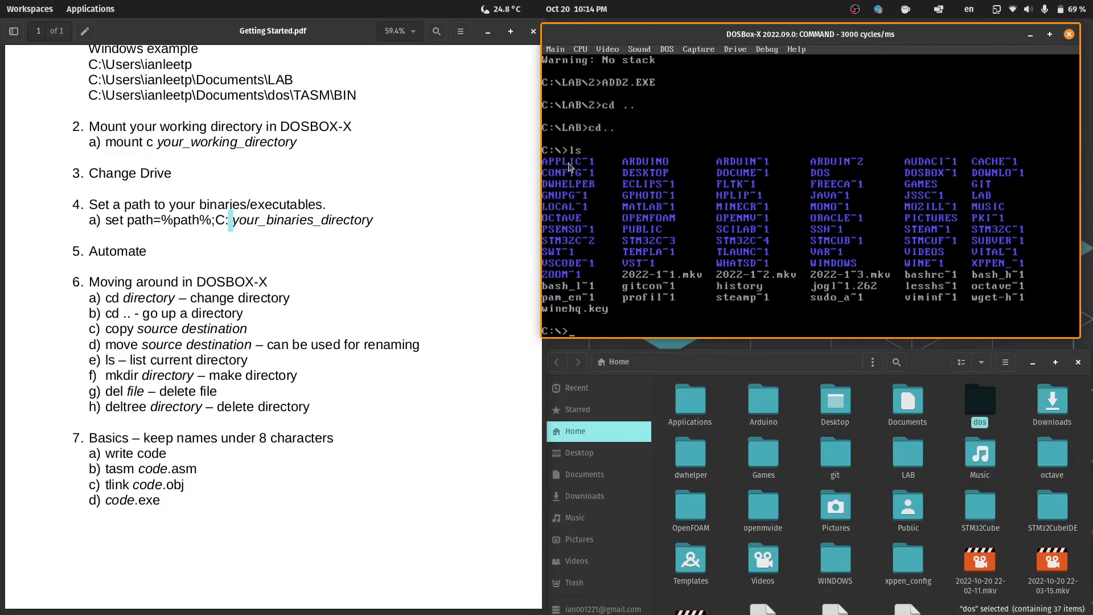
{"action": "mouse_move", "coordinate": [596, 165]}
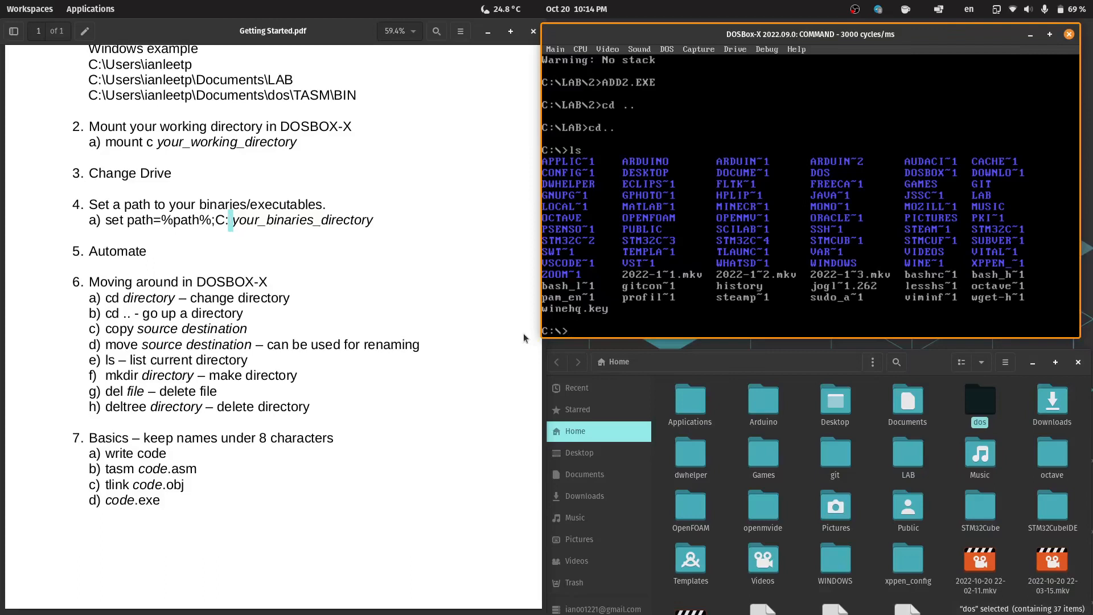
- Change into C:\LAB\3 and list its hello and io files with ls
{"action": "type", "text": "cd lab\\3"}
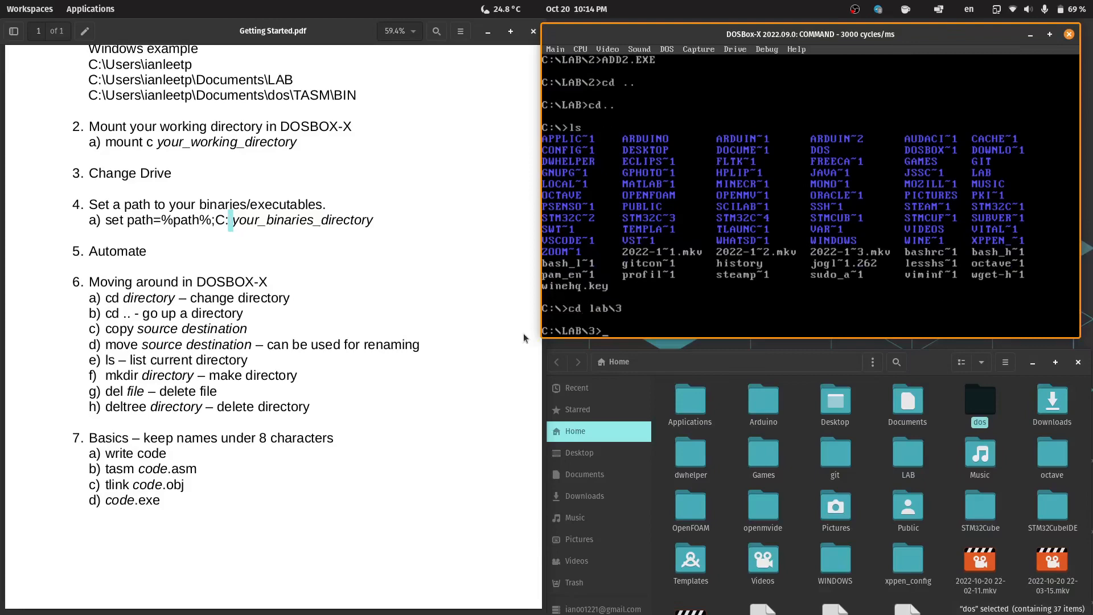
{"action": "type", "text": ";s"}
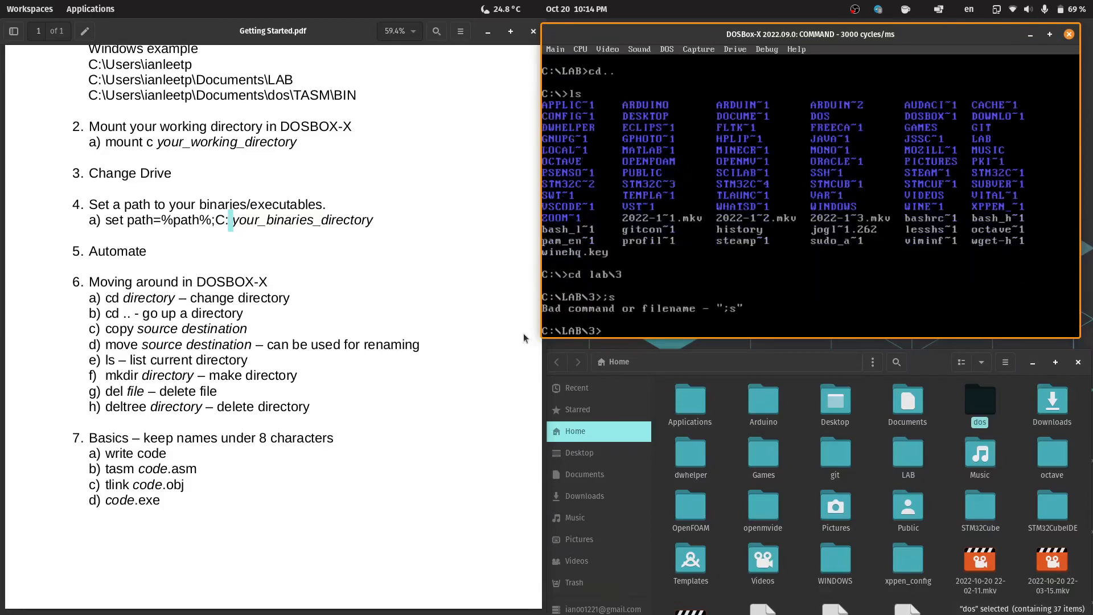
{"action": "type", "text": "ls"}
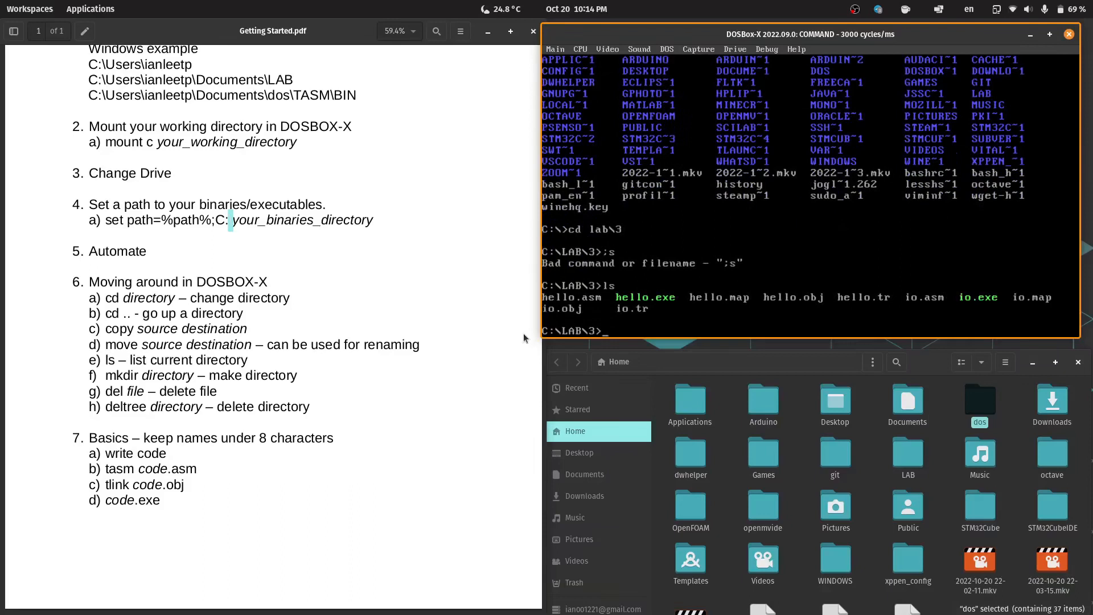
- Begin a new command, completing the HELLO.EXE file name and erasing stray characters
{"action": "type", "text": "j"}
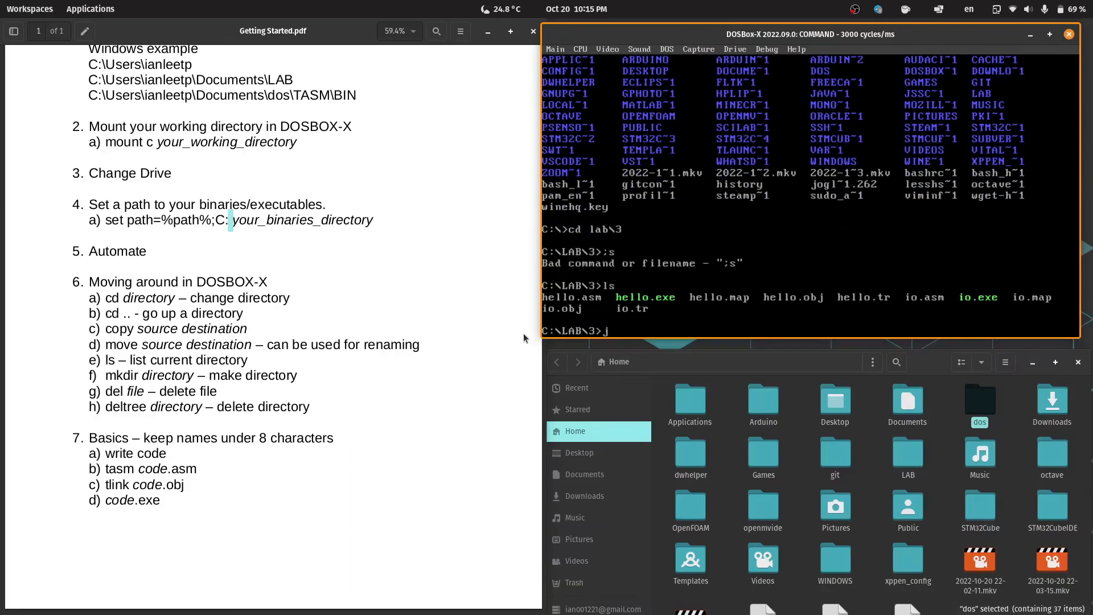
{"action": "key", "text": "Backspace"}
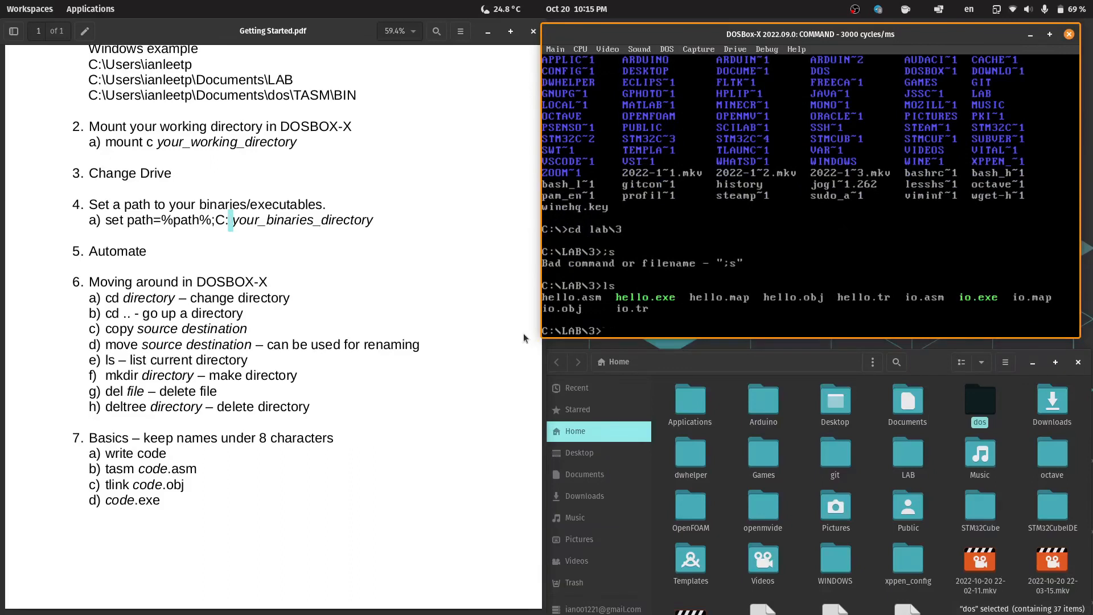
{"action": "type", "text": "HELLO.EXE"}
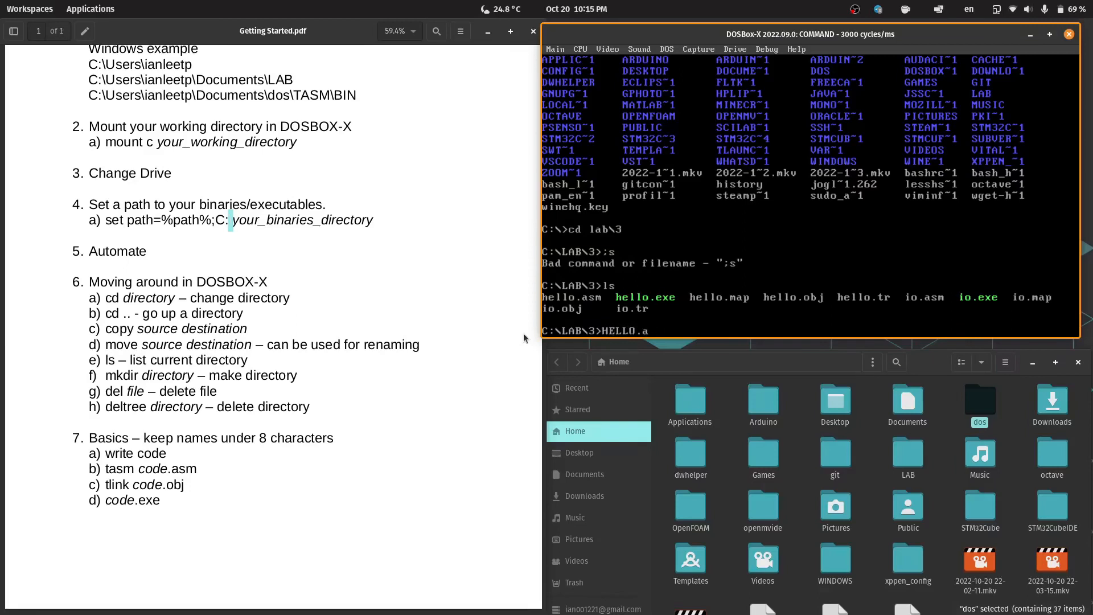
{"action": "type", "text": "SM"}
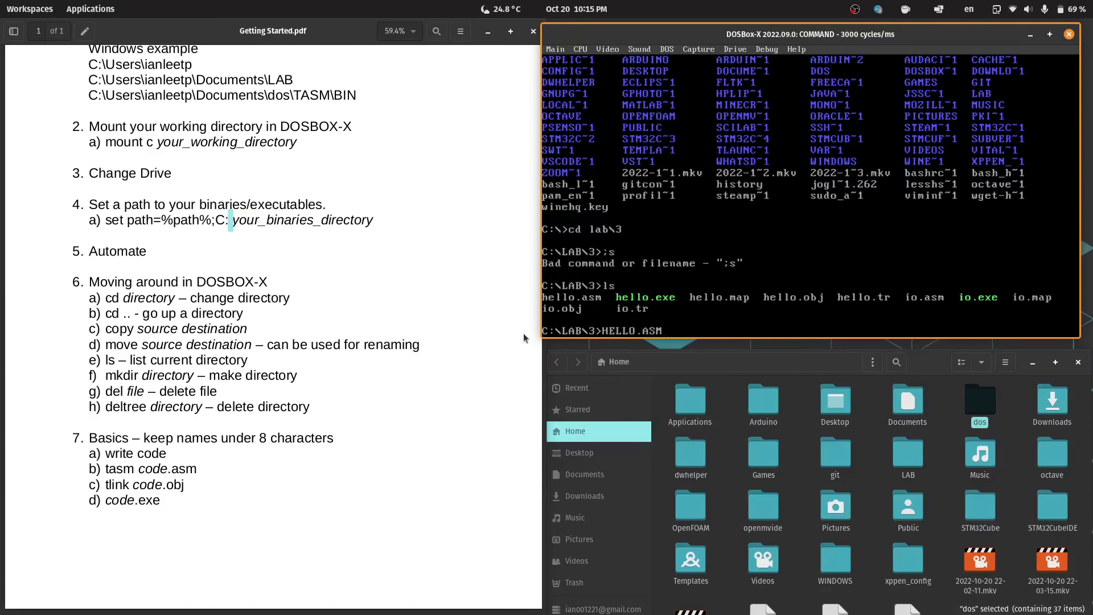
{"action": "key", "text": "BackSpace"}
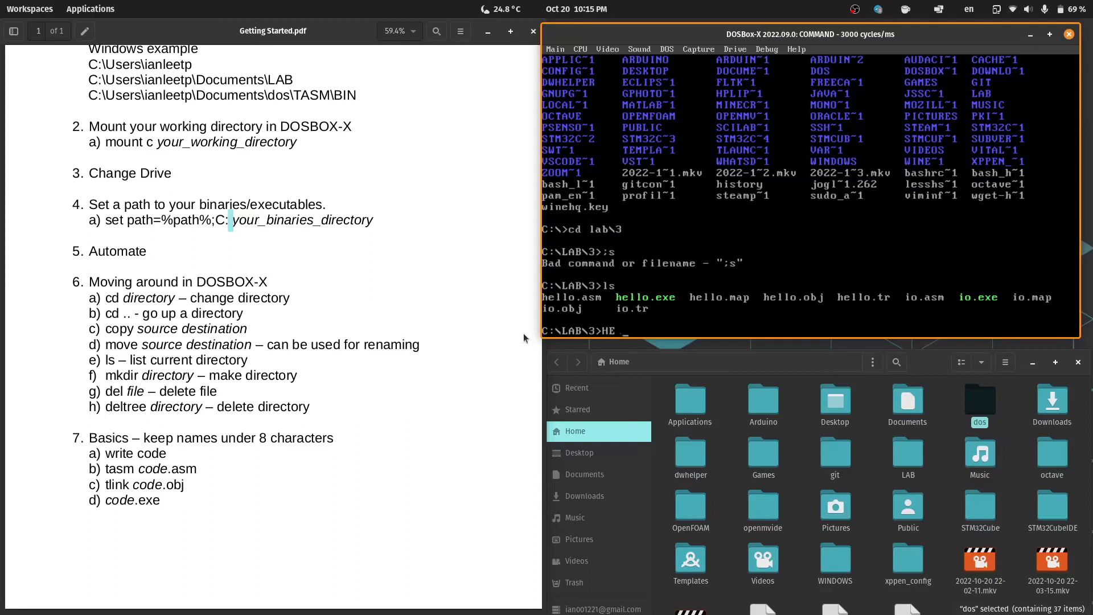